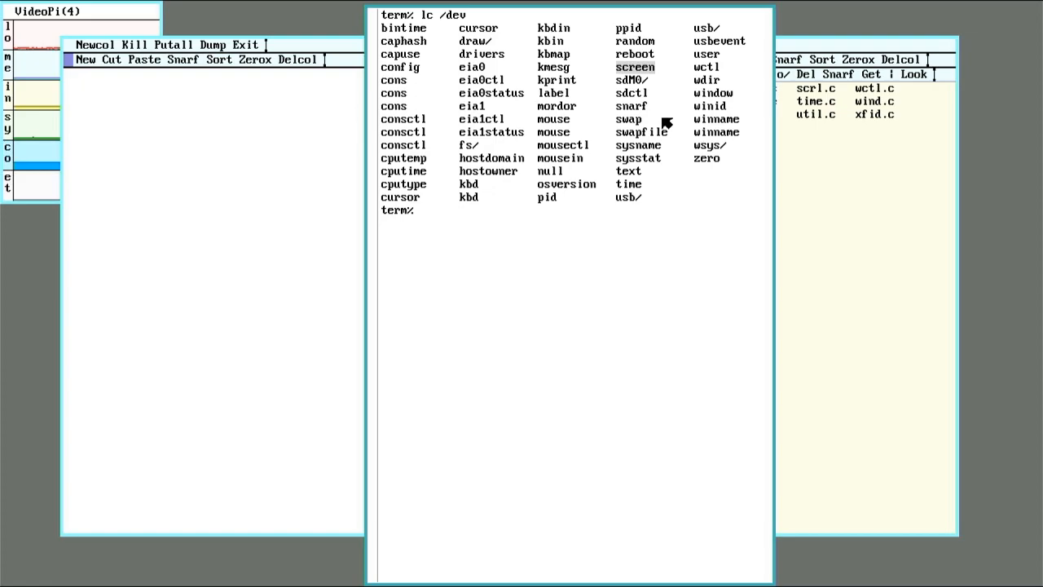
mouse_move(636, 115)
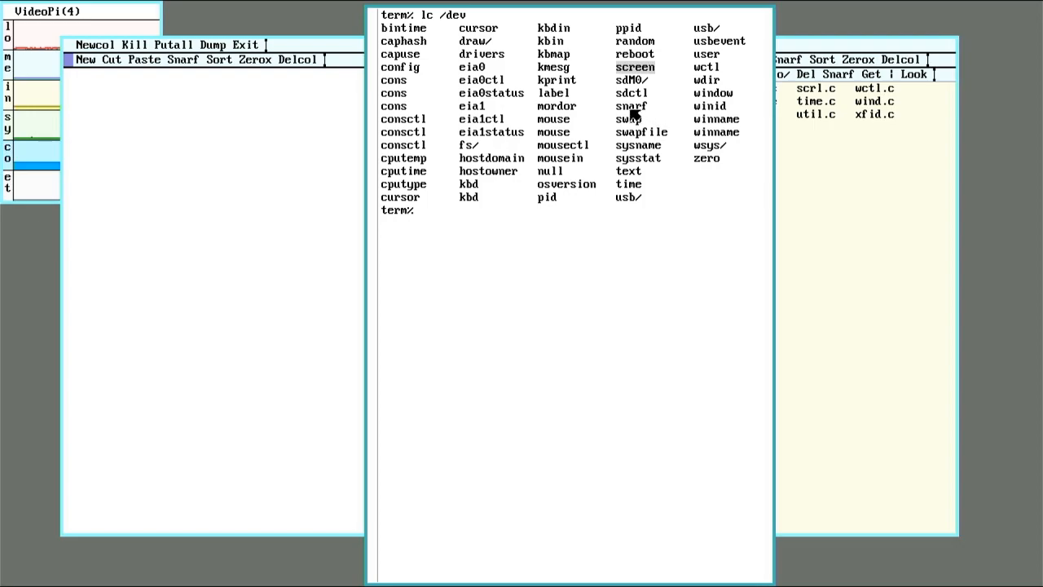
mouse_move(656, 120)
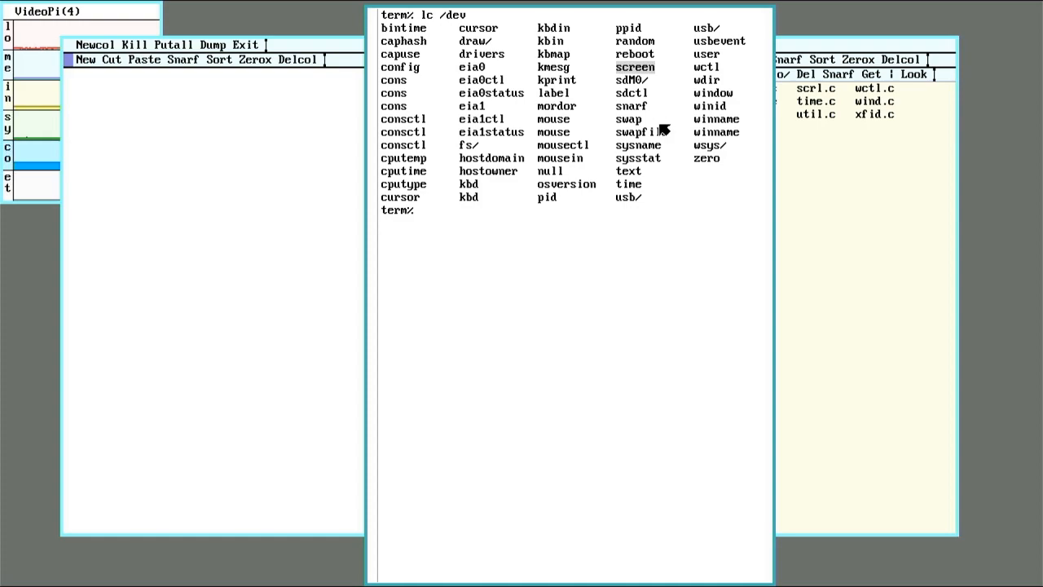
mouse_move(648, 81)
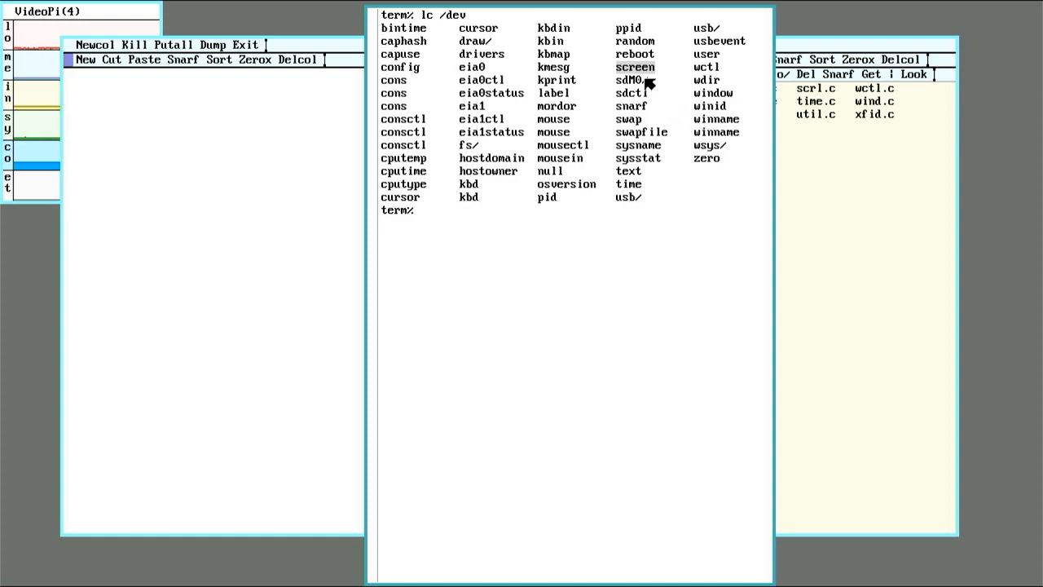
mouse_move(464, 47)
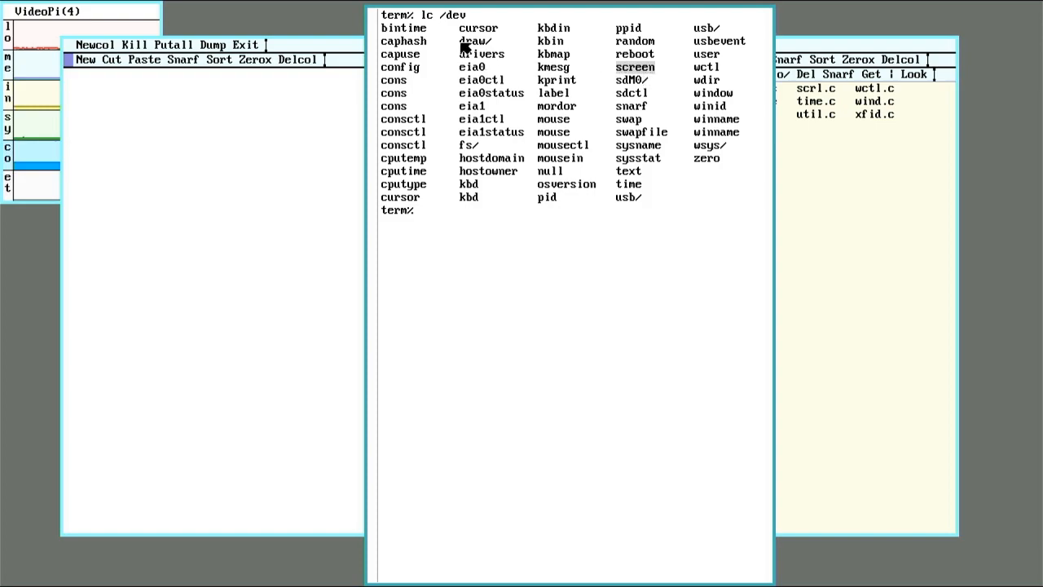
mouse_move(554, 67)
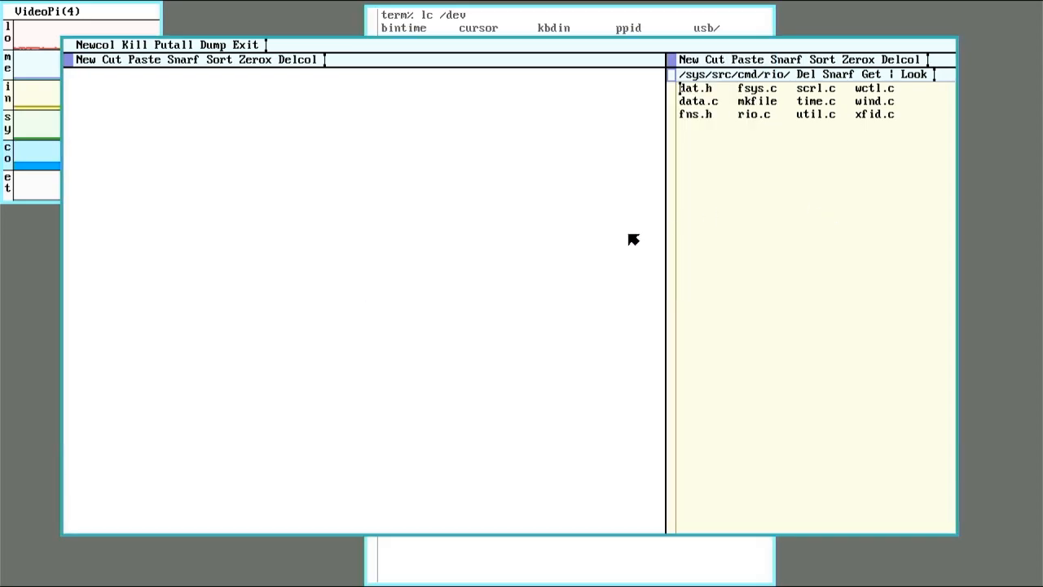
mouse_move(848, 220)
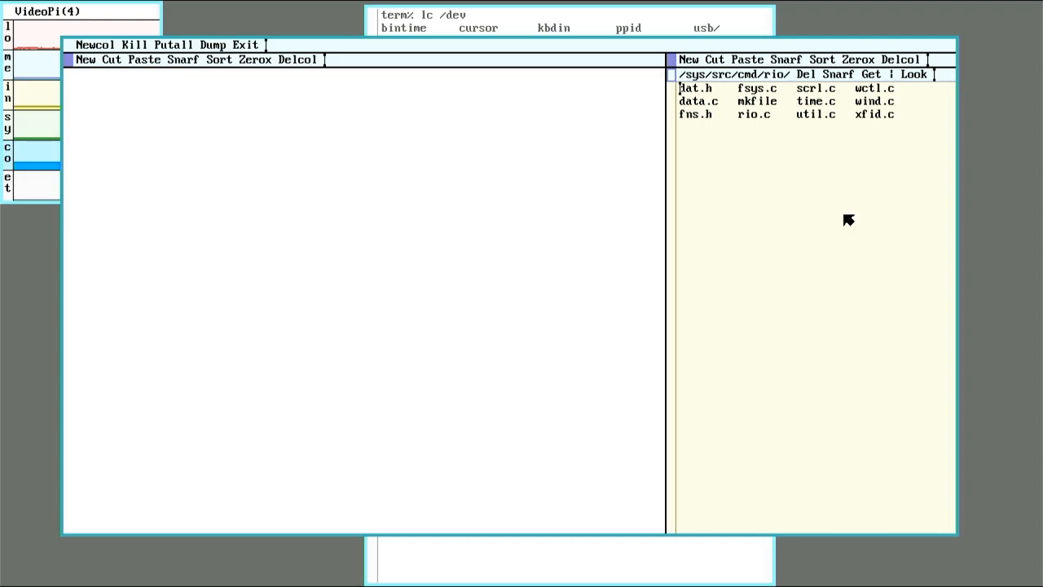
mouse_move(659, 225)
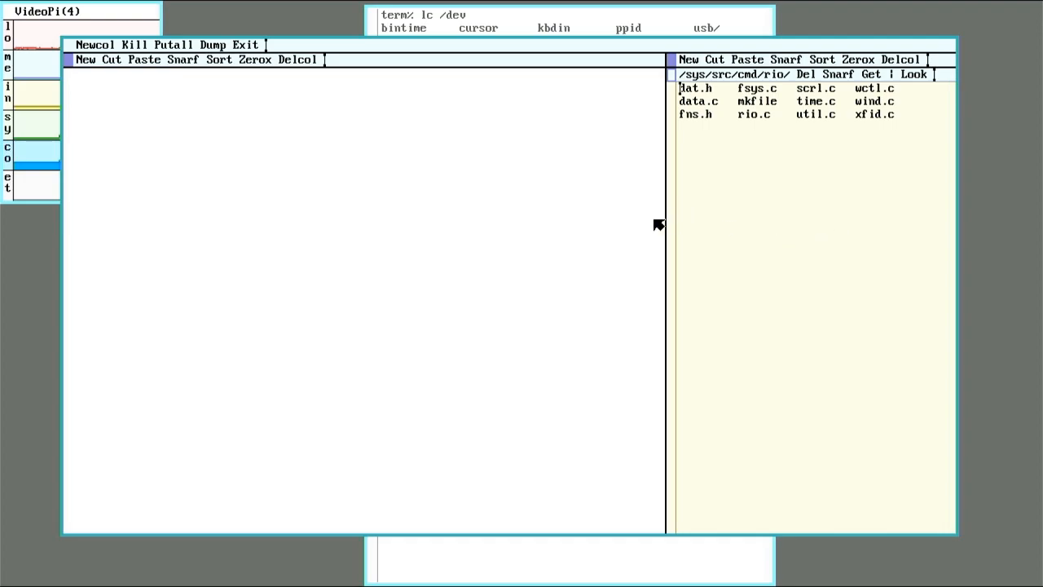
mouse_move(667, 519)
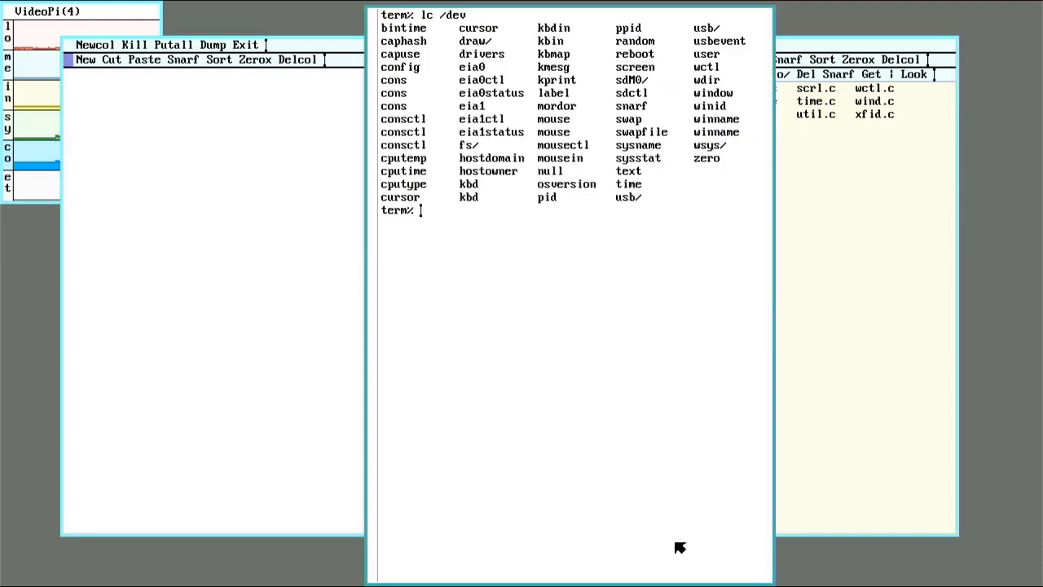
Change to /mnt, list its services, then change into the wsys directory
type("/mnt")
type("ls")
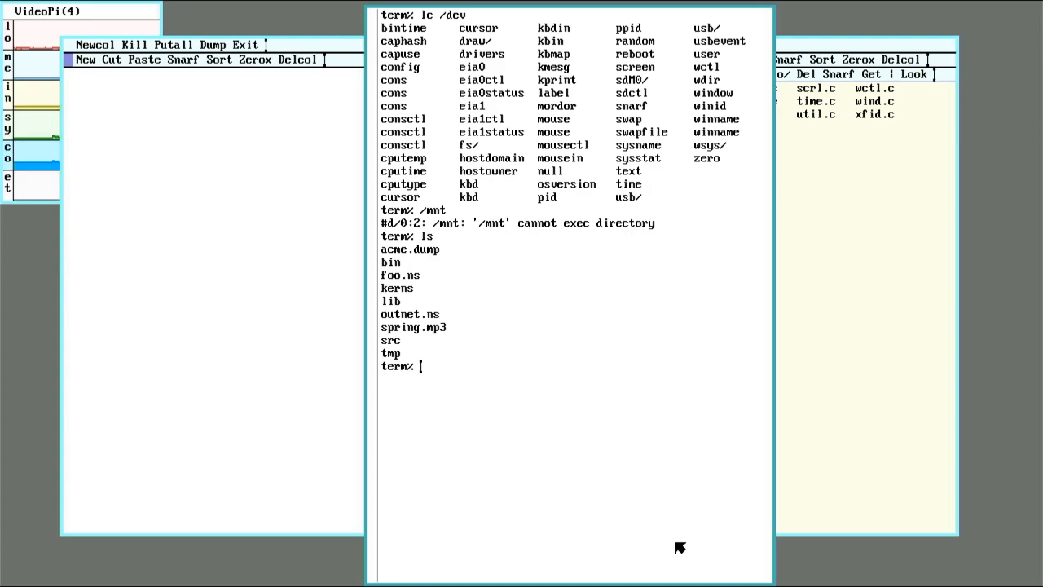
type("cd")
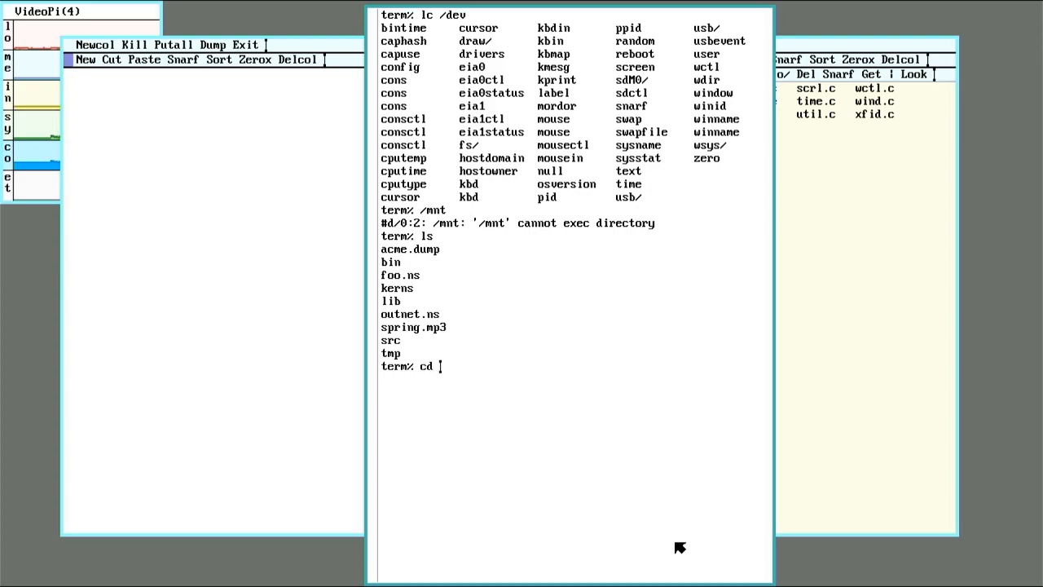
type("/mnt")
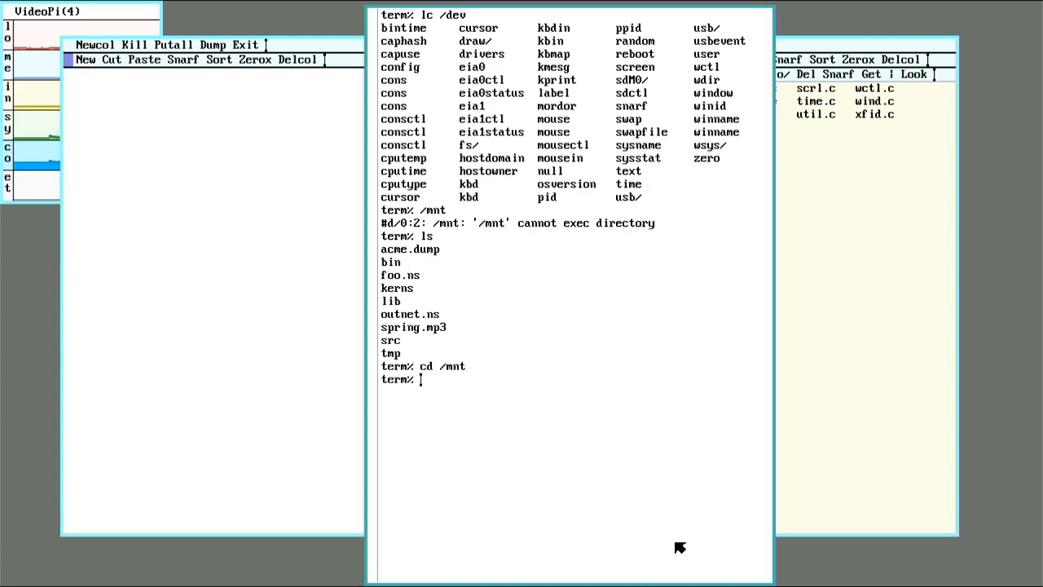
type("ls")
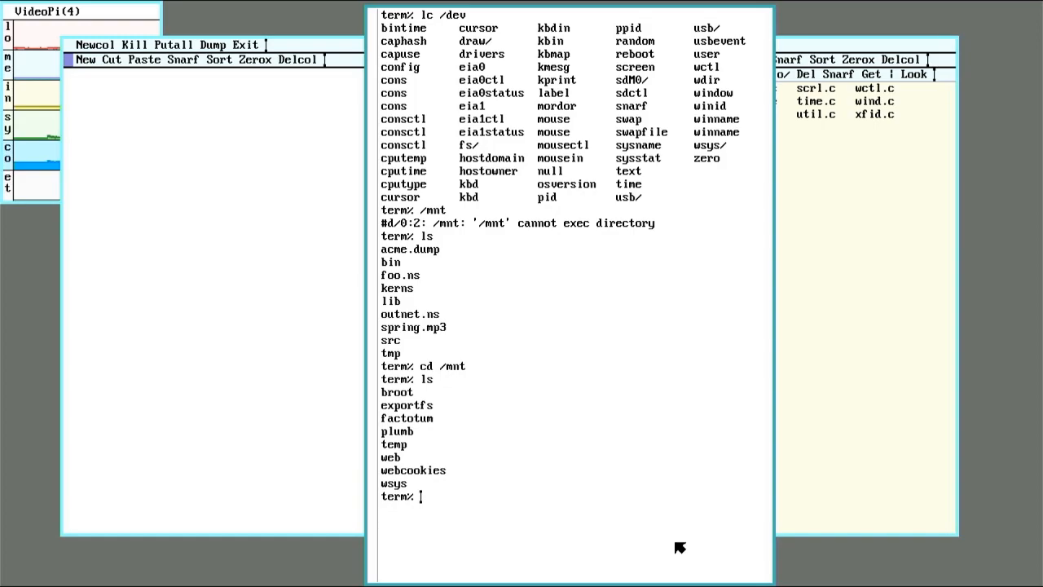
type("cd wsys")
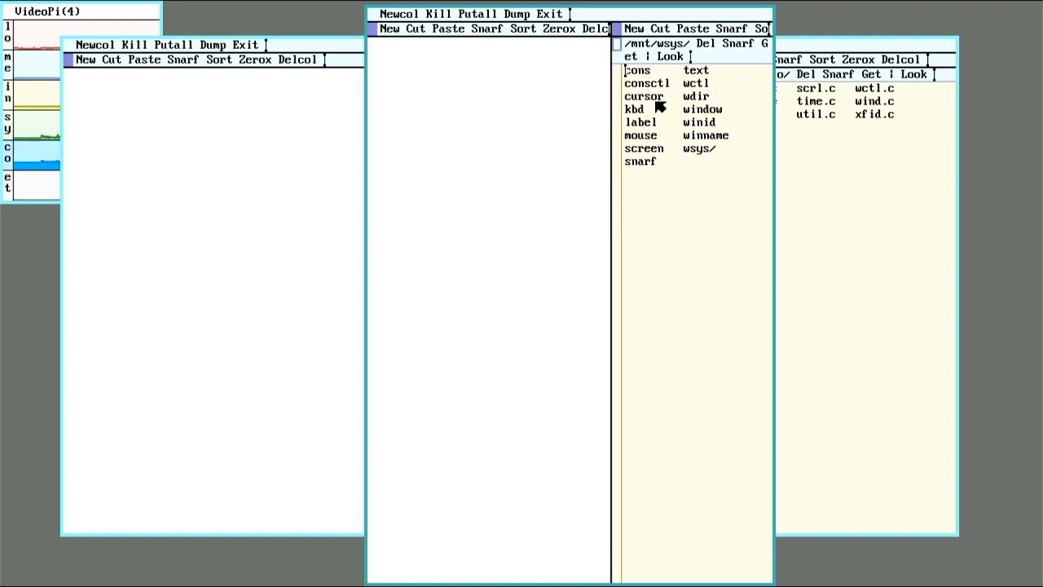
mouse_move(713, 77)
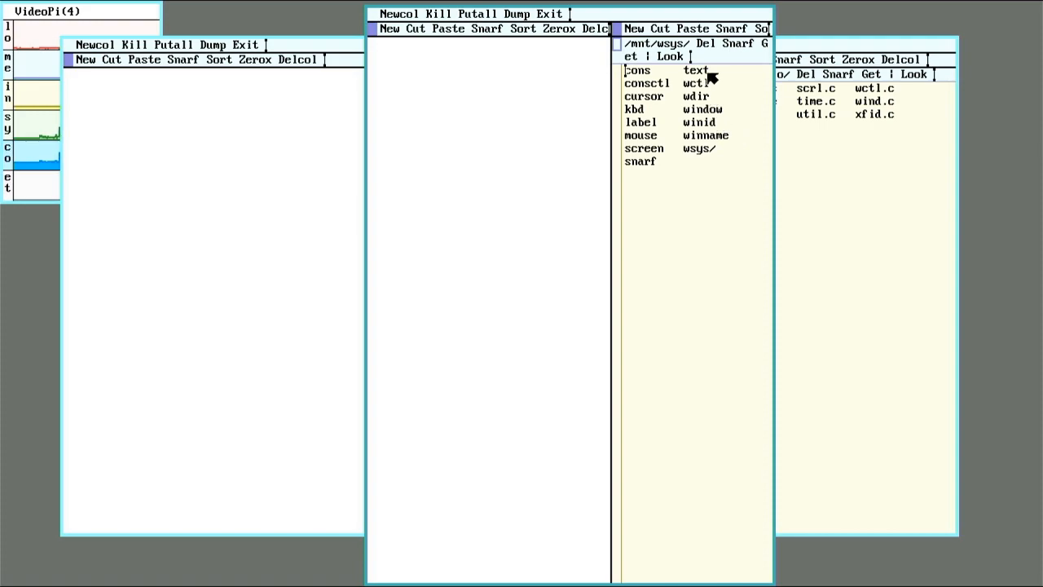
mouse_move(721, 119)
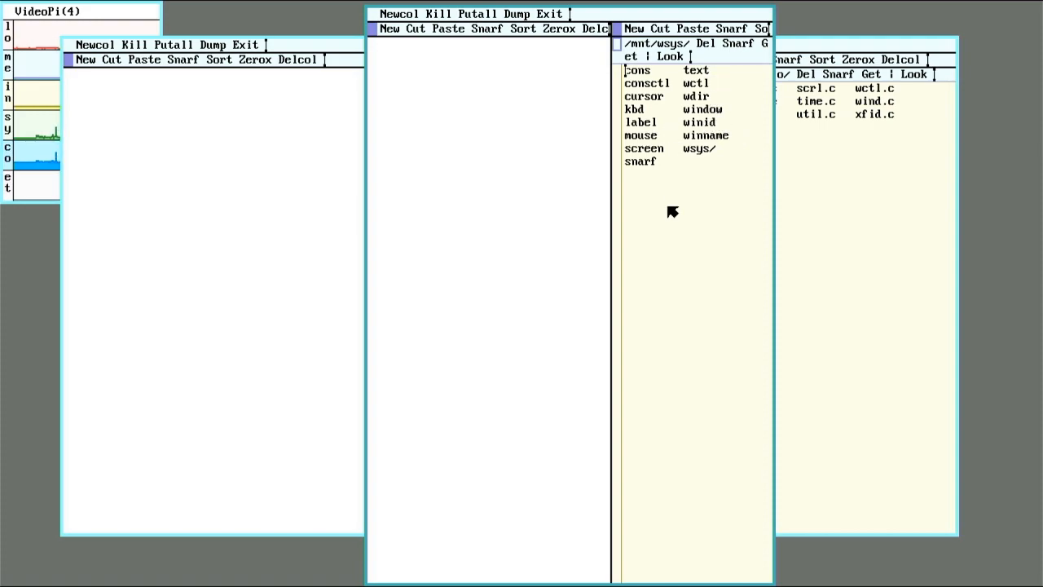
mouse_move(678, 222)
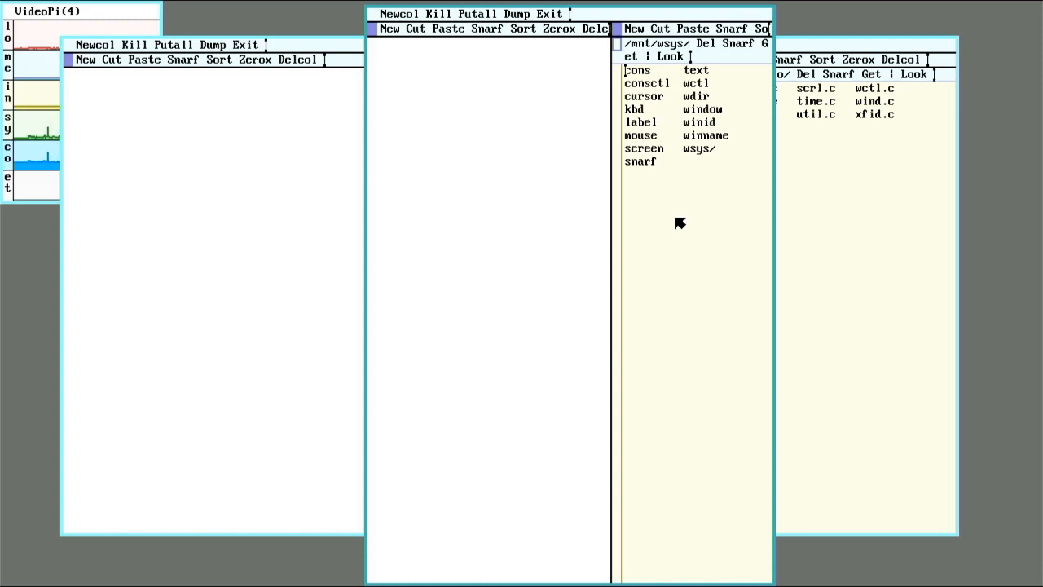
mouse_move(675, 179)
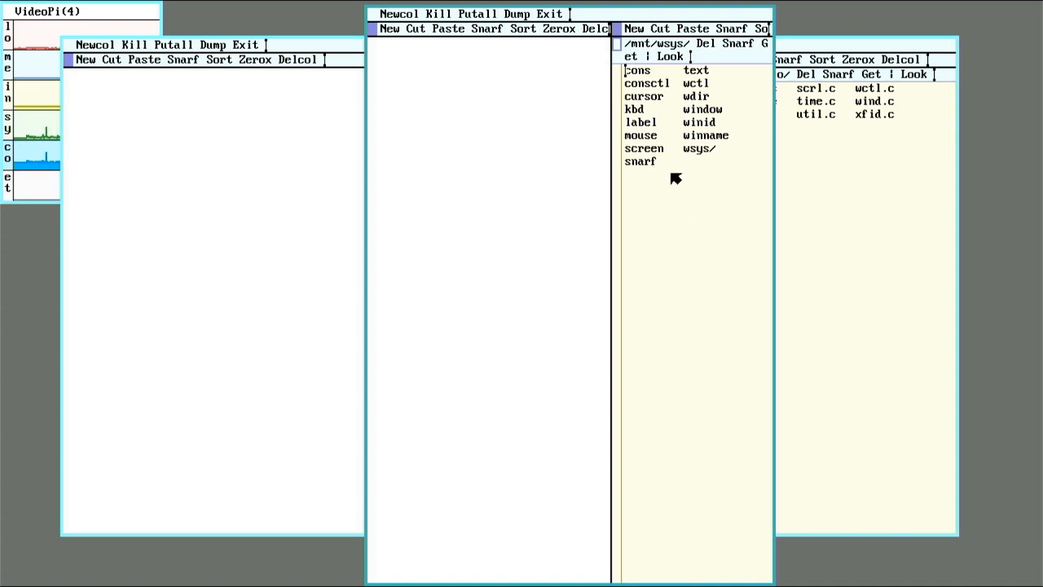
mouse_move(570, 53)
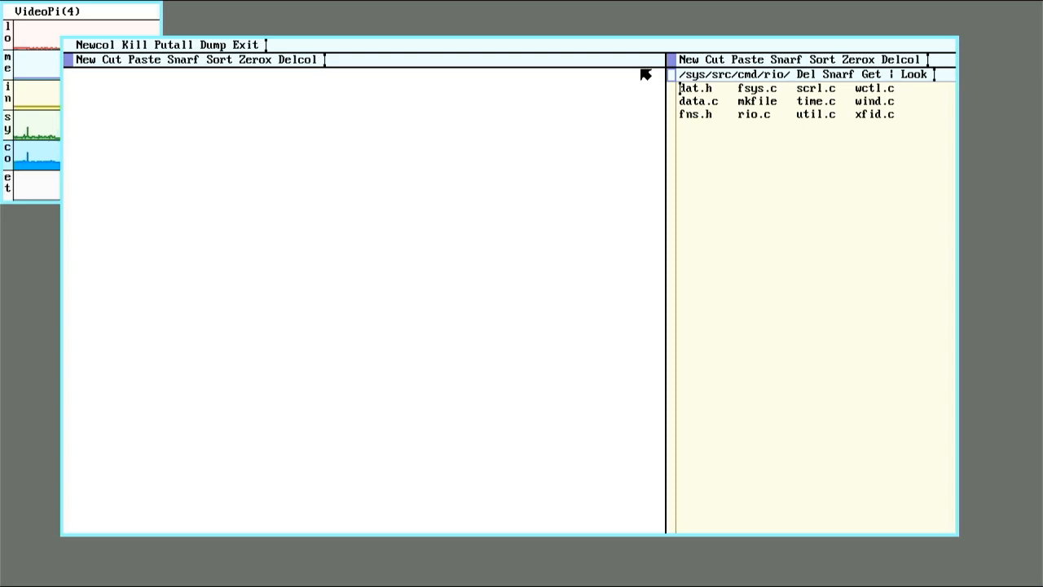
mouse_move(333, 267)
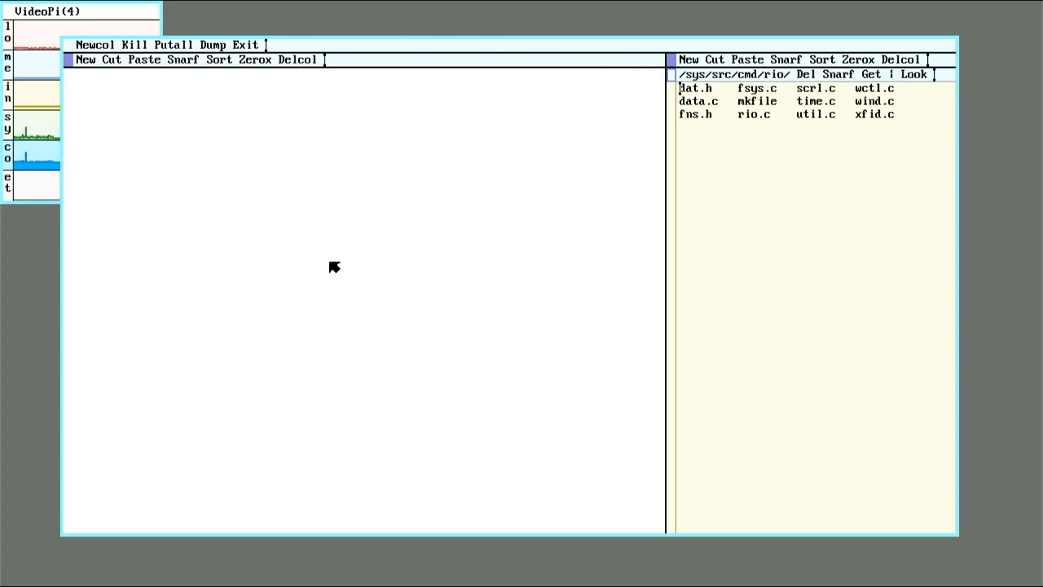
mouse_move(604, 105)
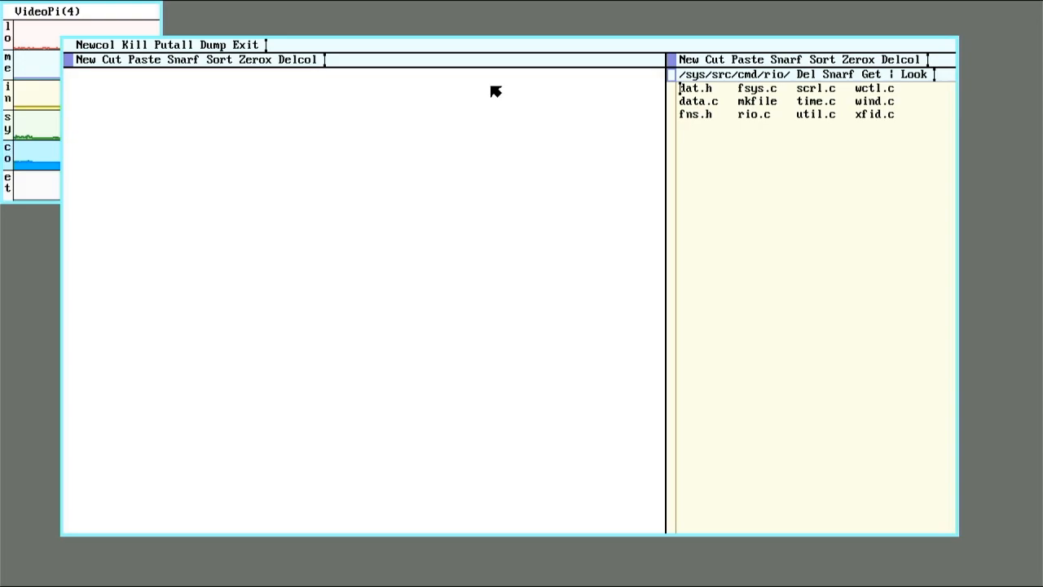
mouse_move(990, 211)
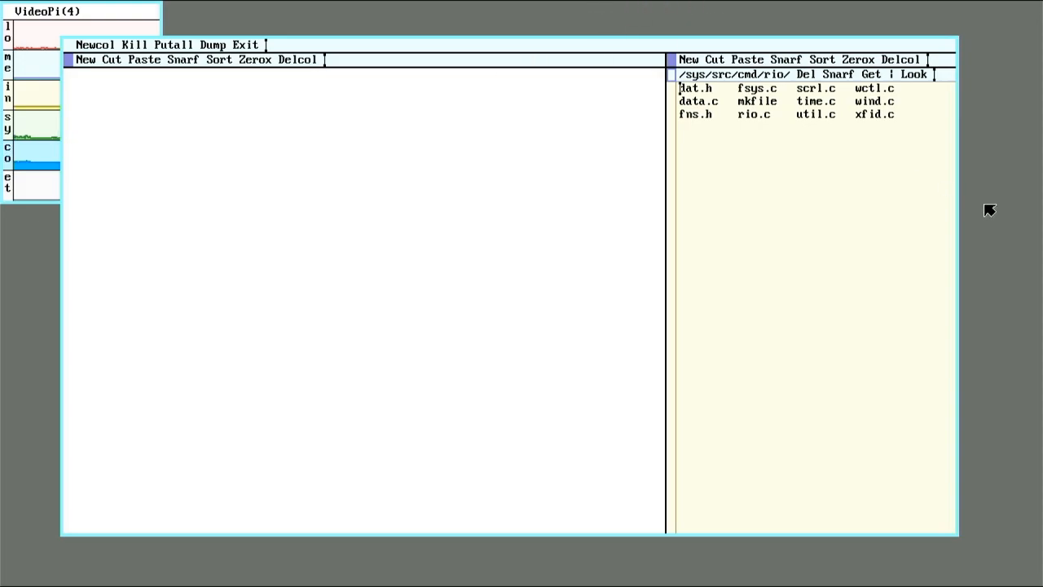
mouse_move(753, 149)
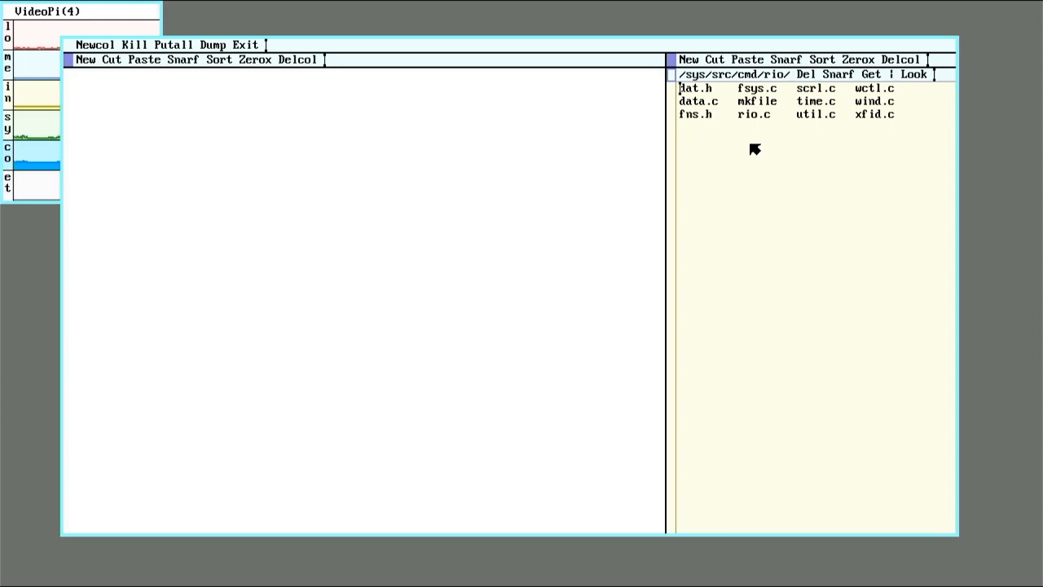
mouse_move(278, 181)
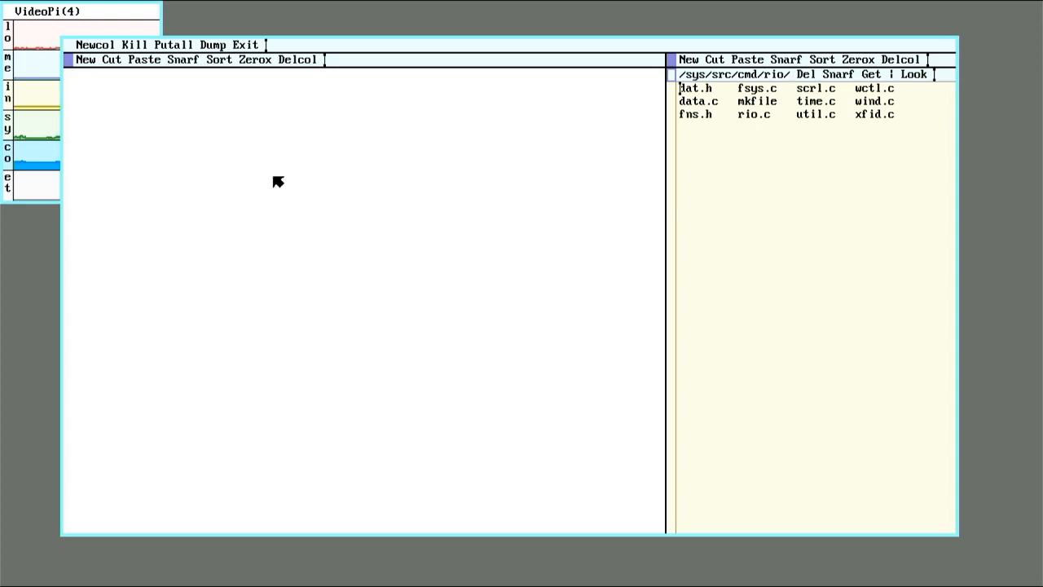
mouse_move(295, 187)
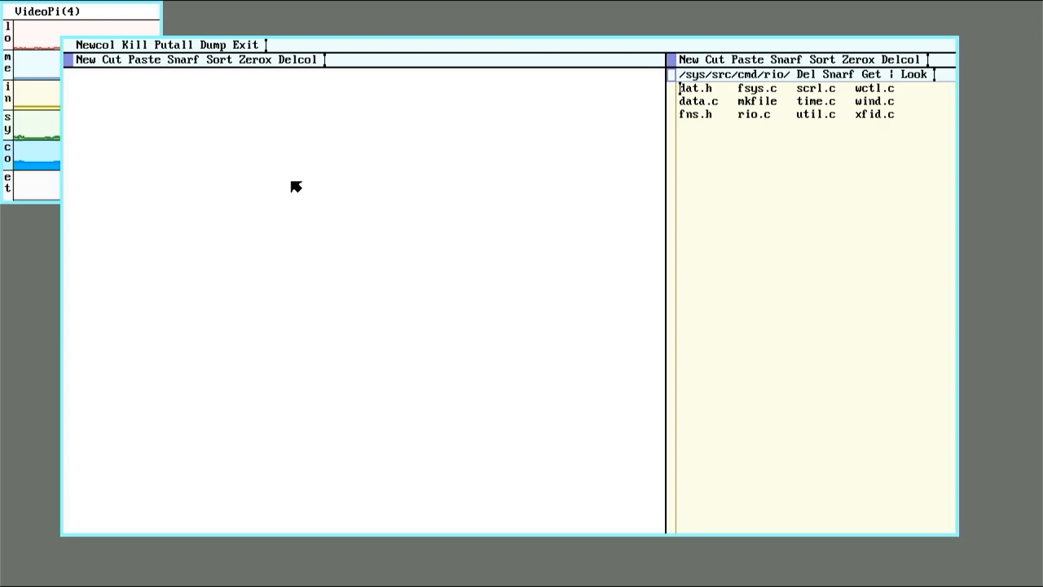
mouse_move(317, 181)
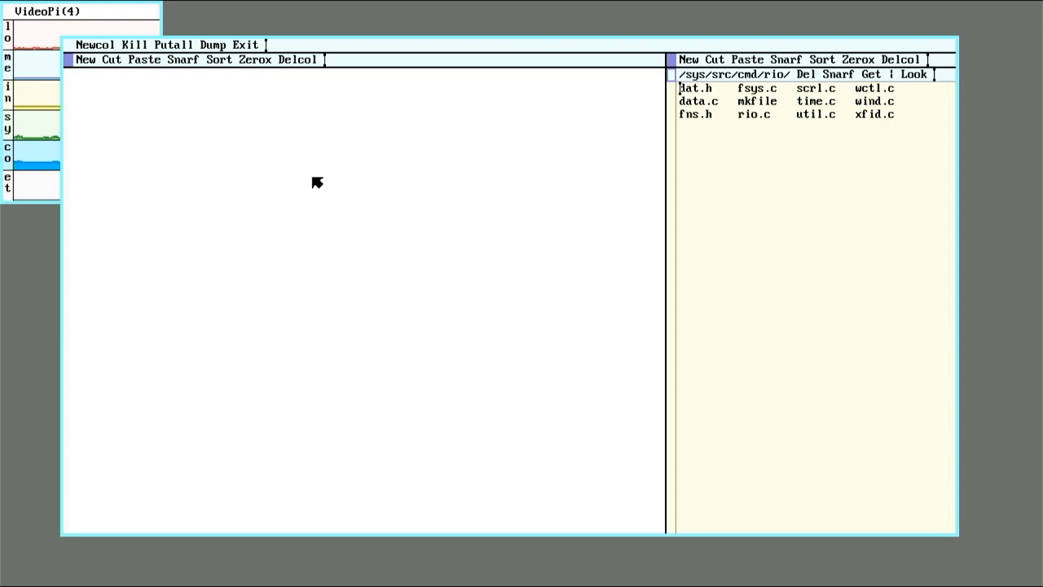
mouse_move(508, 172)
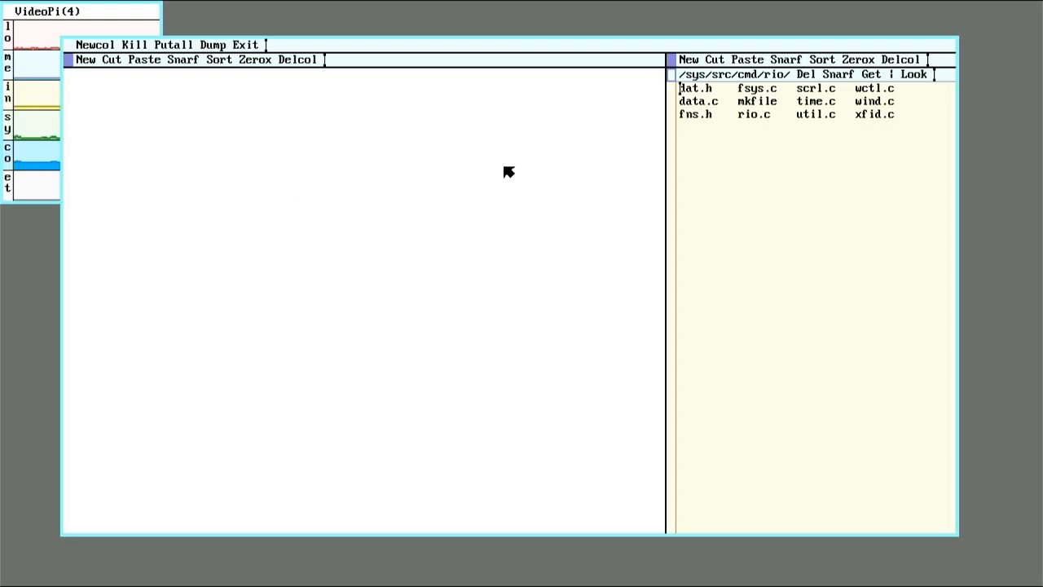
mouse_move(529, 180)
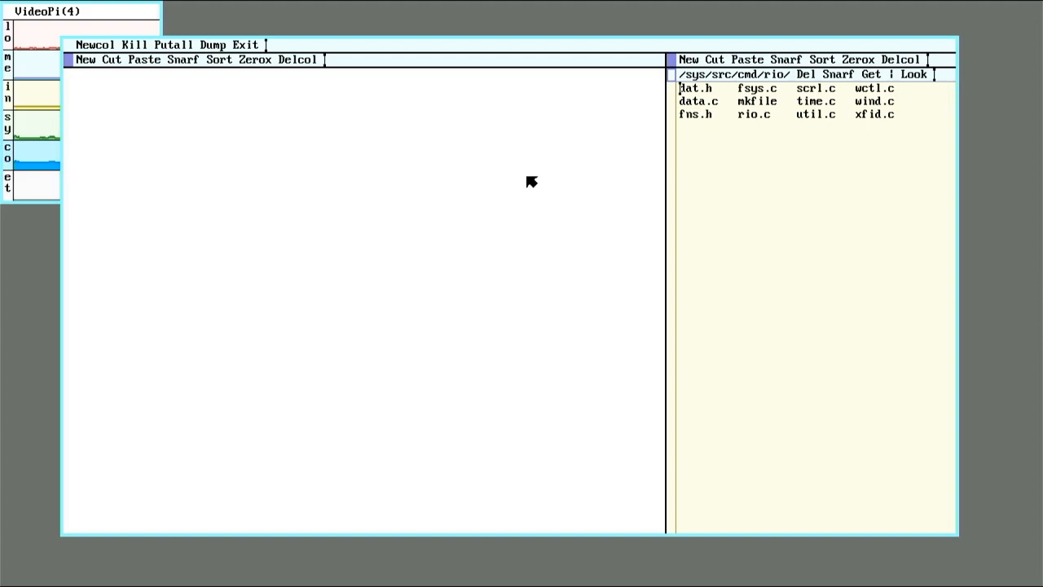
mouse_move(541, 187)
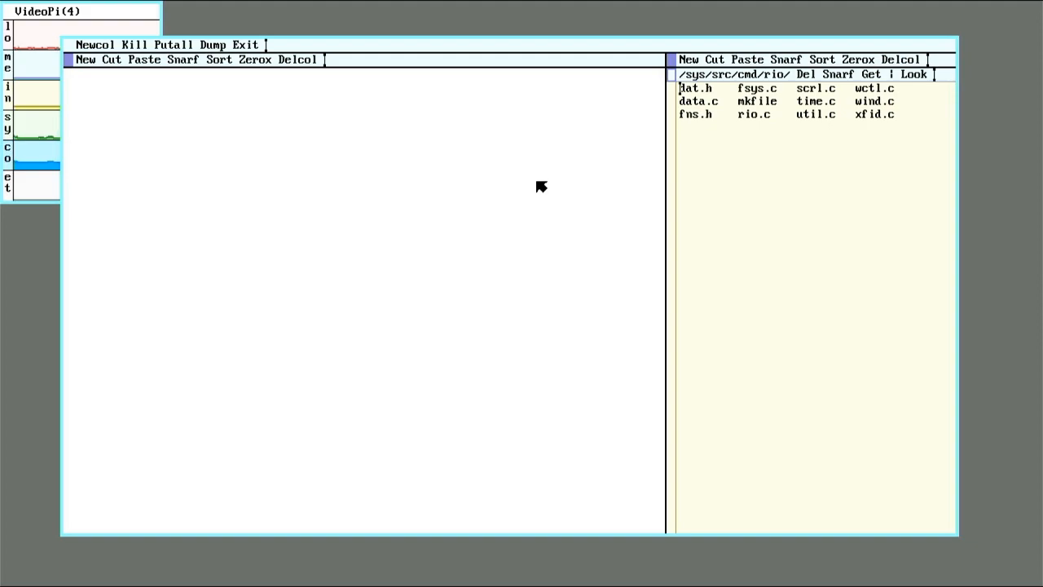
mouse_move(421, 151)
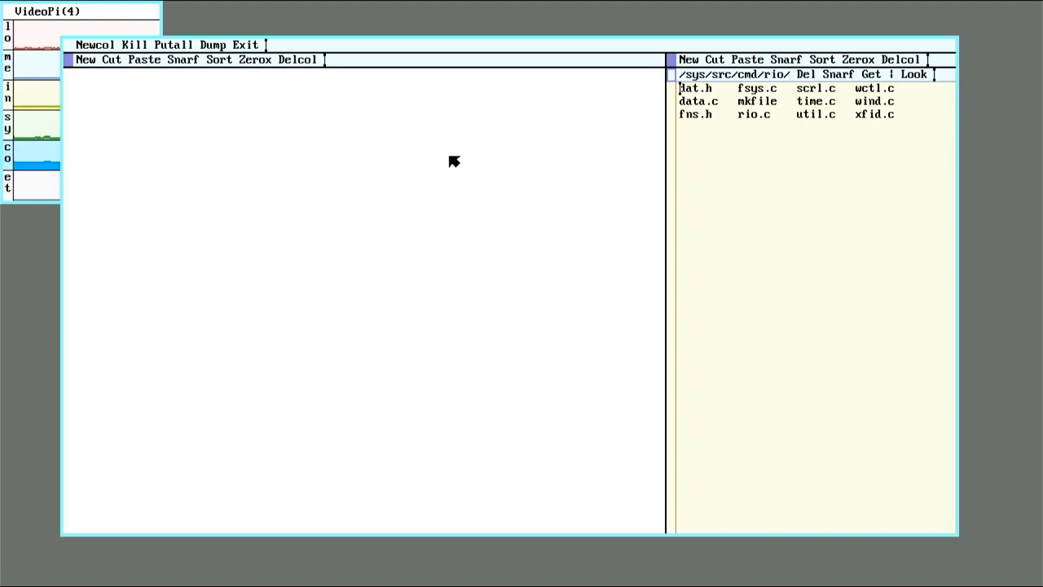
mouse_move(768, 267)
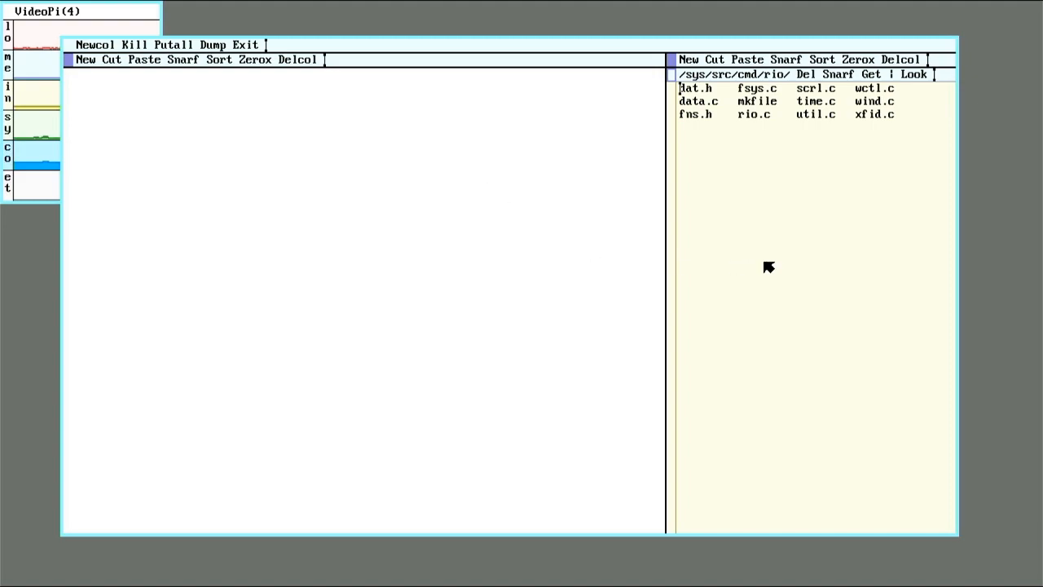
mouse_move(579, 207)
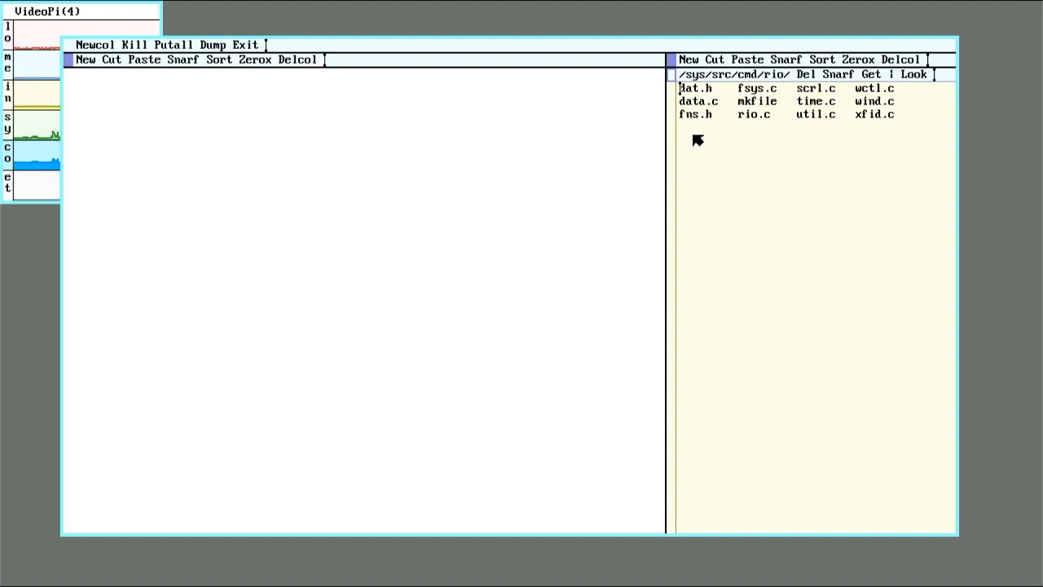
mouse_move(757, 123)
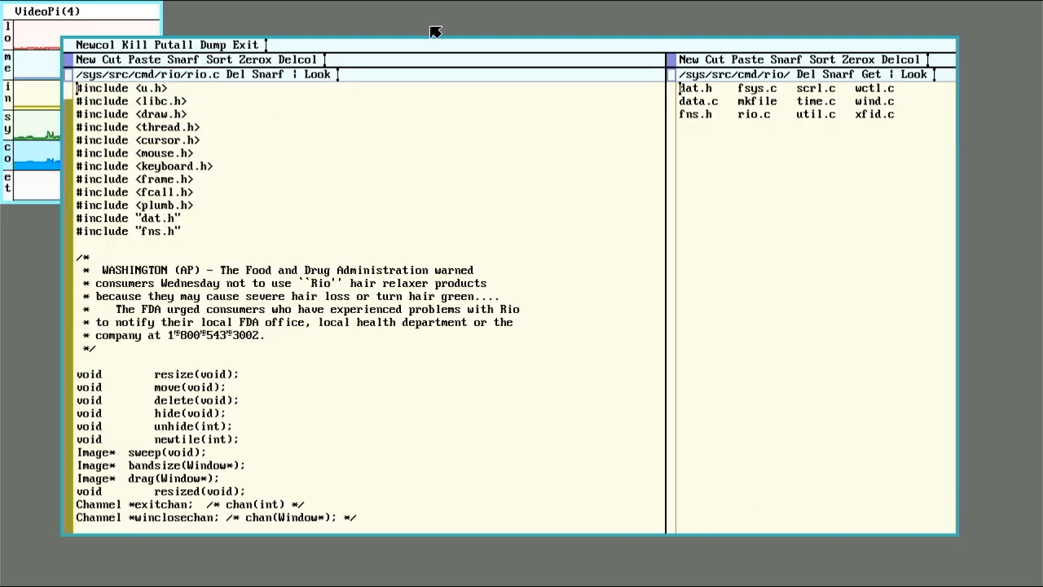
mouse_move(477, 83)
type(" main")
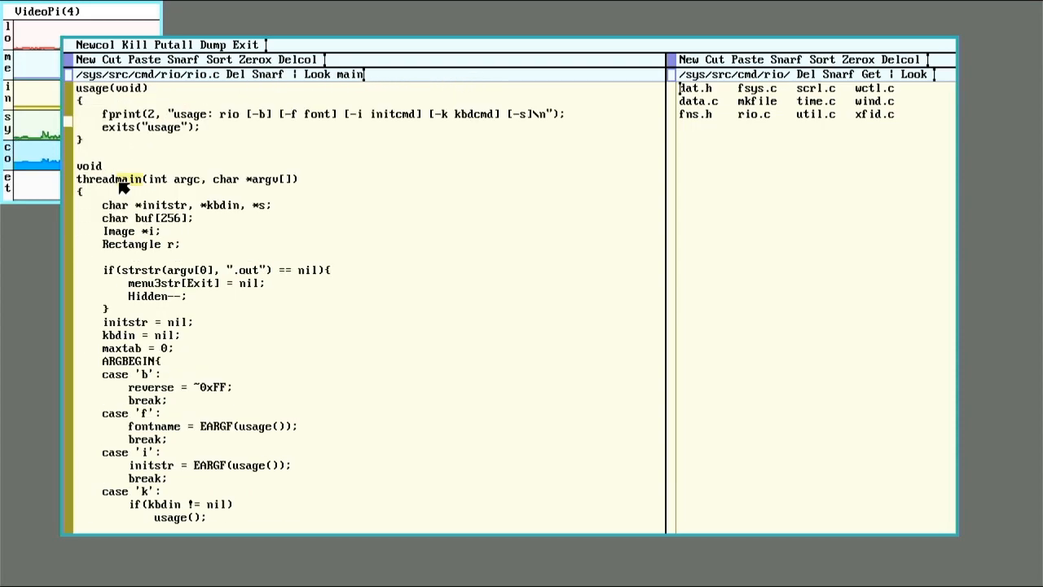
mouse_move(316, 268)
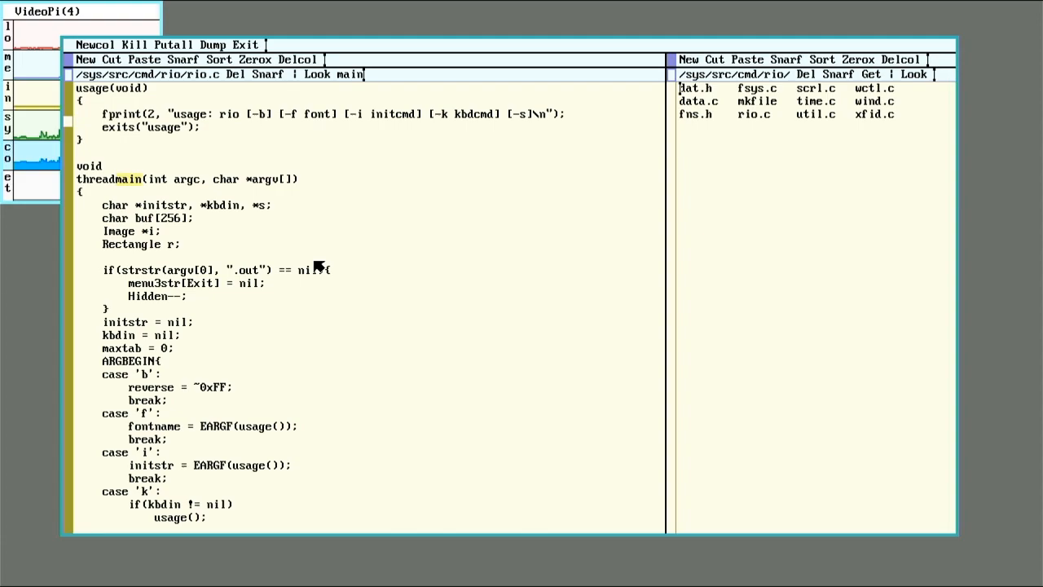
mouse_move(232, 285)
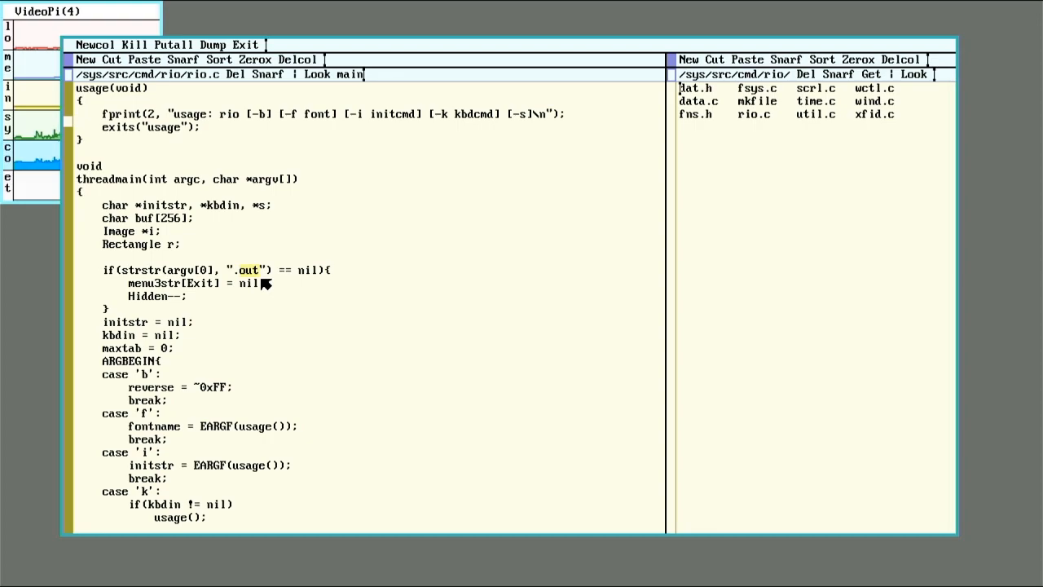
mouse_move(306, 295)
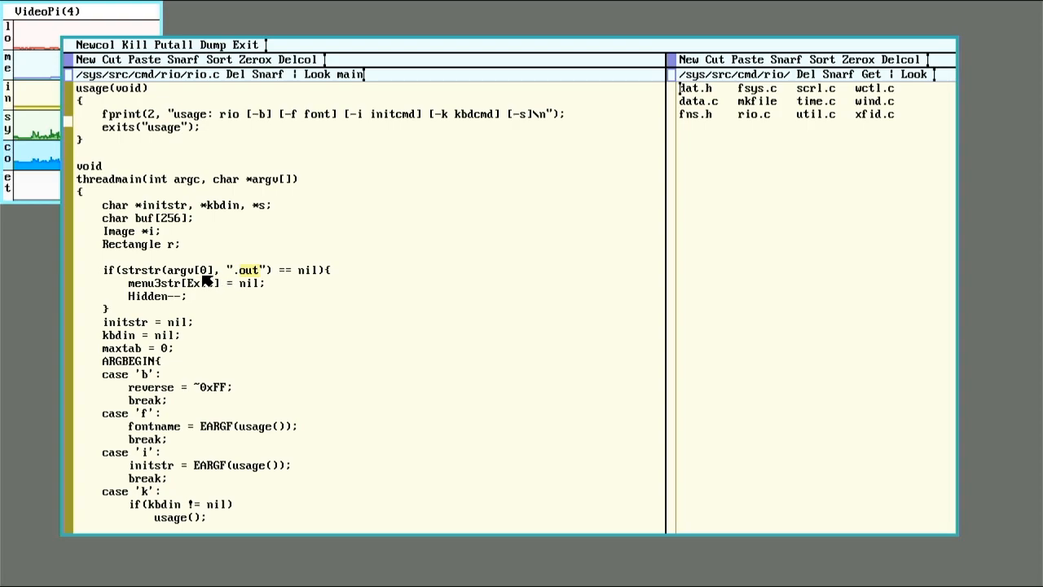
mouse_move(210, 280)
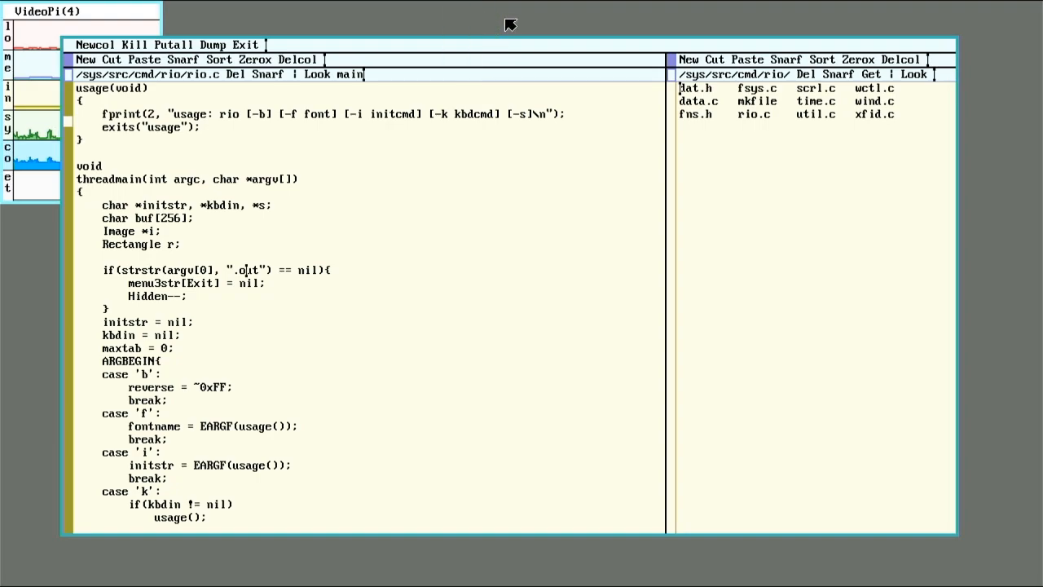
mouse_move(505, 36)
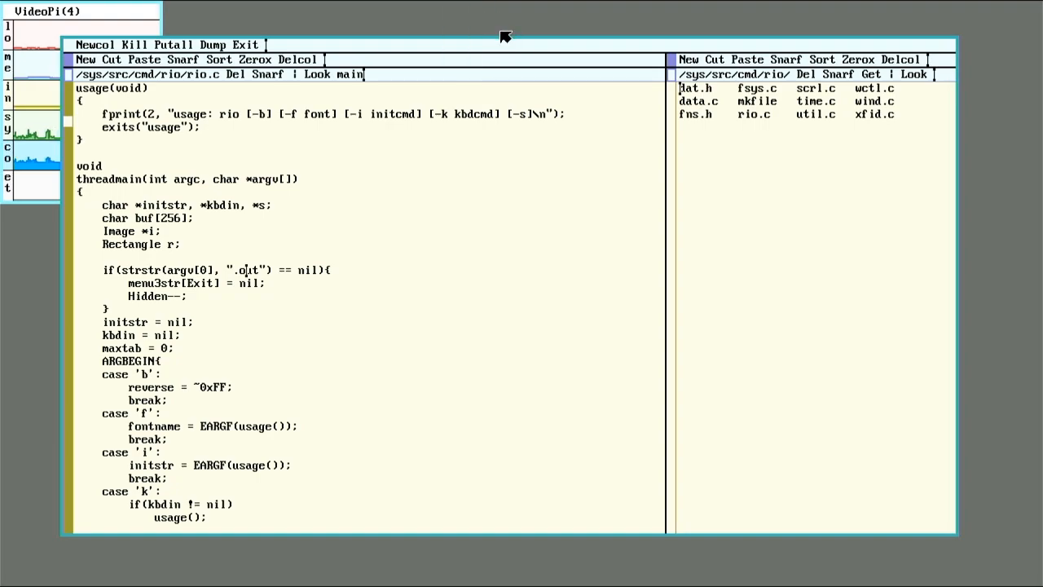
mouse_move(567, 15)
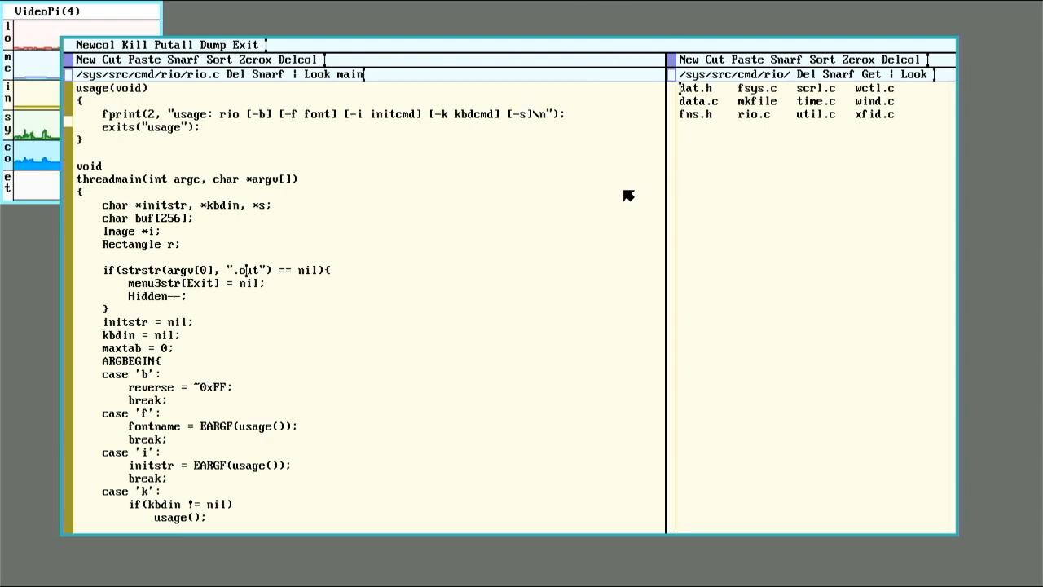
mouse_move(619, 59)
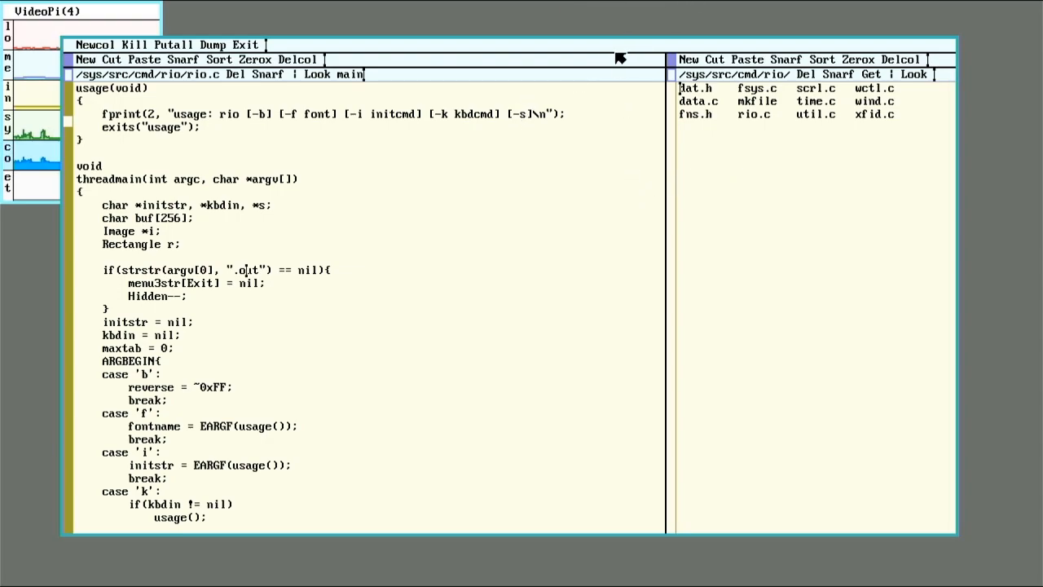
mouse_move(447, 249)
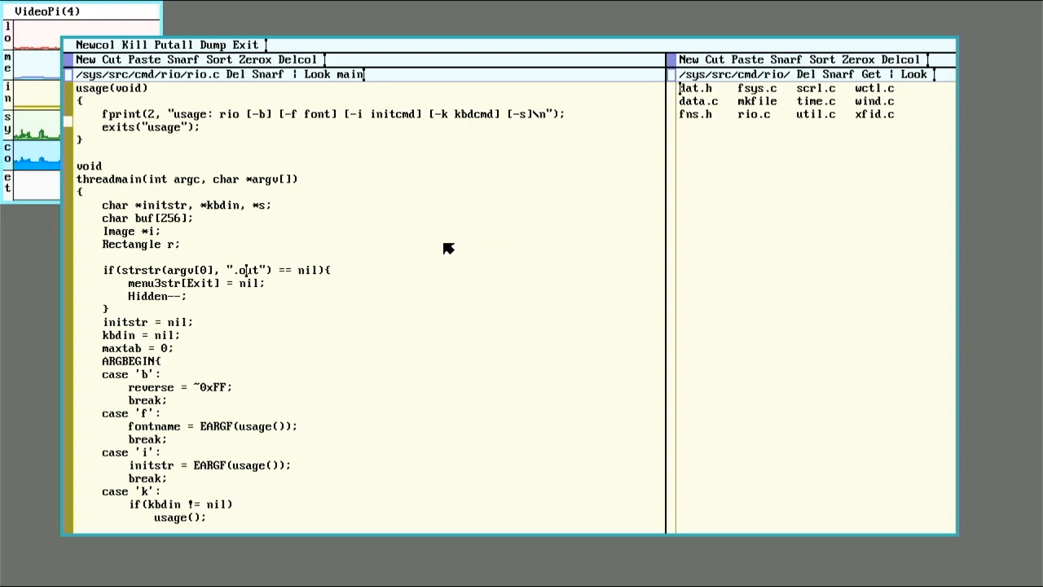
mouse_move(357, 259)
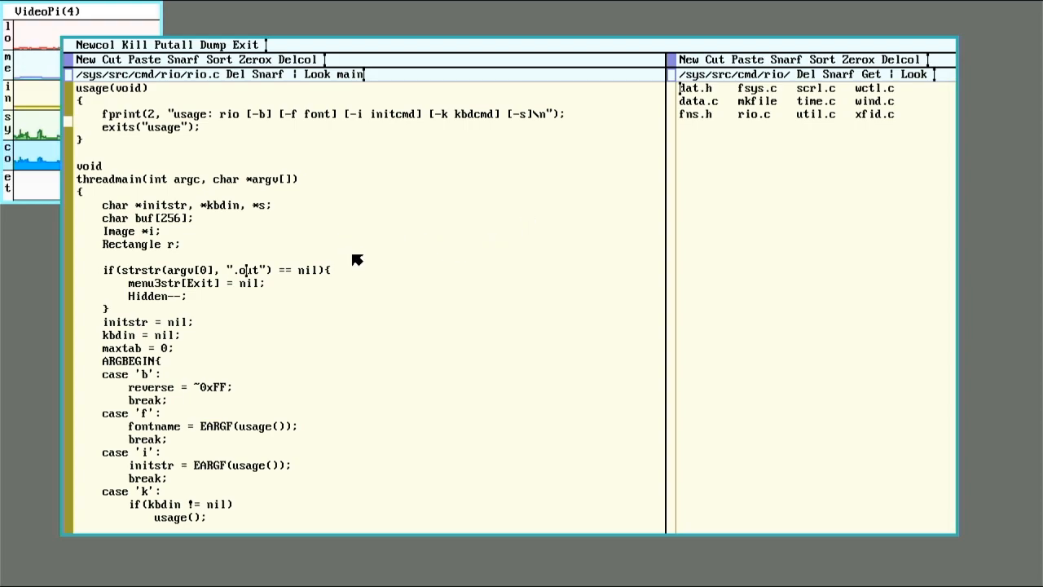
mouse_move(384, 291)
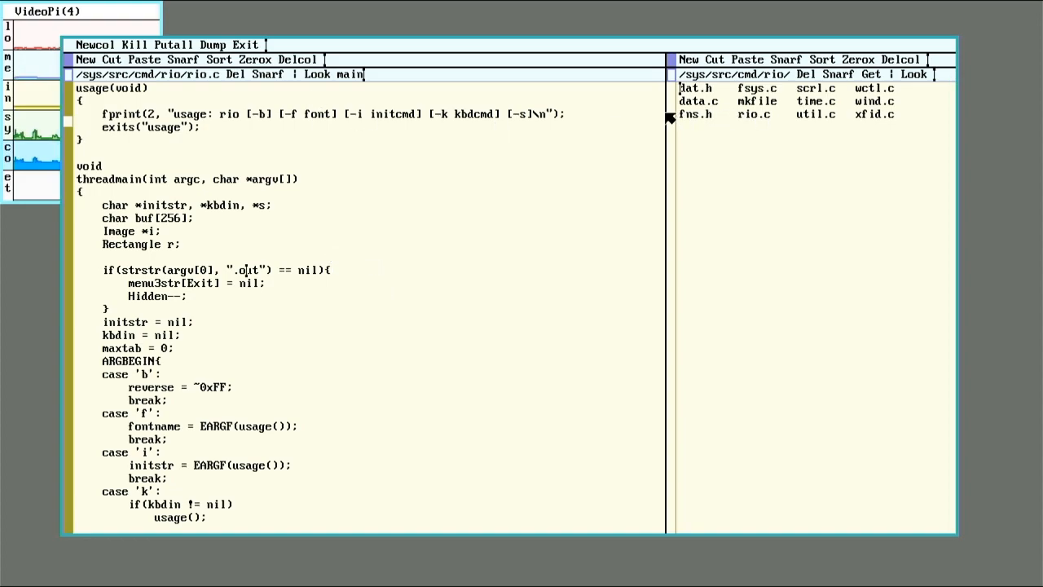
mouse_move(762, 117)
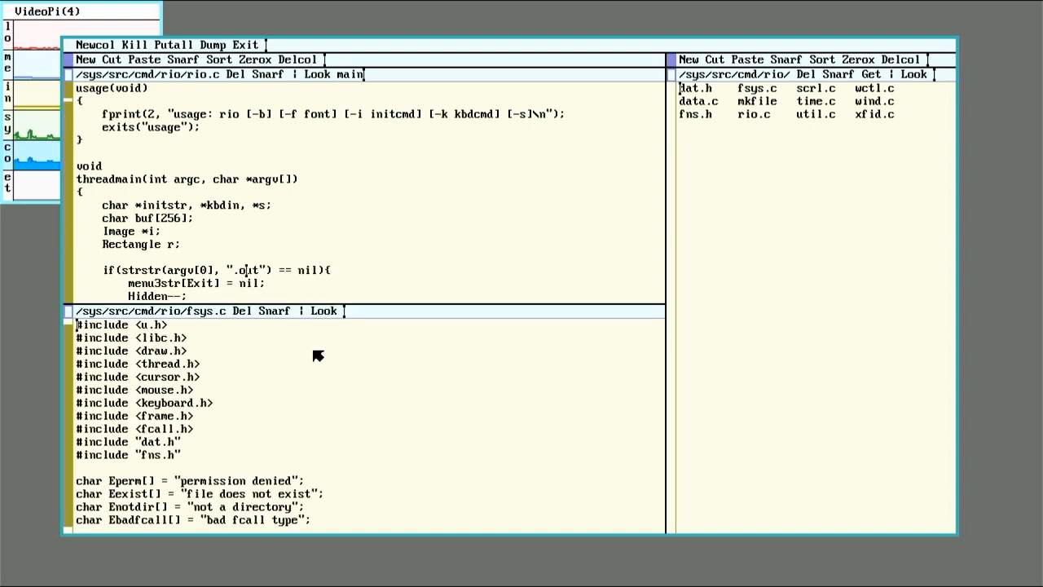
mouse_move(314, 379)
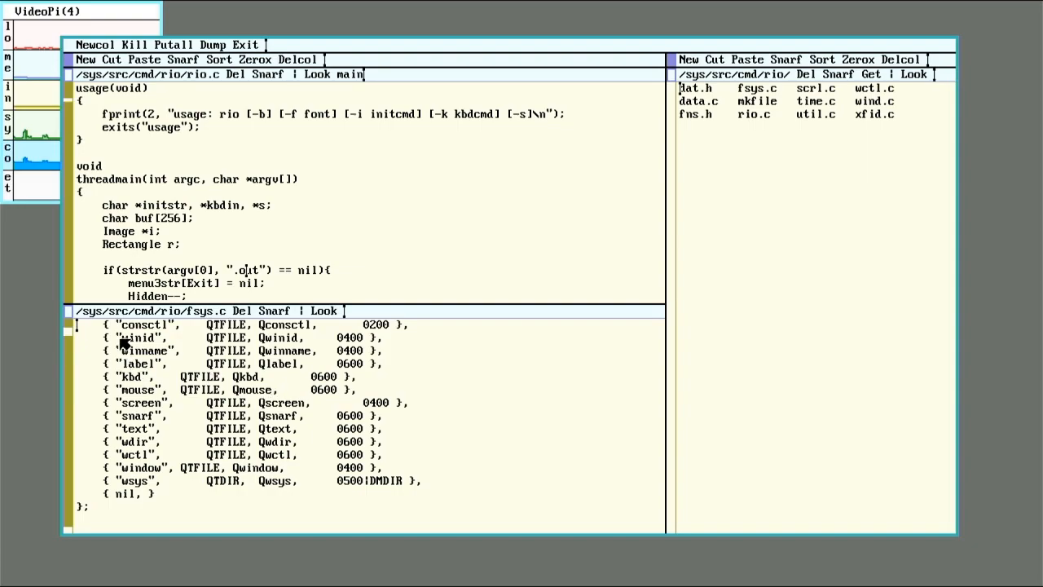
mouse_move(146, 436)
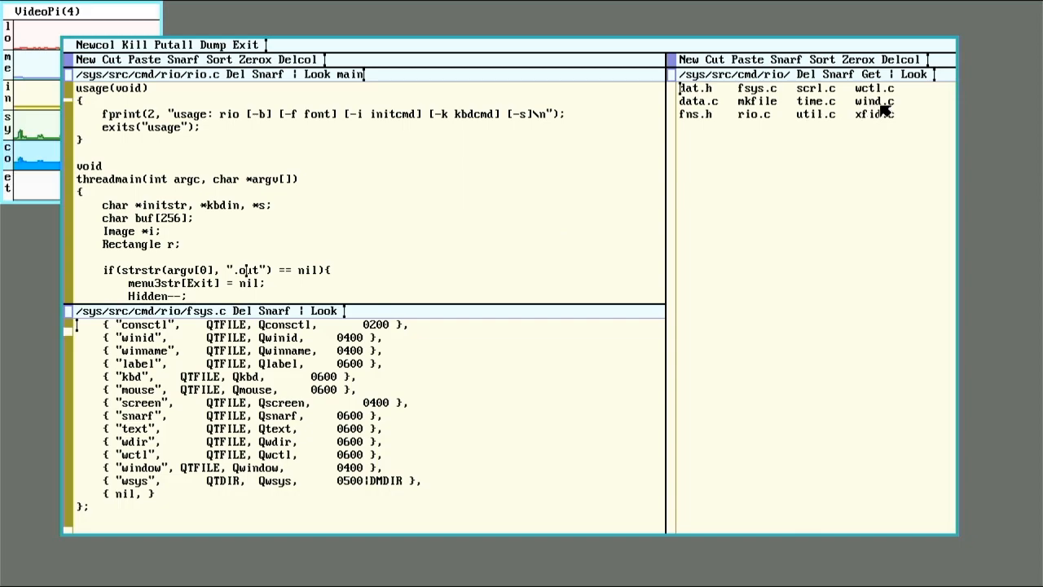
mouse_move(839, 114)
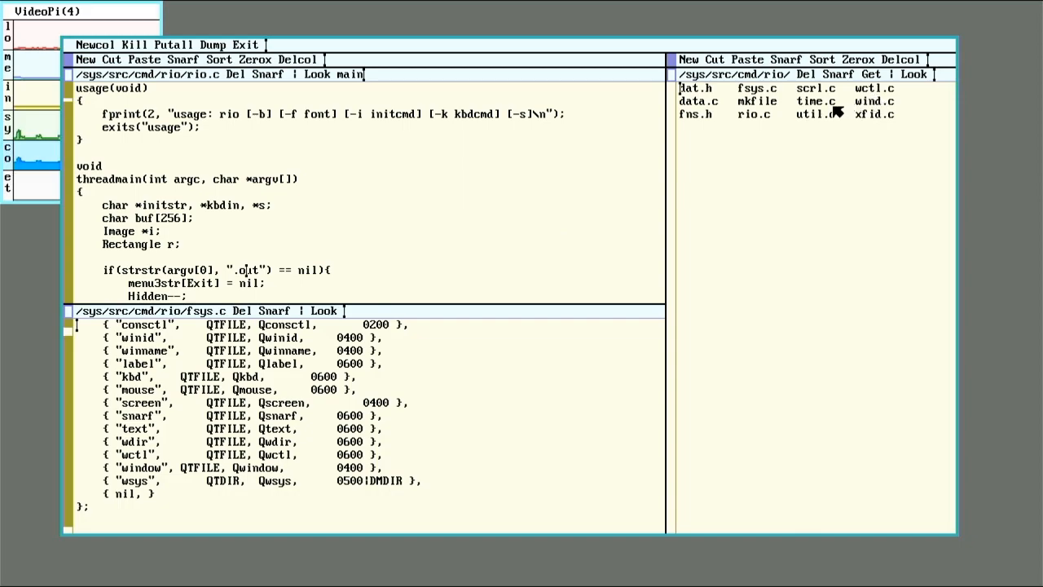
mouse_move(513, 381)
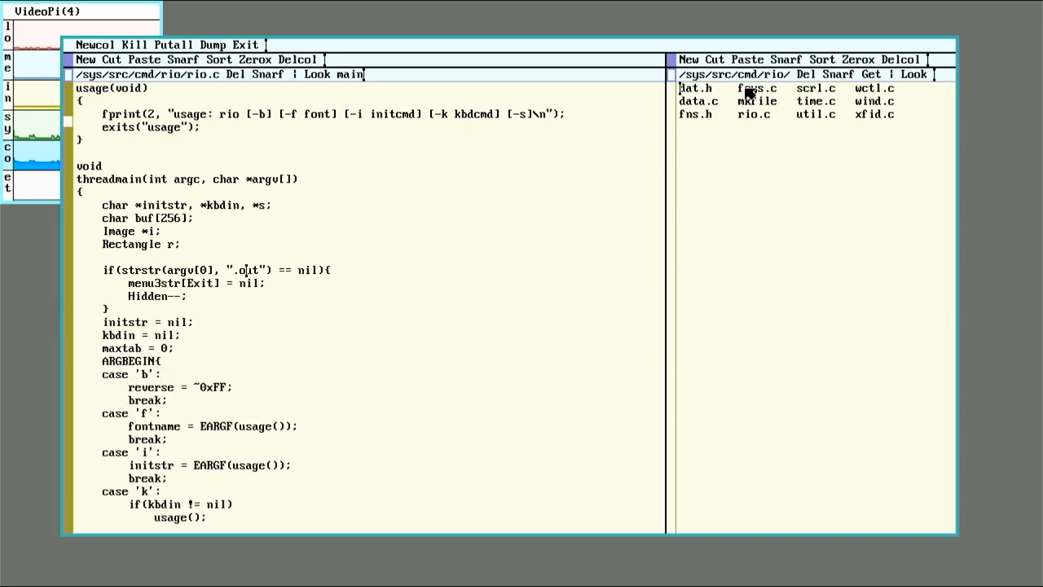
mouse_move(798, 143)
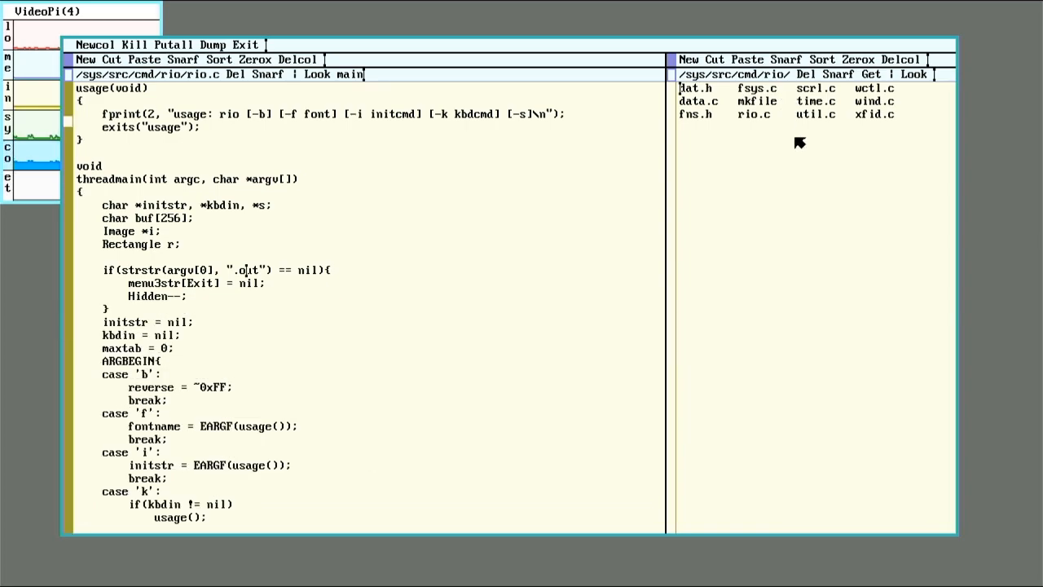
mouse_move(737, 275)
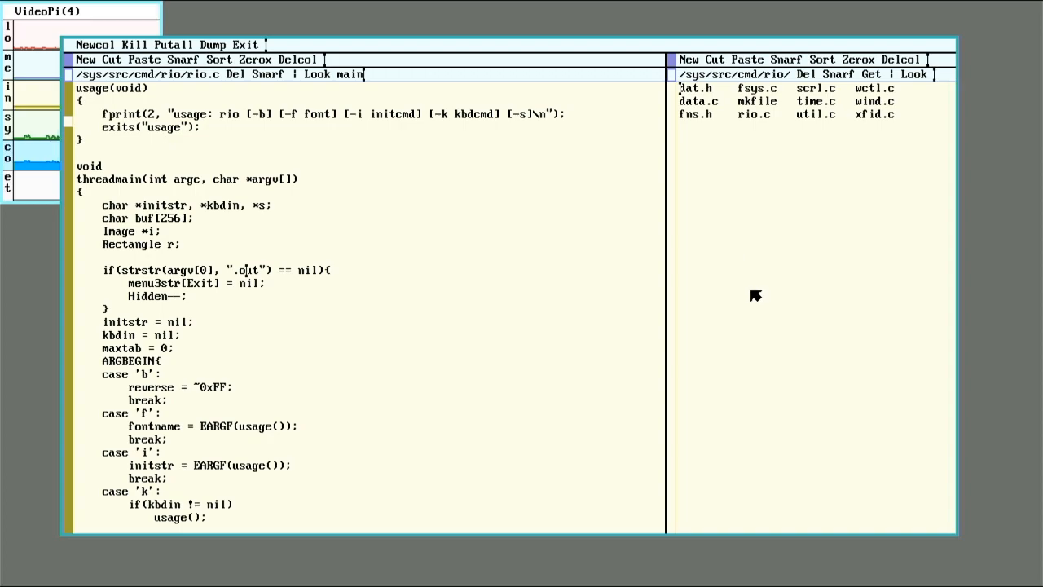
mouse_move(703, 268)
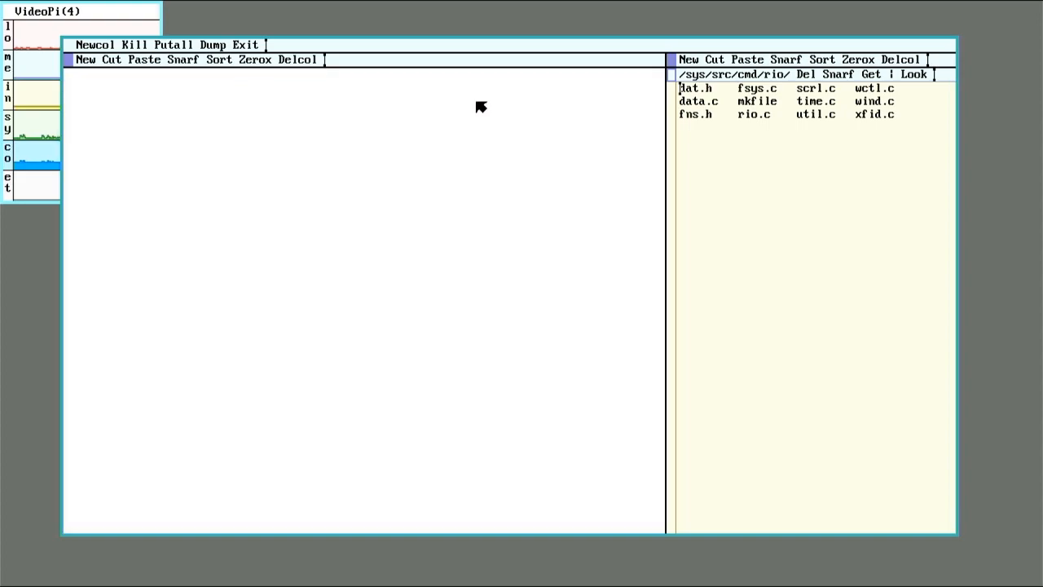
mouse_move(697, 111)
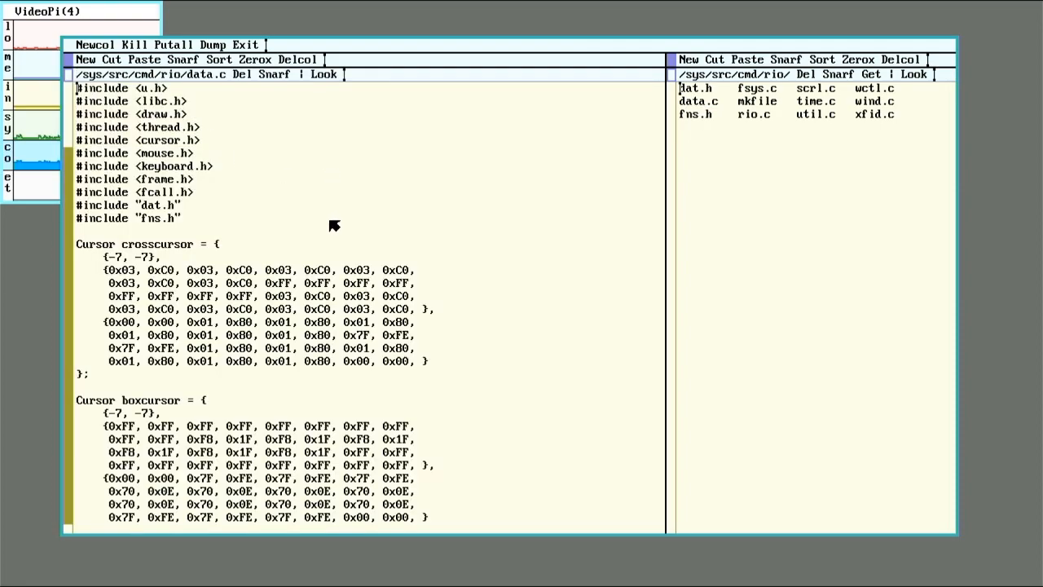
mouse_move(147, 285)
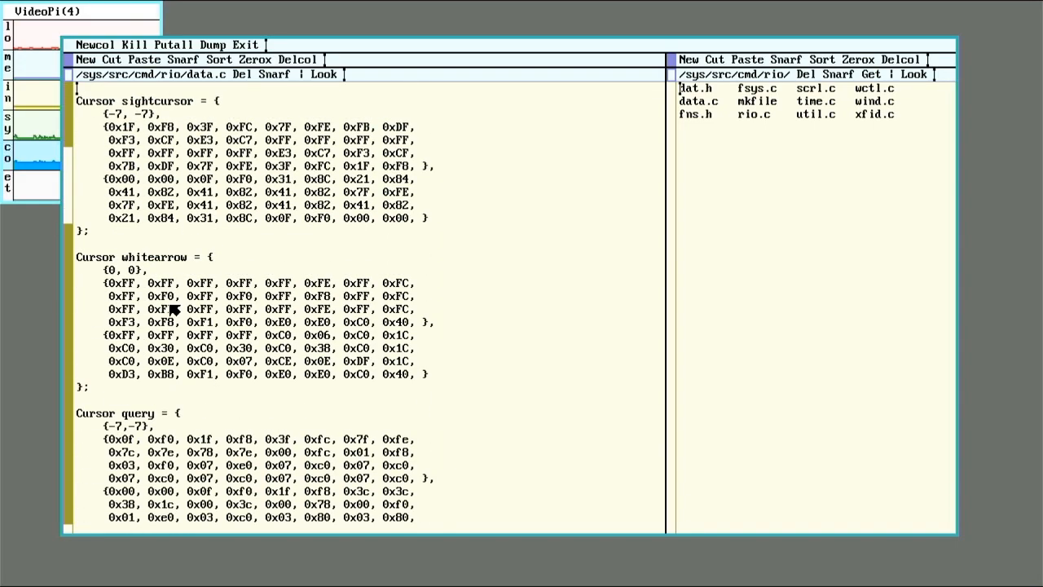
Scroll data.c down toward its Cursor bitmap definitions
scroll("down", 3)
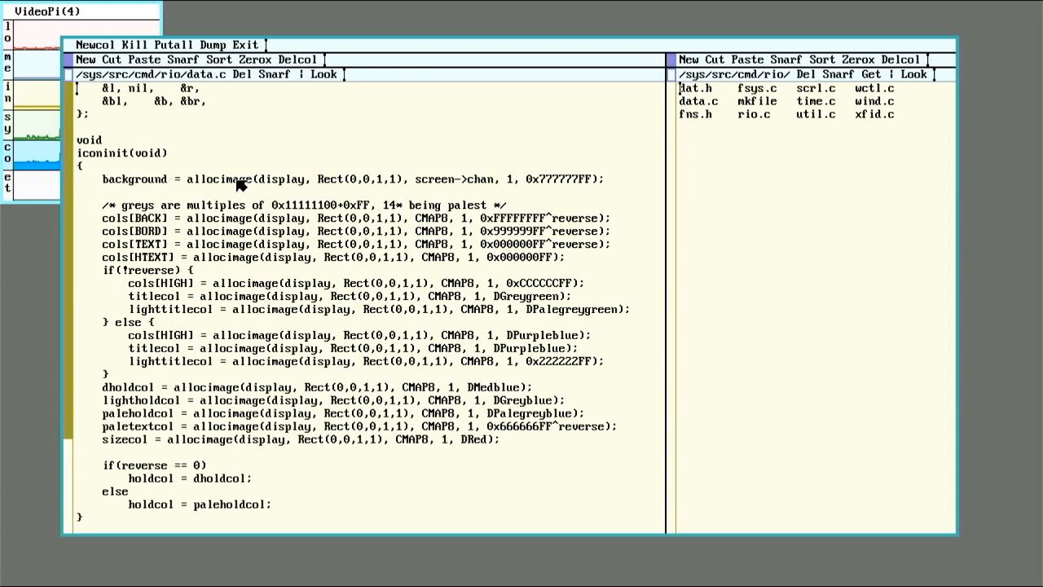
mouse_move(455, 194)
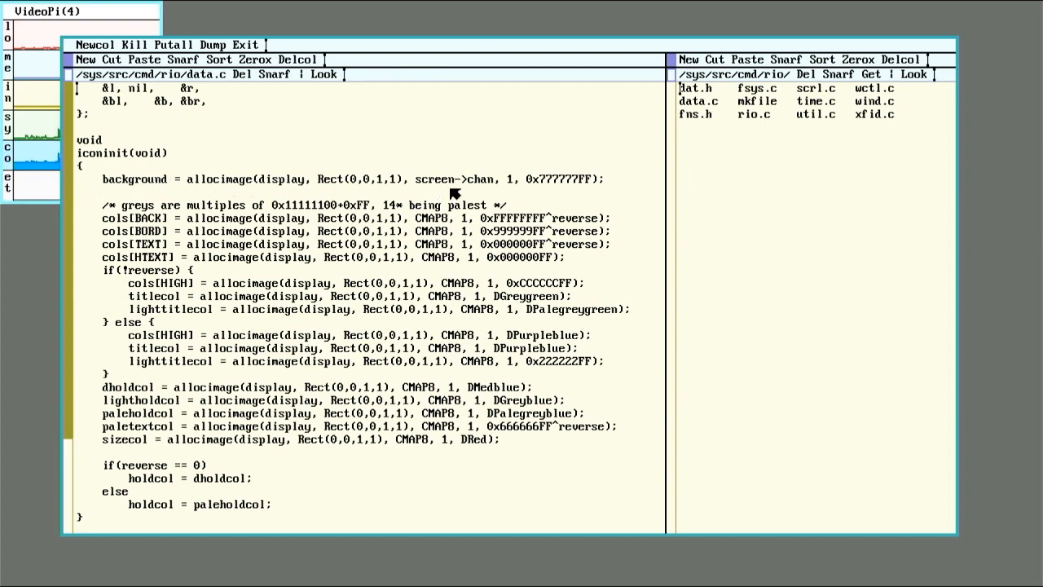
mouse_move(526, 251)
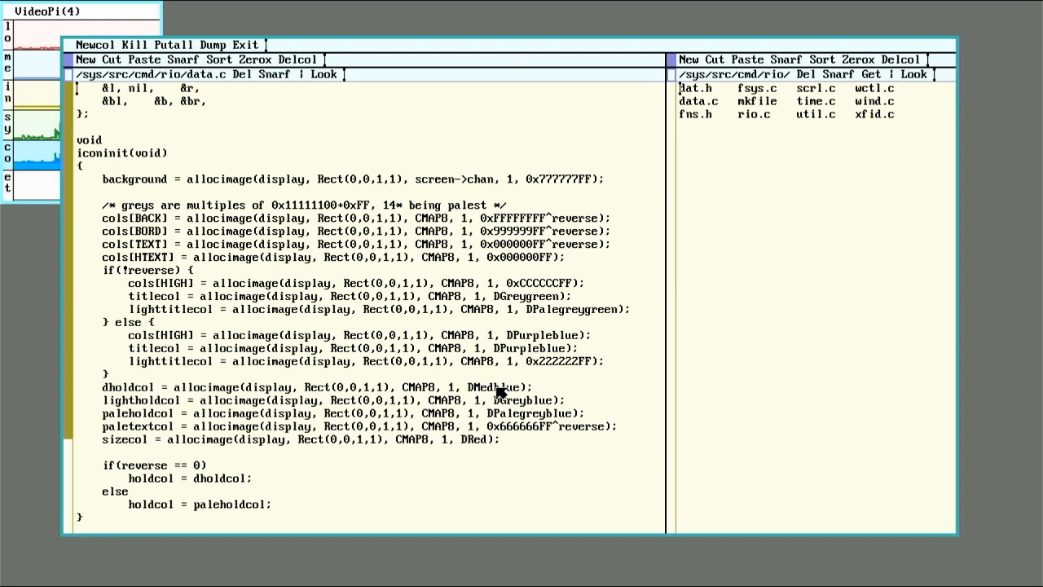
mouse_move(544, 216)
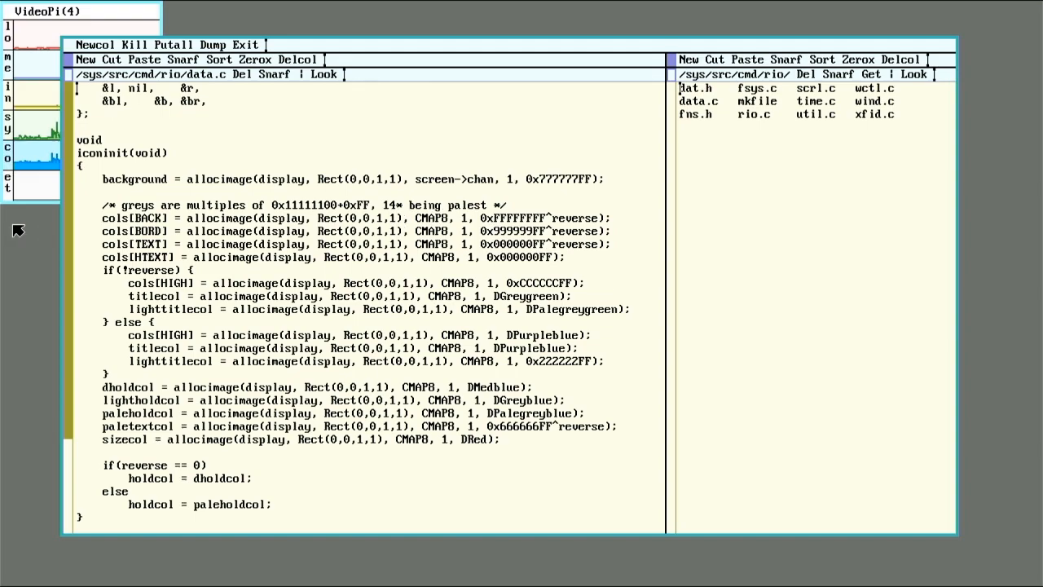
mouse_move(503, 106)
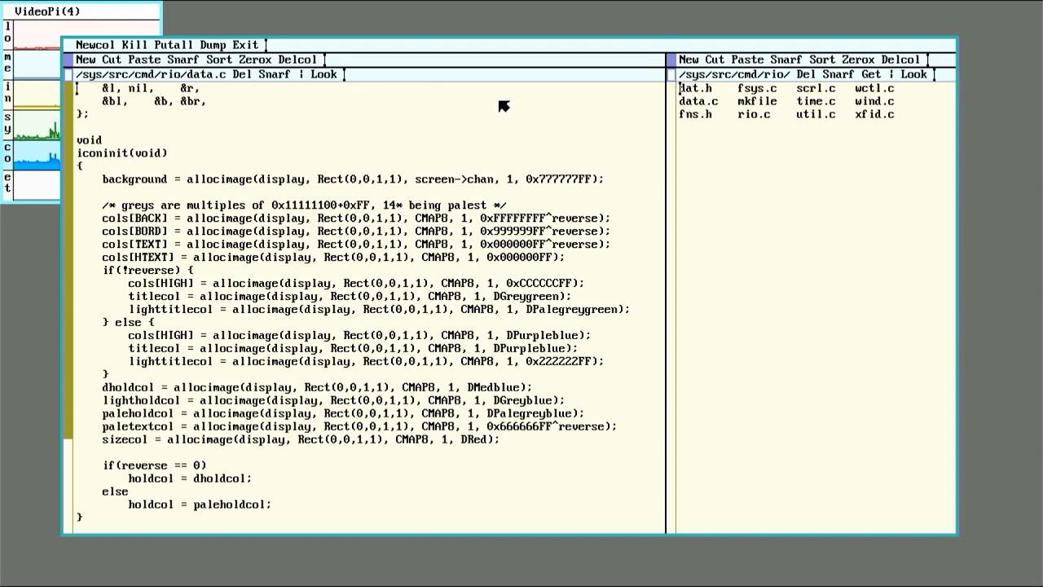
mouse_move(727, 109)
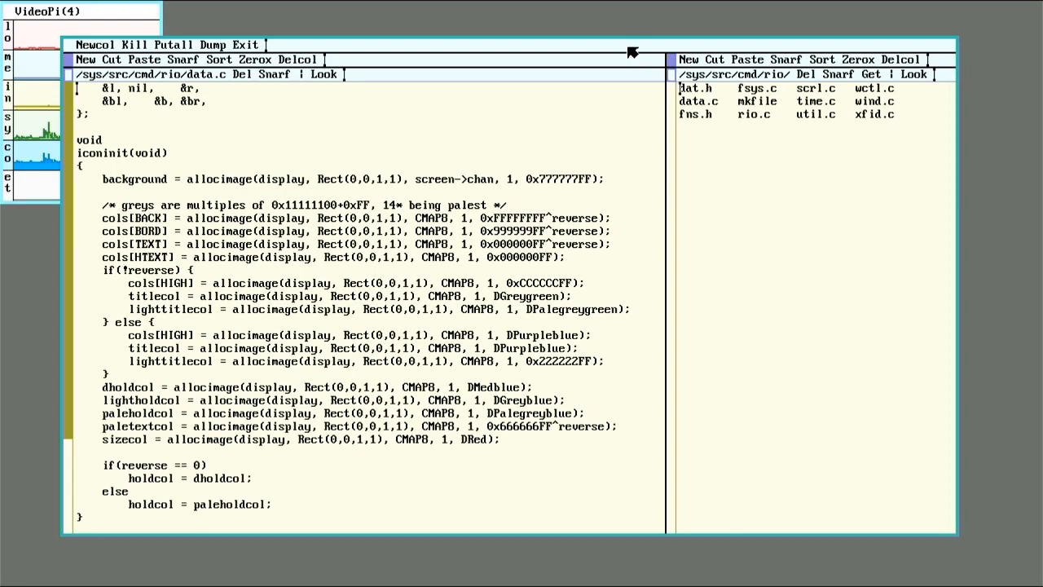
mouse_move(534, 22)
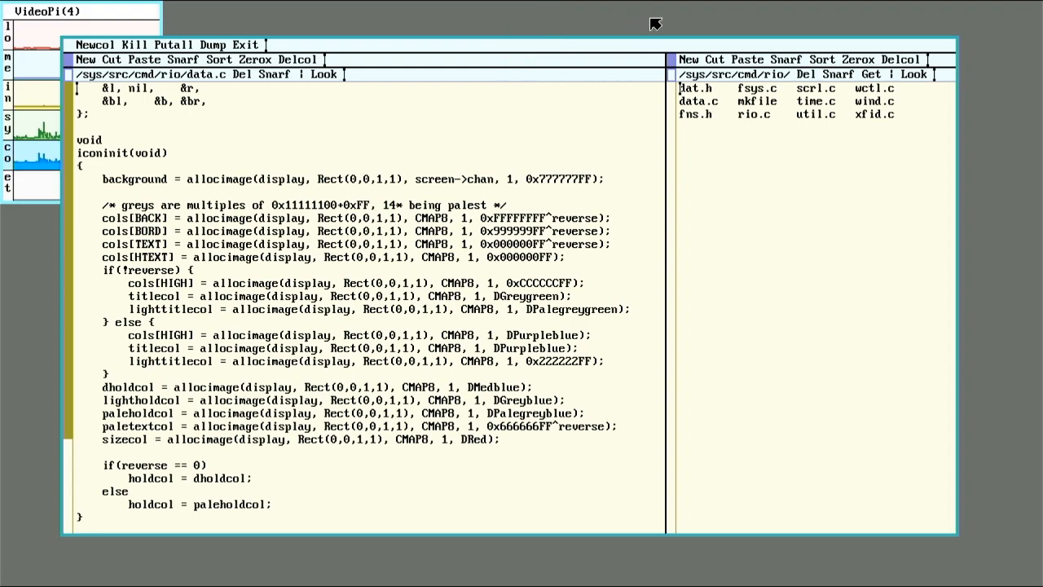
mouse_move(310, 66)
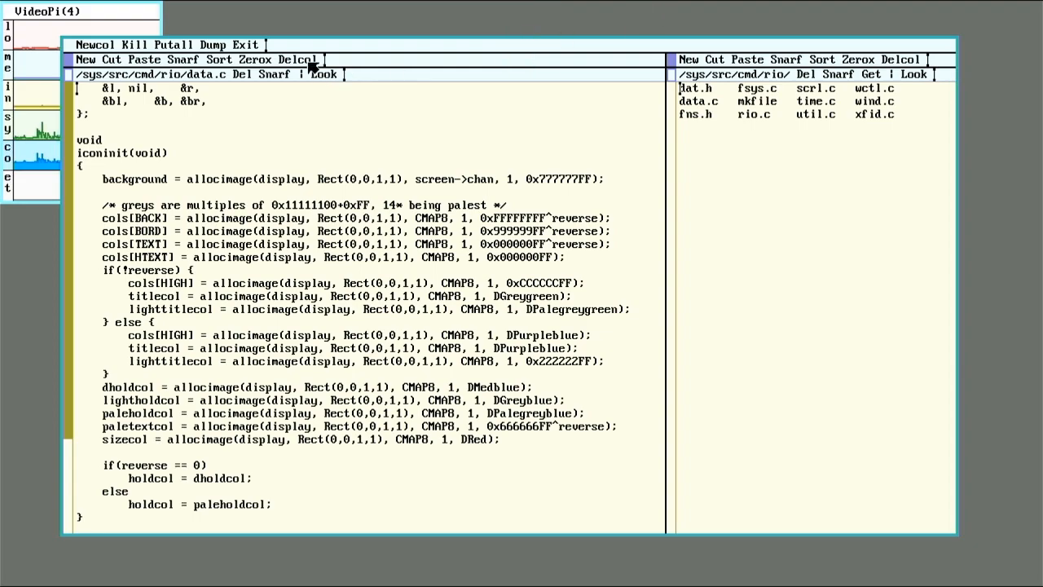
mouse_move(295, 32)
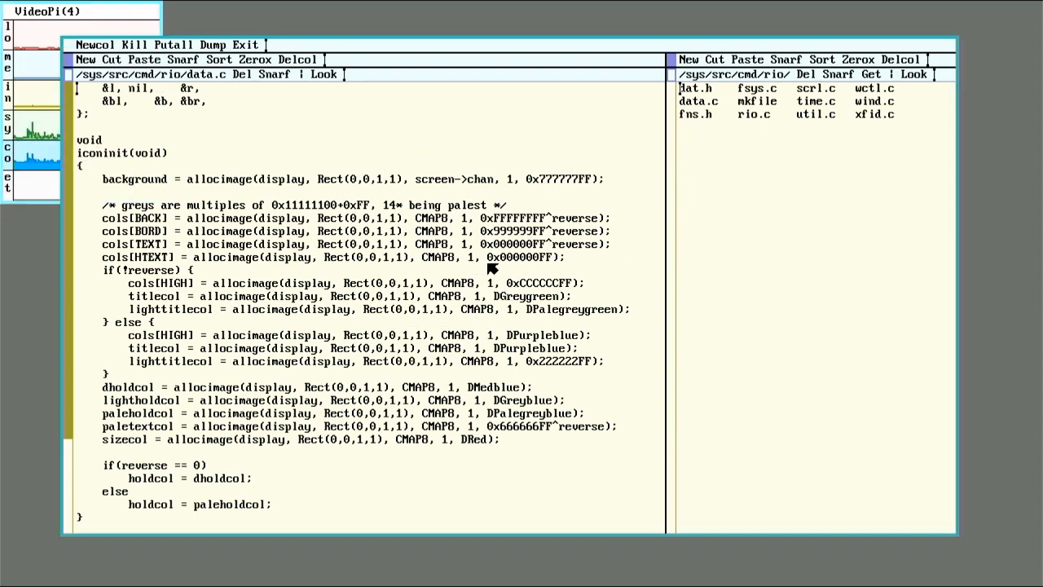
mouse_move(387, 269)
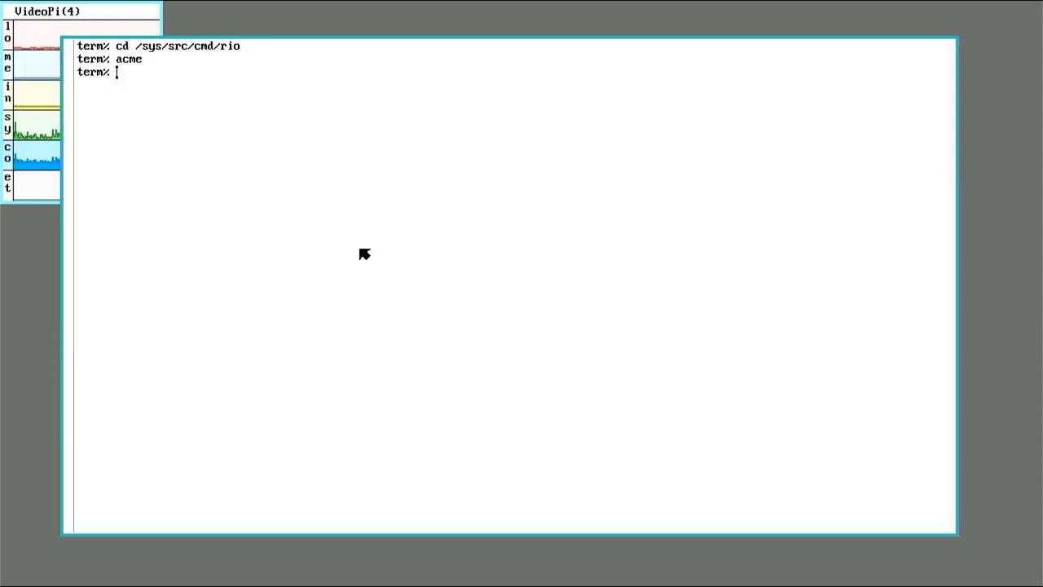
Reboot Plan 9 with fshalt -r and log back in as theuser
type("fshalt -r")
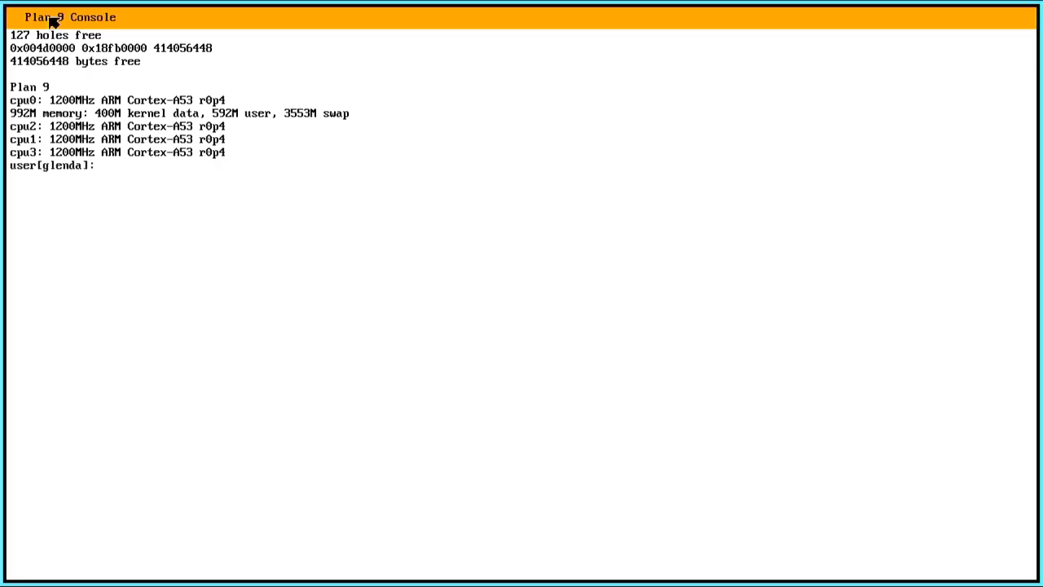
type("theuser")
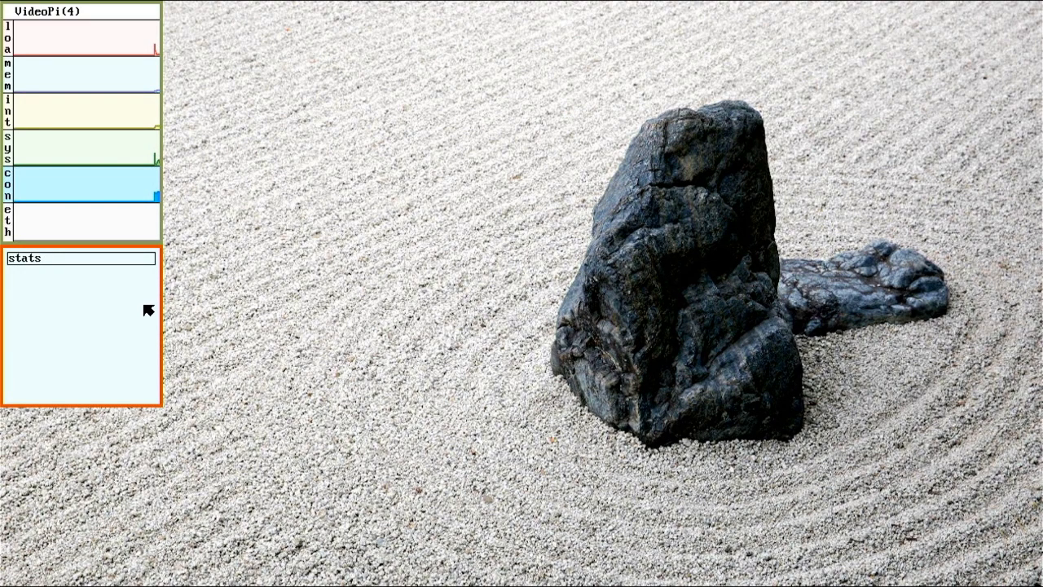
mouse_move(305, 86)
type("s")
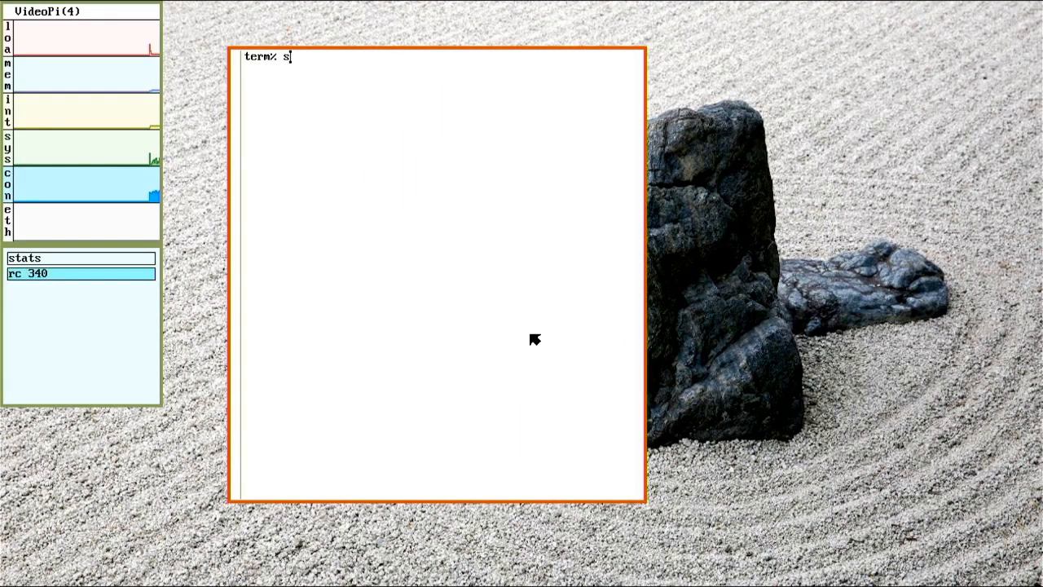
type("ysi")
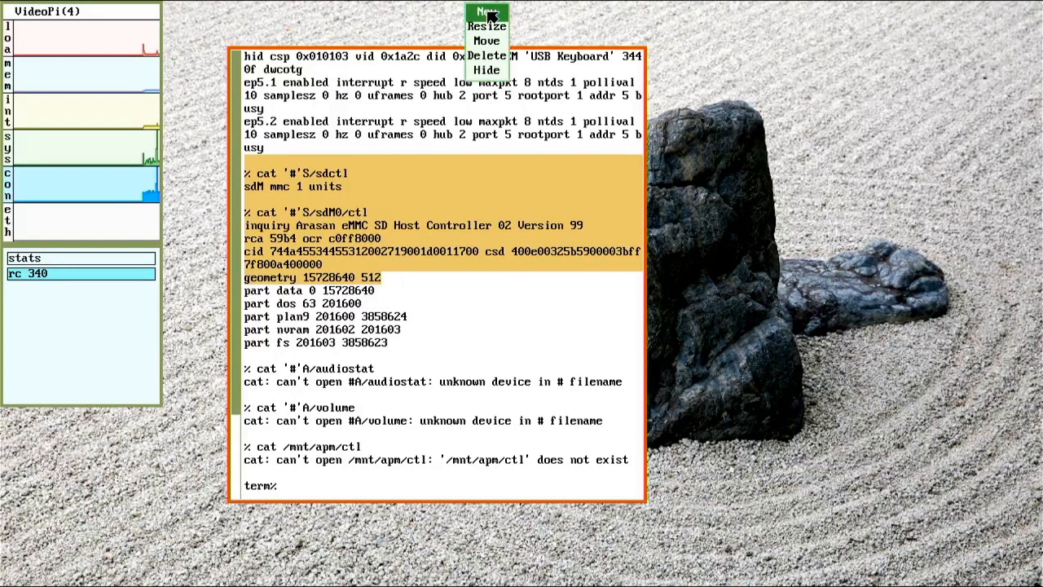
left_click(487, 12)
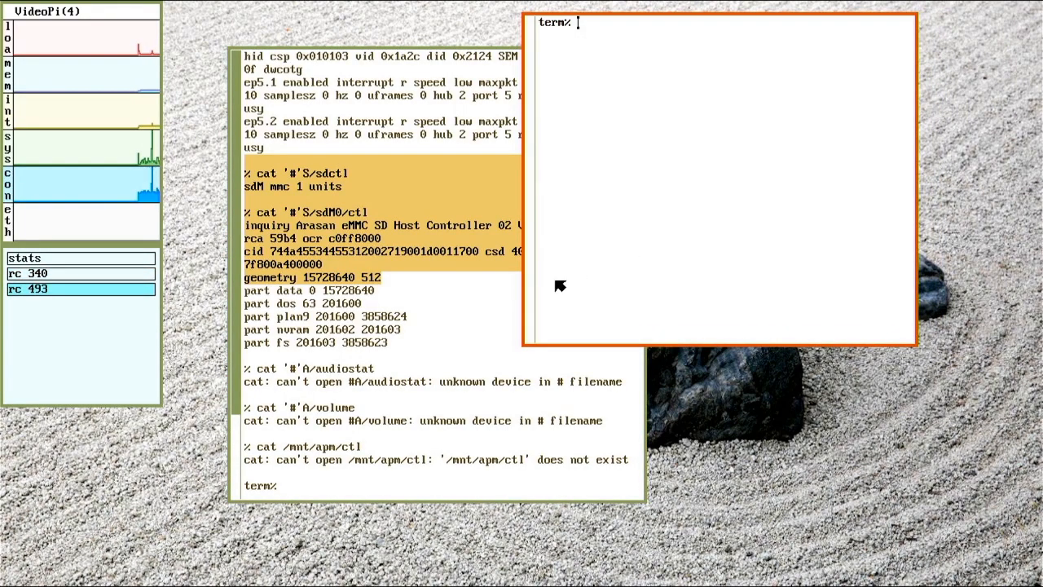
mouse_move(640, 208)
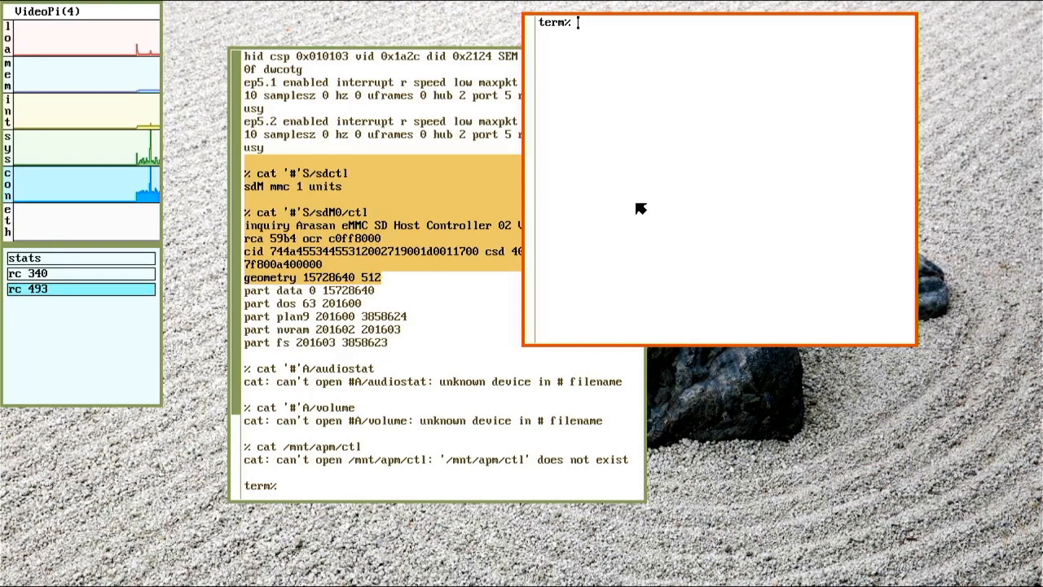
mouse_move(745, 472)
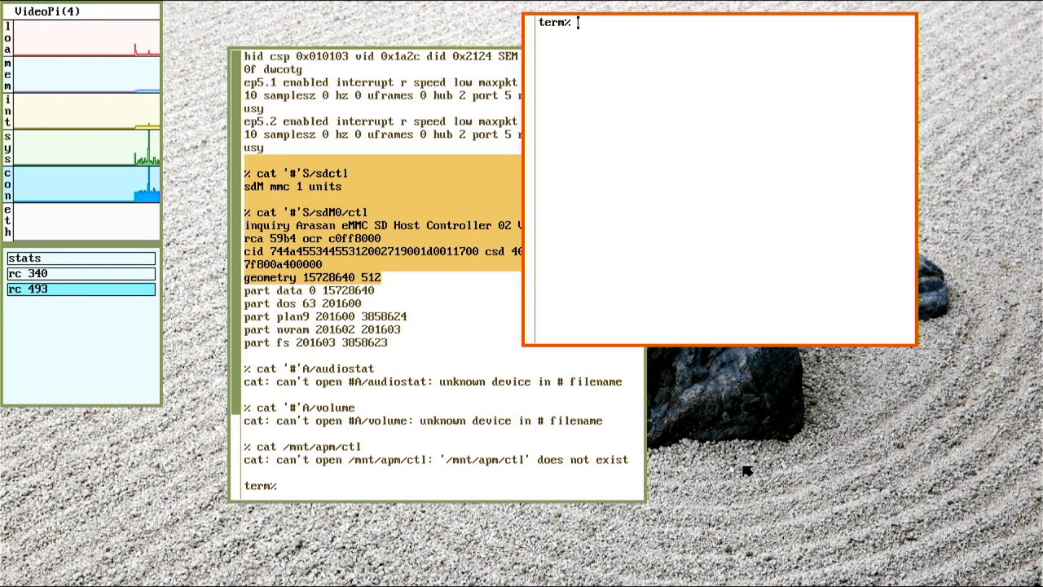
right_click(745, 471)
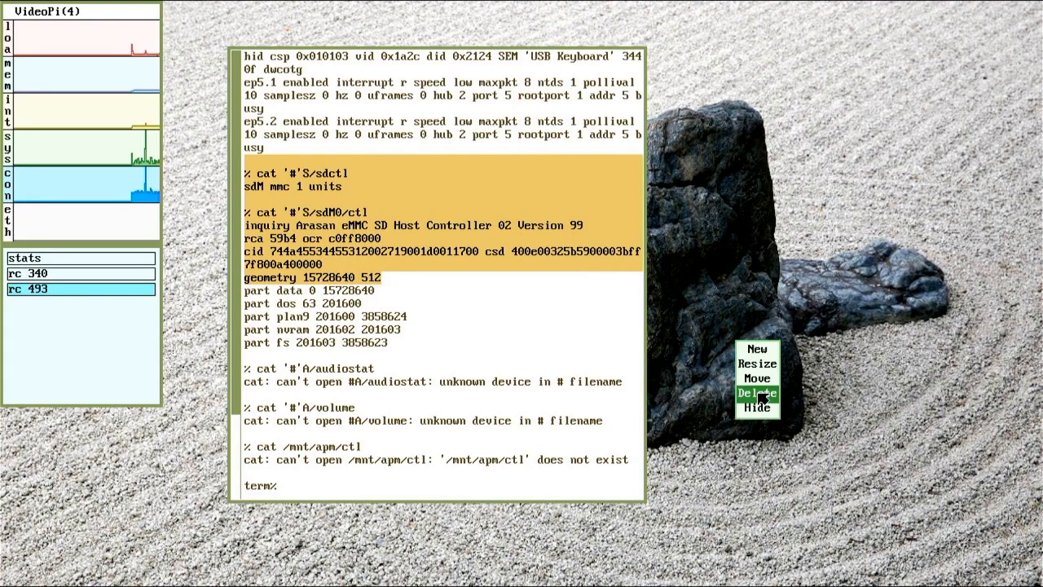
left_click(757, 394)
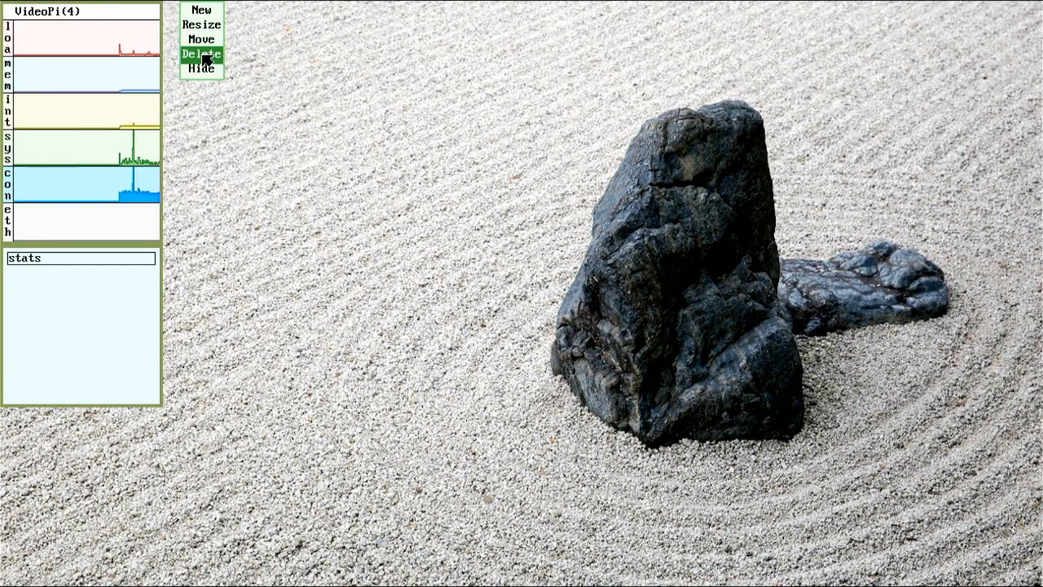
left_click(198, 55)
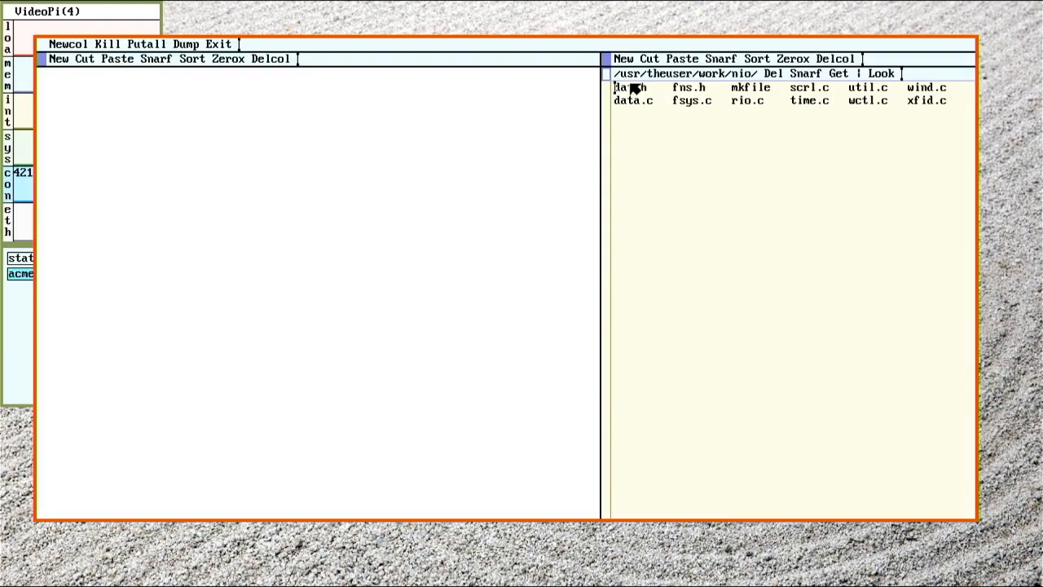
Open data.c from the nio directory listing
double_click(634, 100)
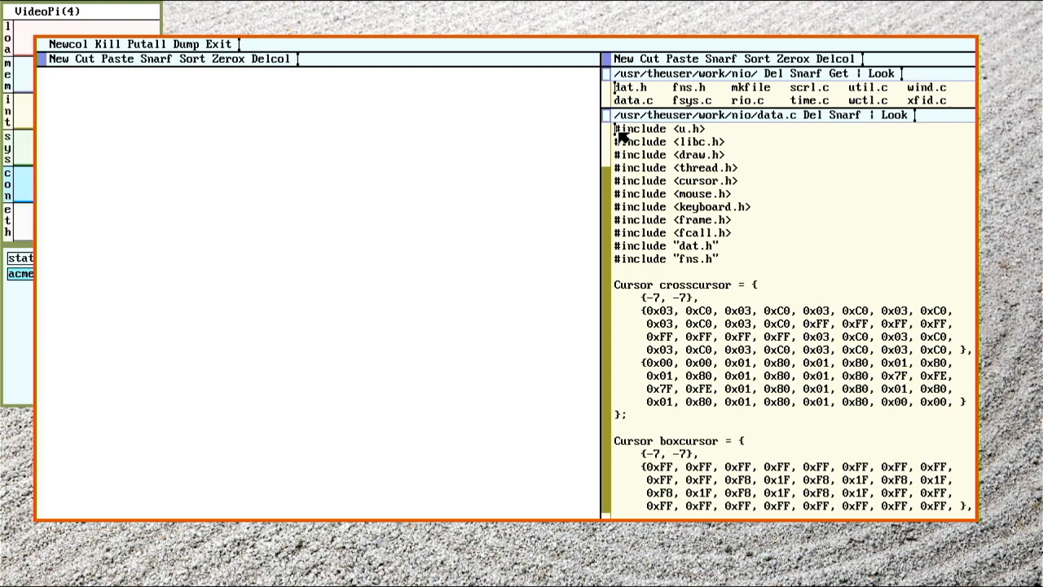
mouse_move(604, 120)
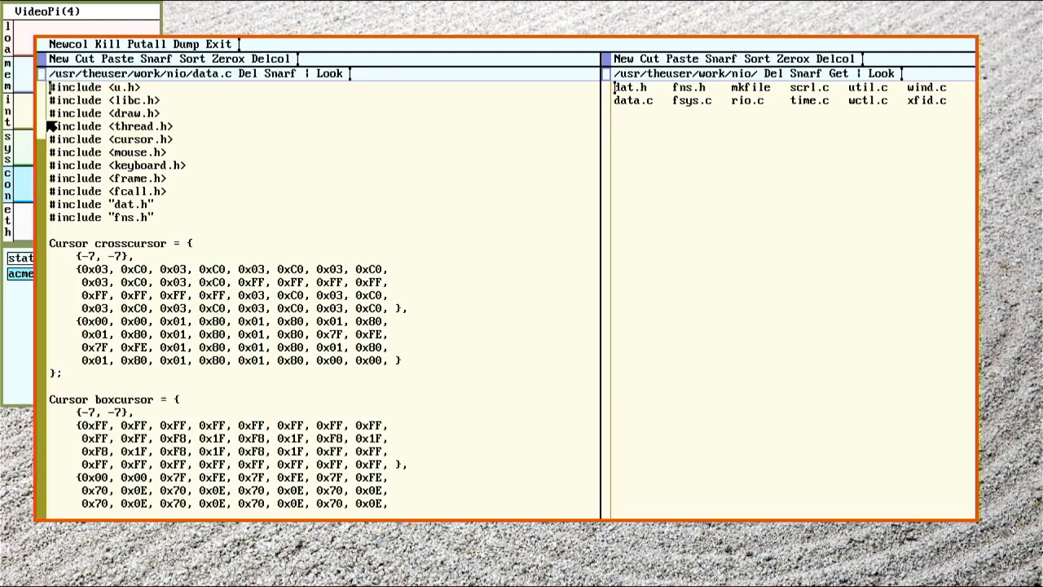
Scroll data.c down to the Cursor query and Cursor tl definitions
scroll("down", 3)
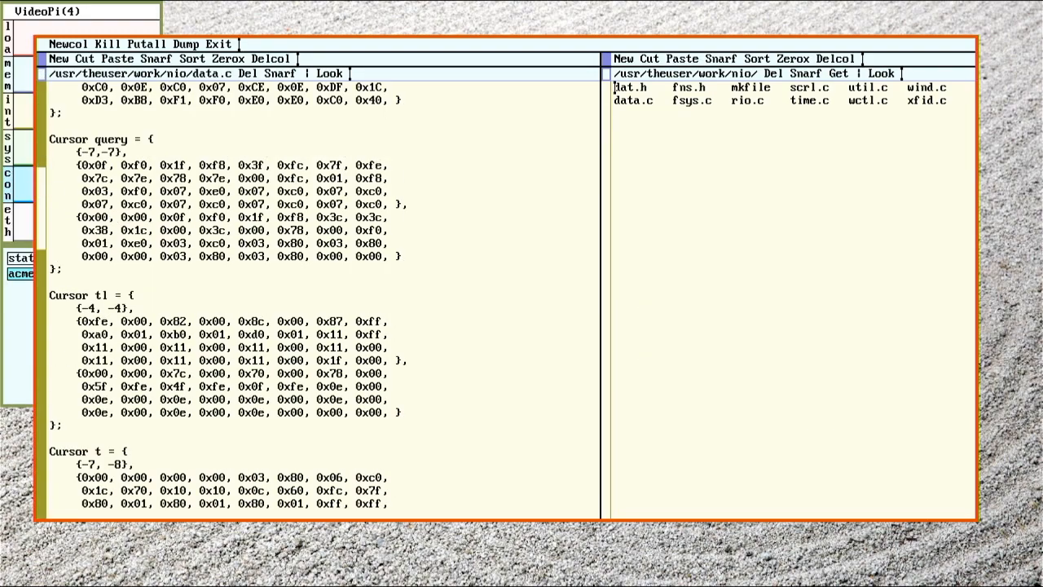
scroll("down", 3)
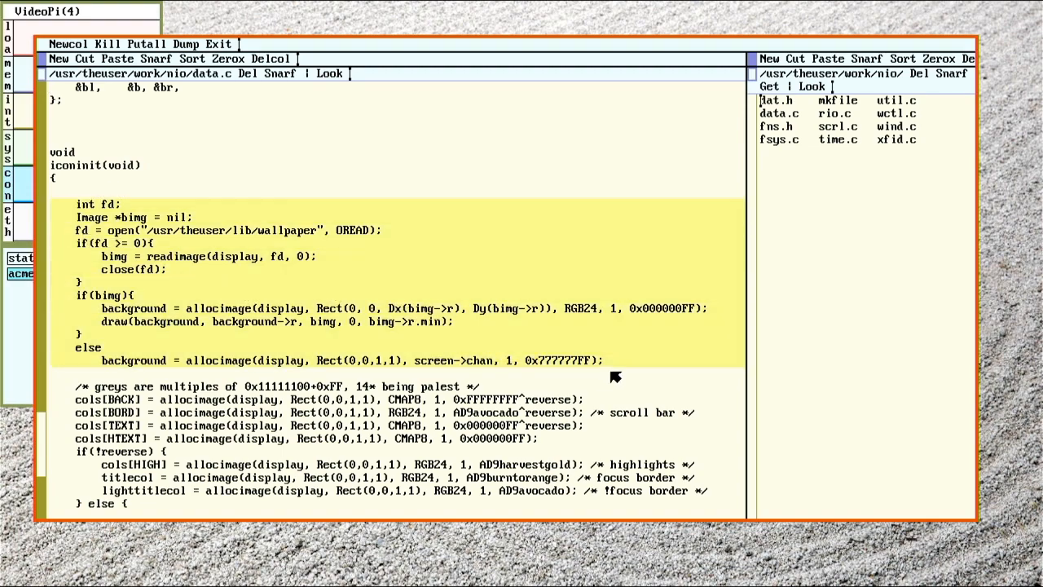
mouse_move(605, 280)
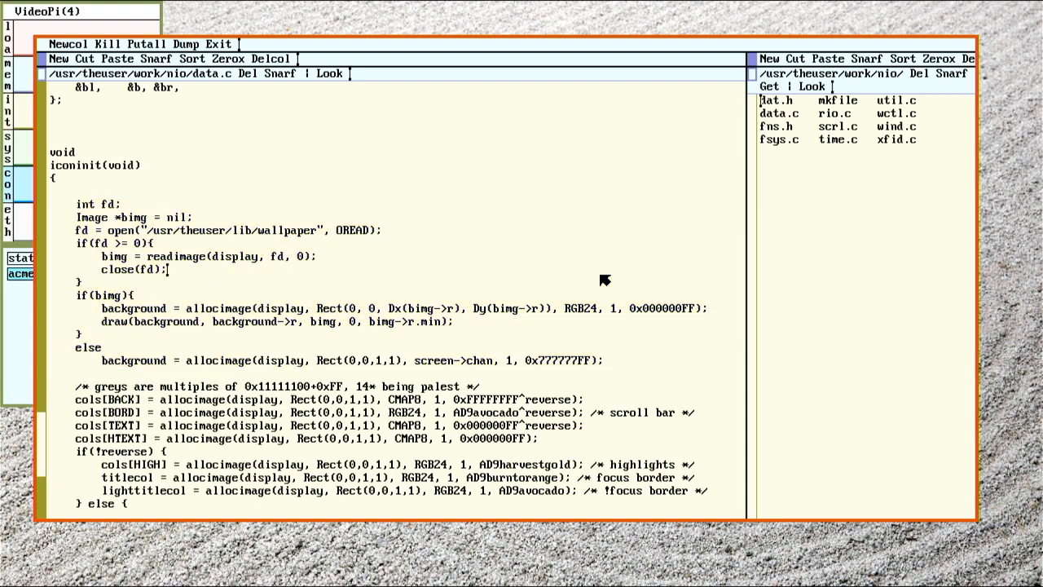
mouse_move(643, 317)
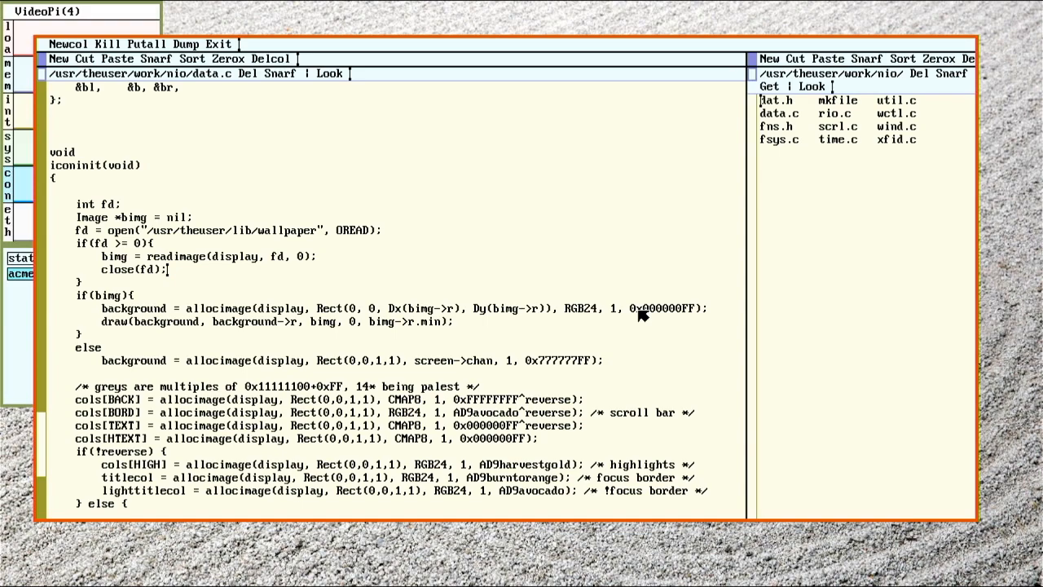
mouse_move(515, 258)
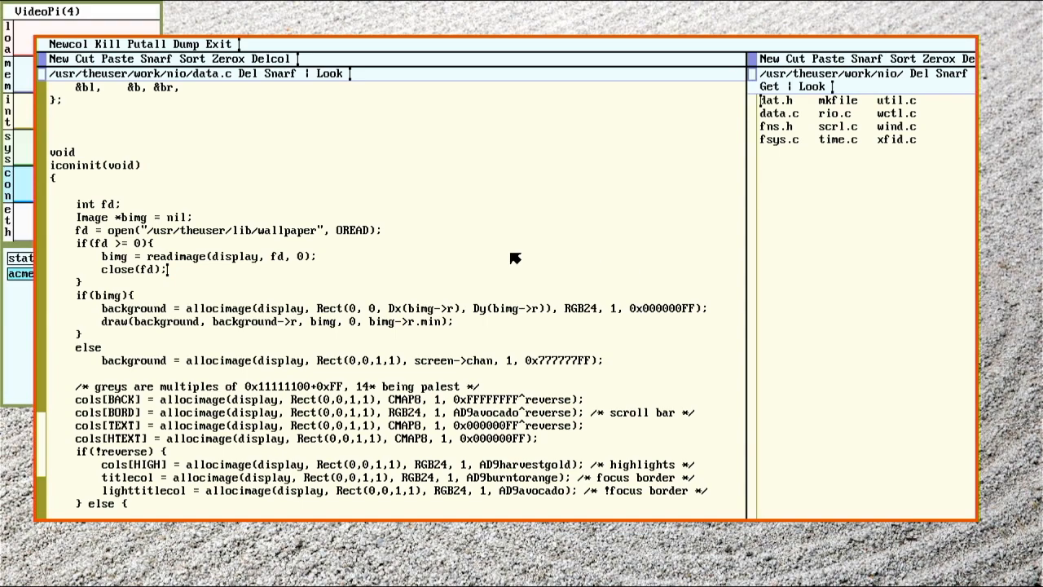
mouse_move(272, 273)
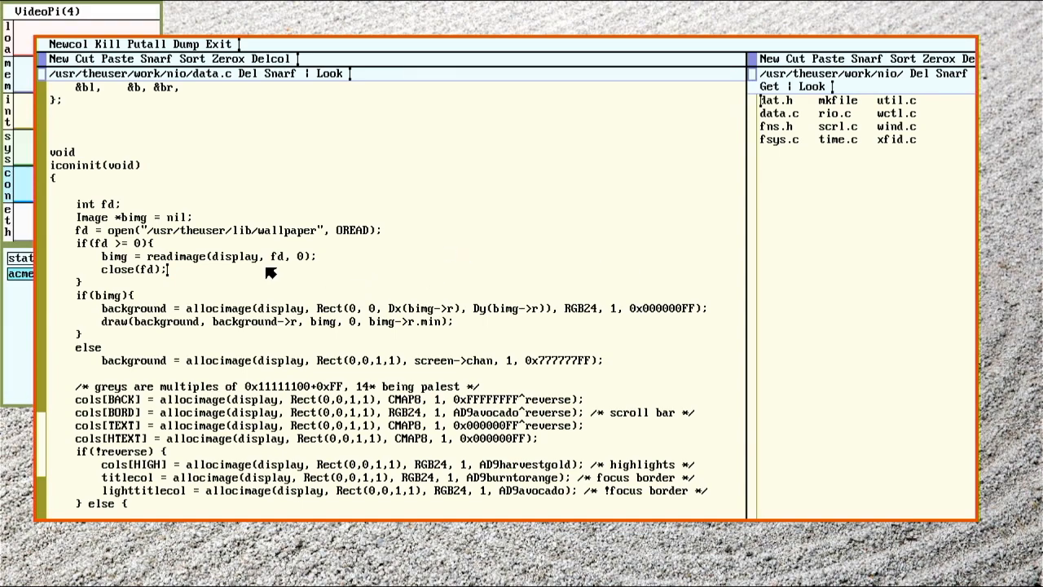
mouse_move(252, 246)
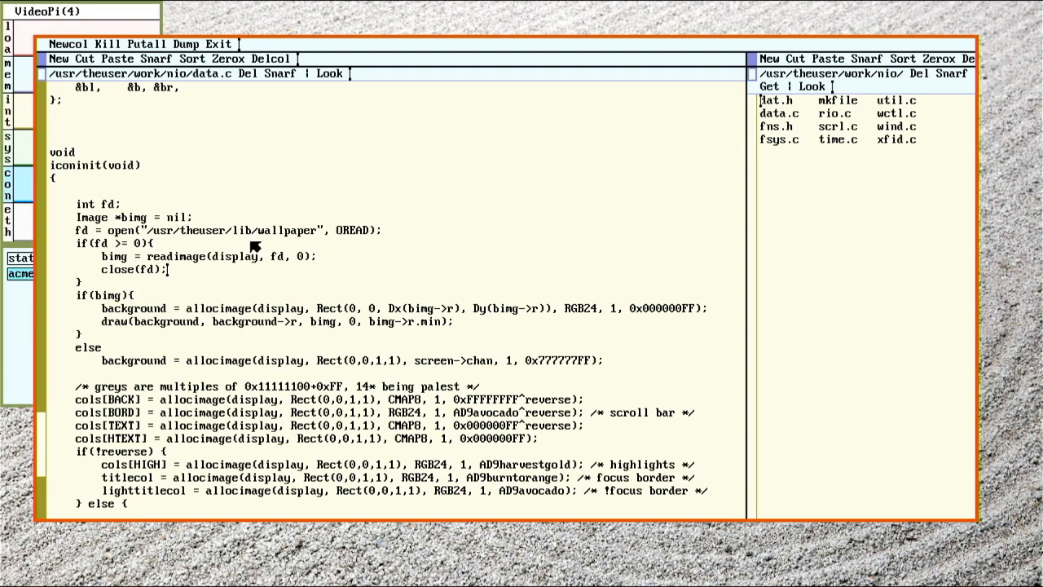
mouse_move(73, 235)
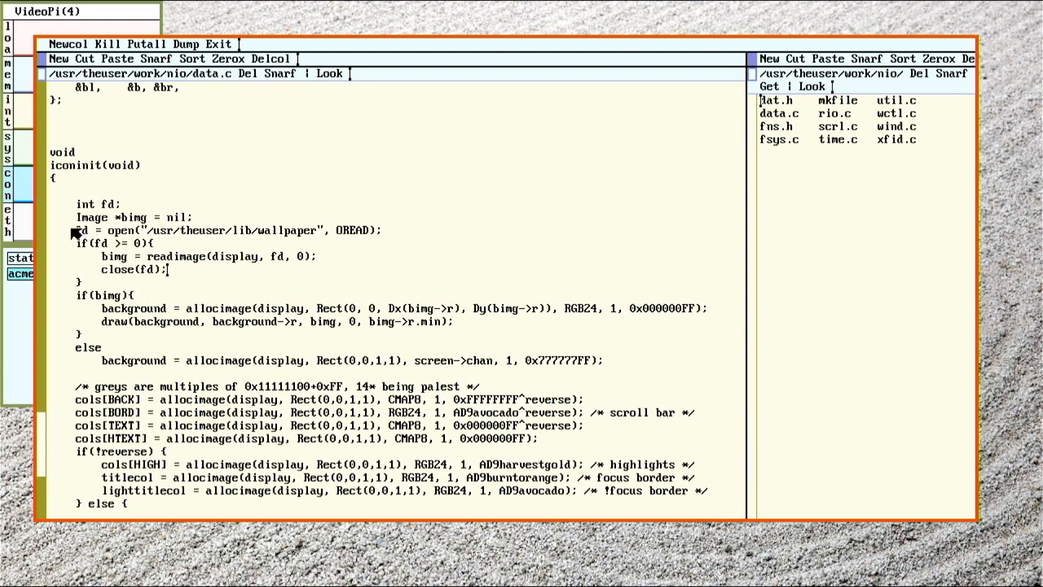
left_click_drag(73, 230, 375, 243)
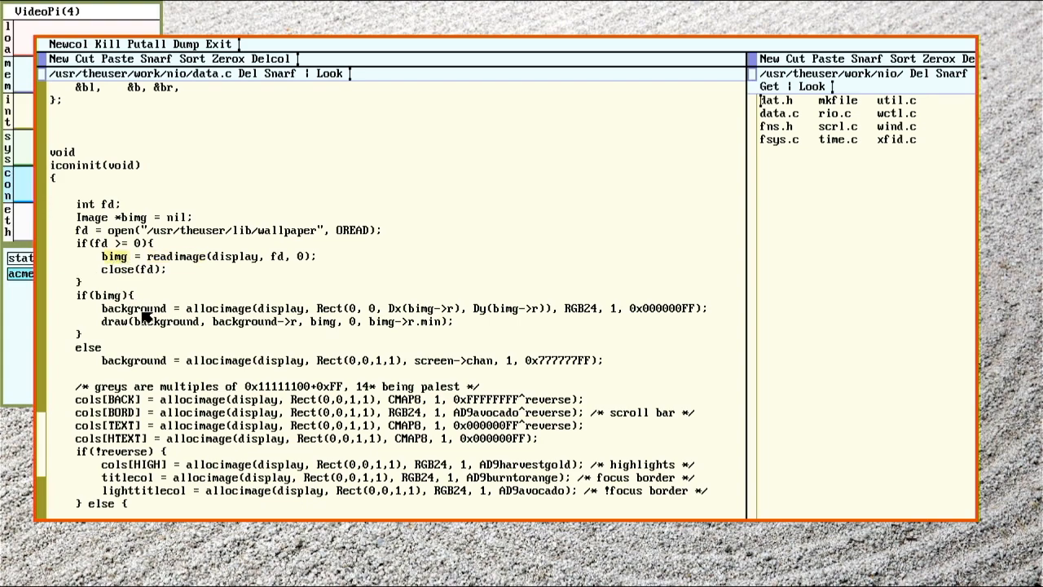
mouse_move(214, 314)
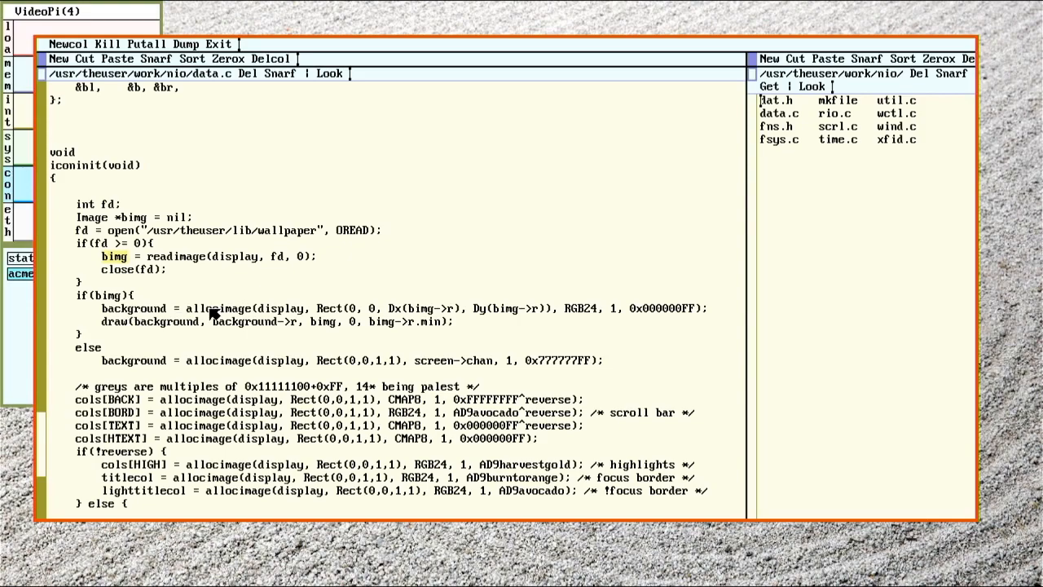
double_click(134, 308)
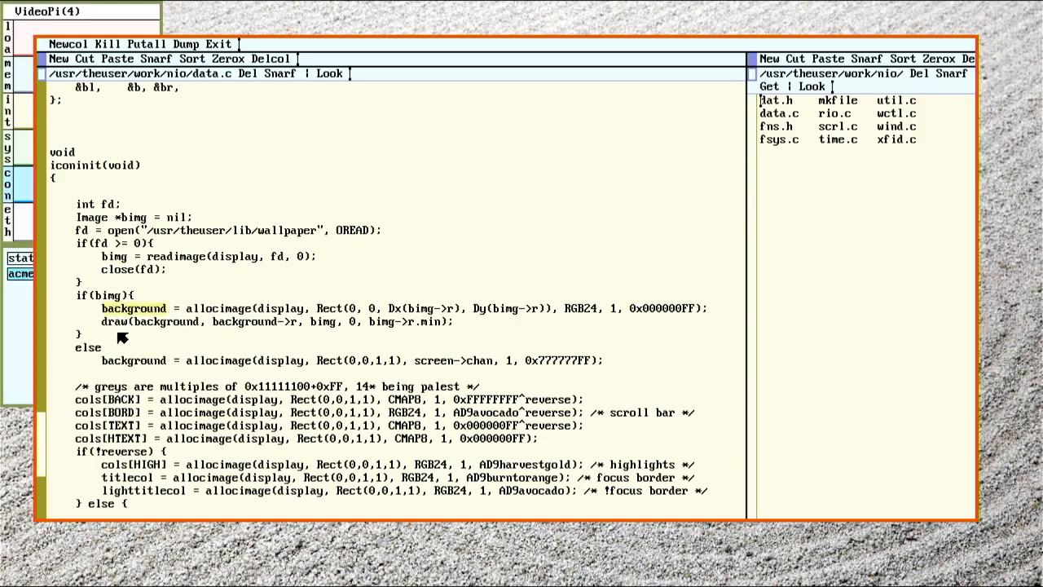
mouse_move(127, 368)
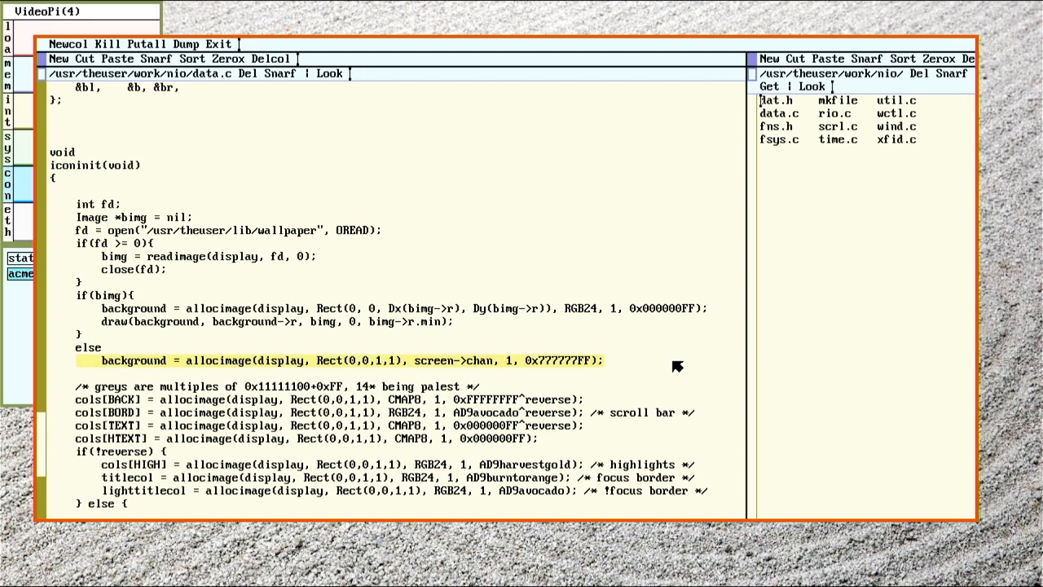
mouse_move(613, 367)
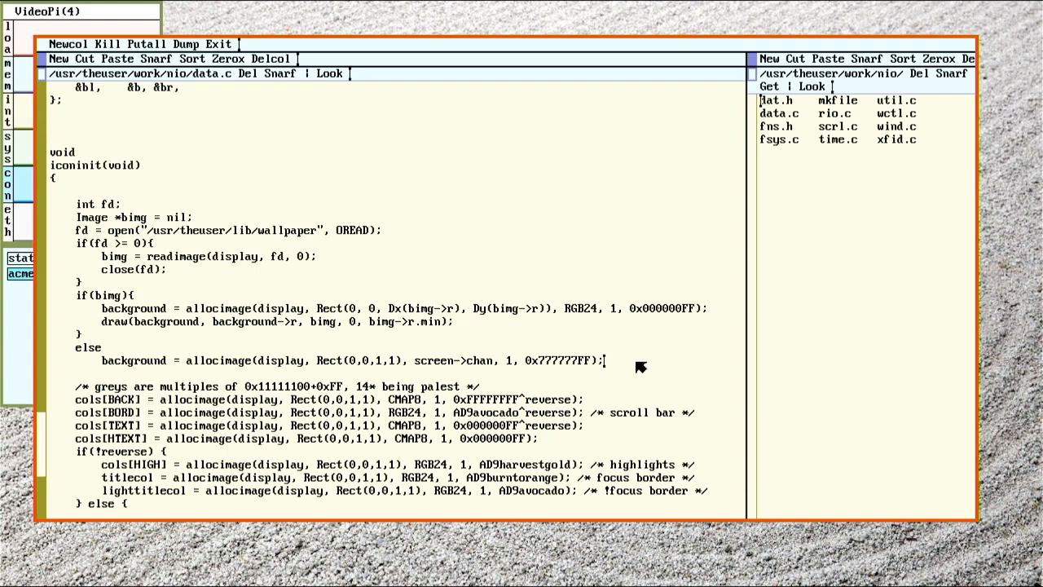
mouse_move(110, 286)
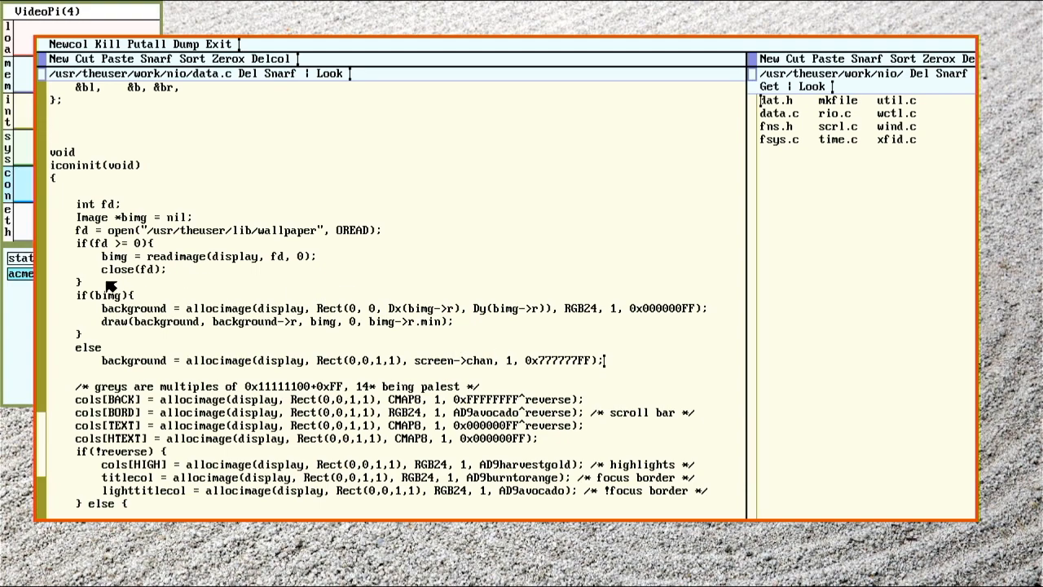
mouse_move(202, 282)
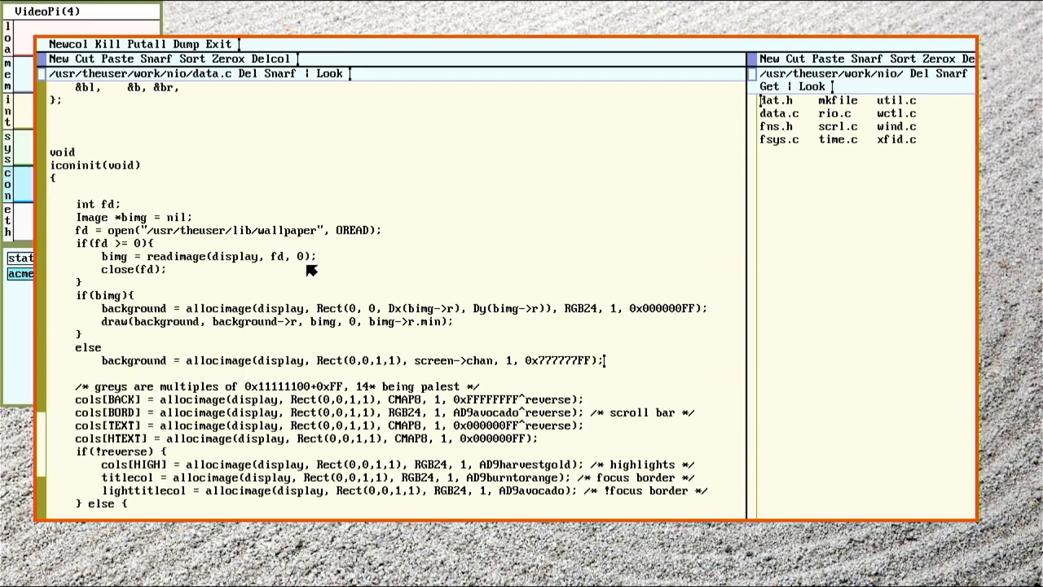
mouse_move(548, 202)
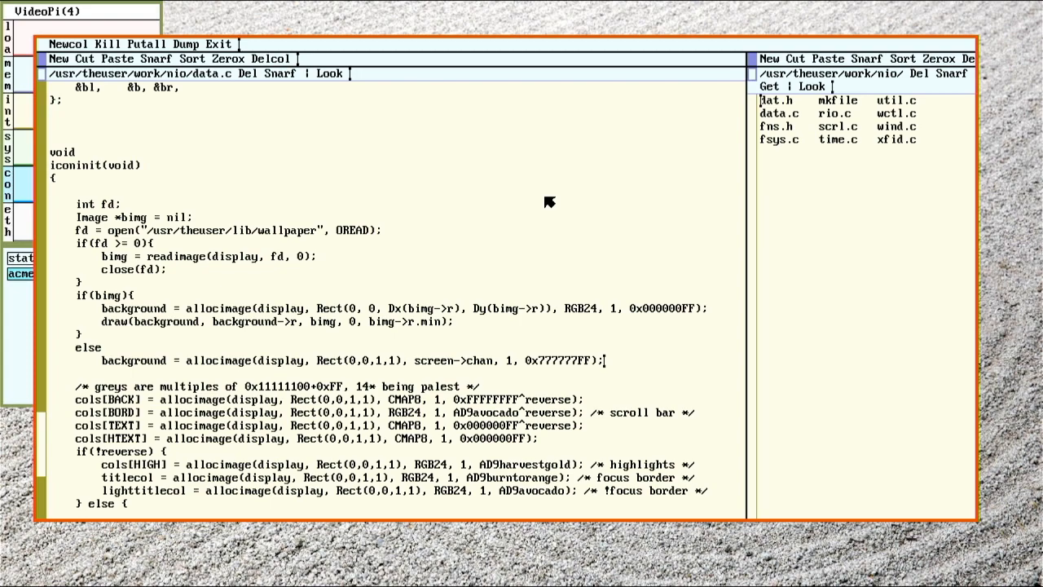
mouse_move(429, 259)
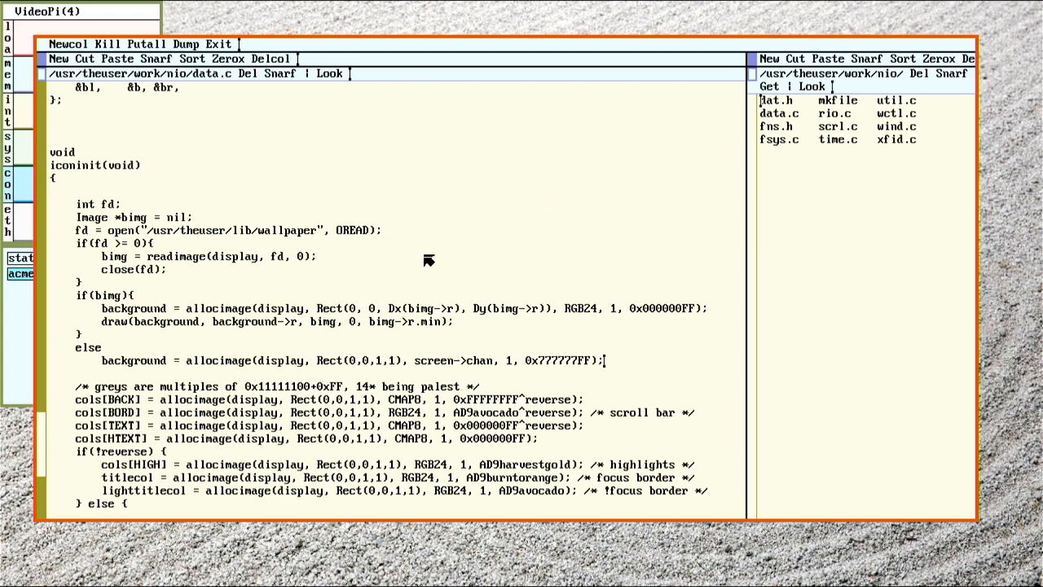
mouse_move(507, 295)
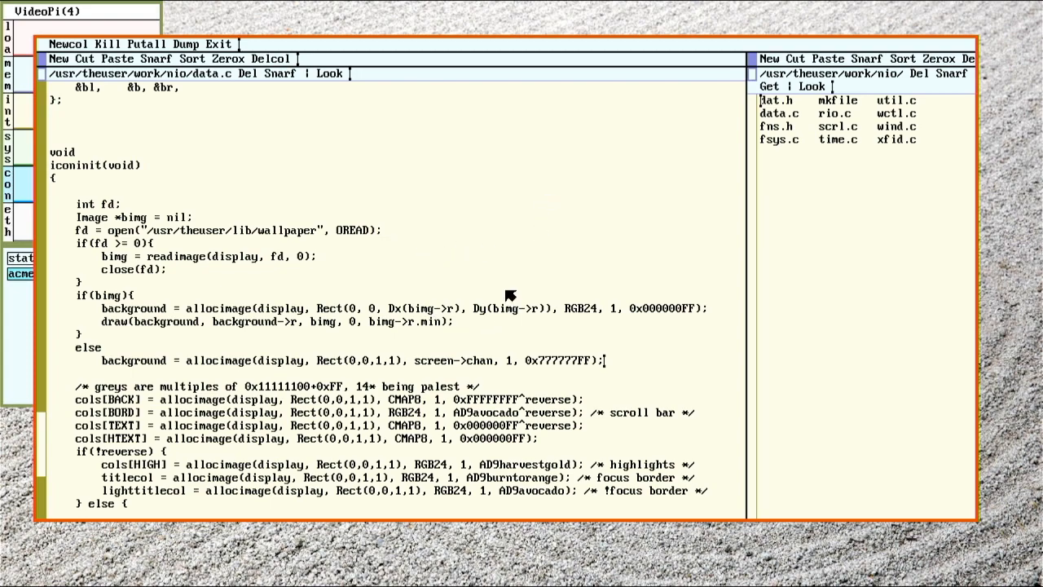
mouse_move(281, 279)
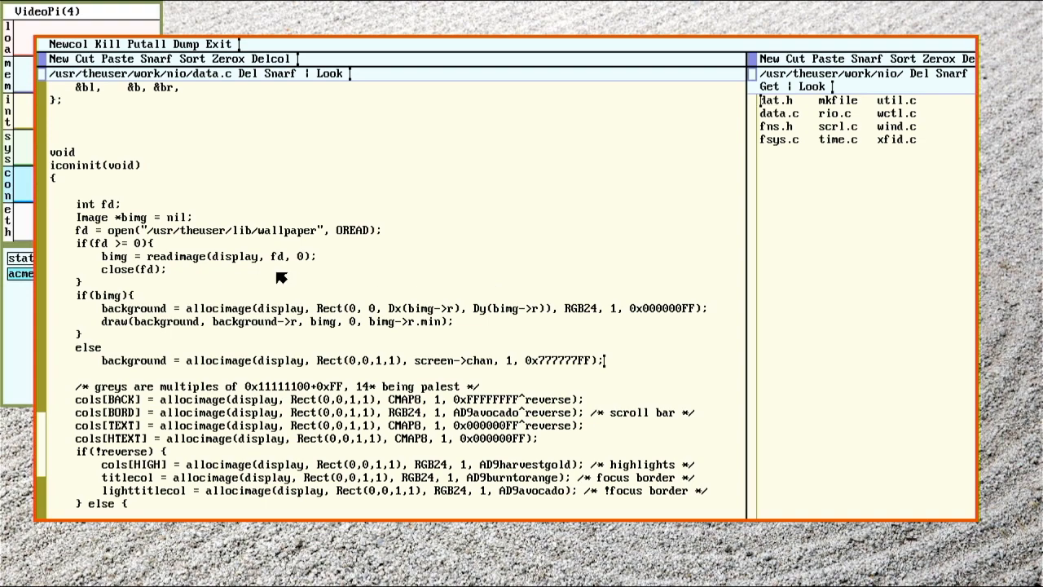
mouse_move(367, 189)
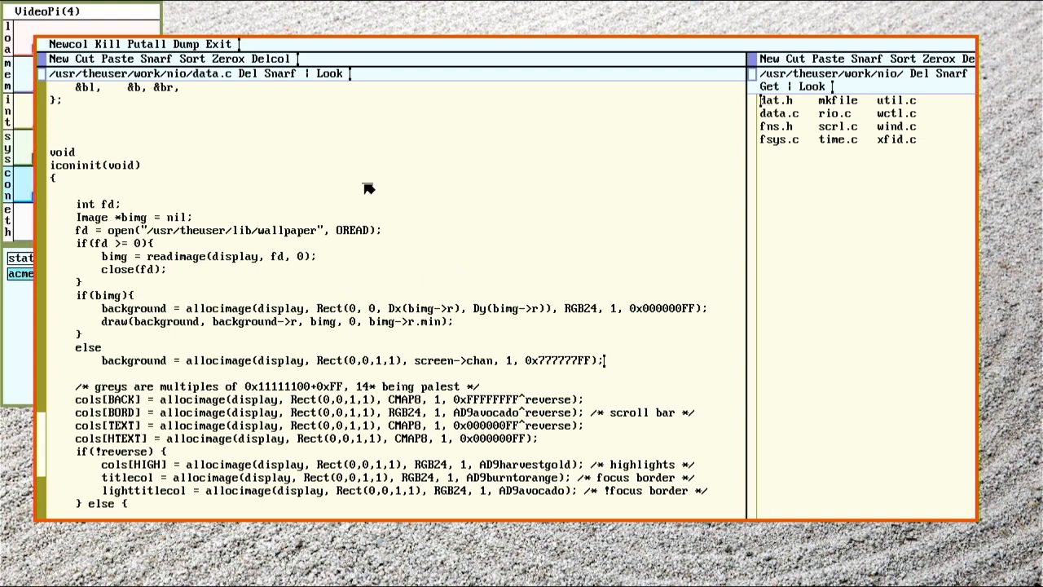
mouse_move(268, 280)
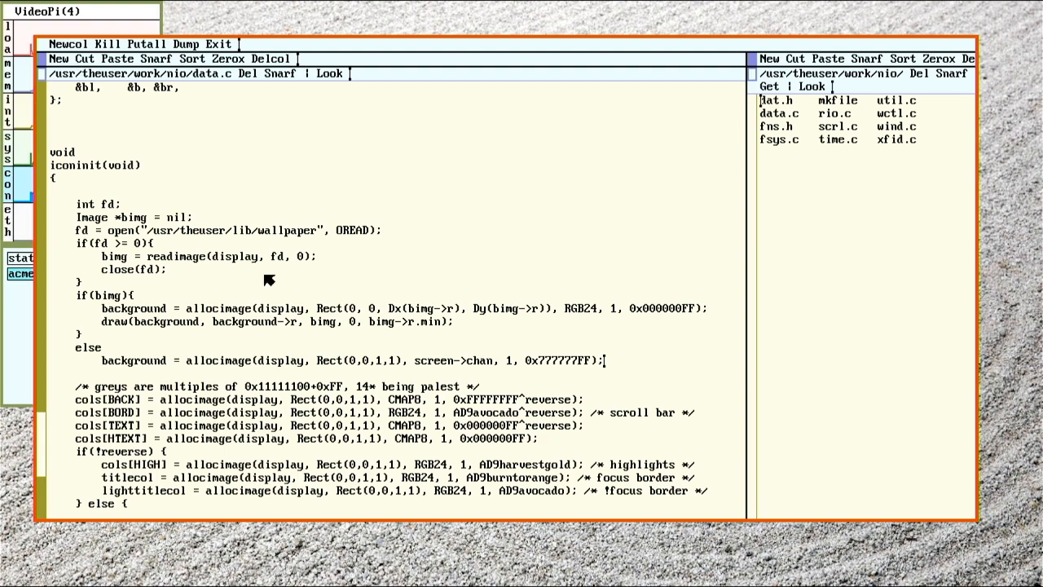
mouse_move(280, 406)
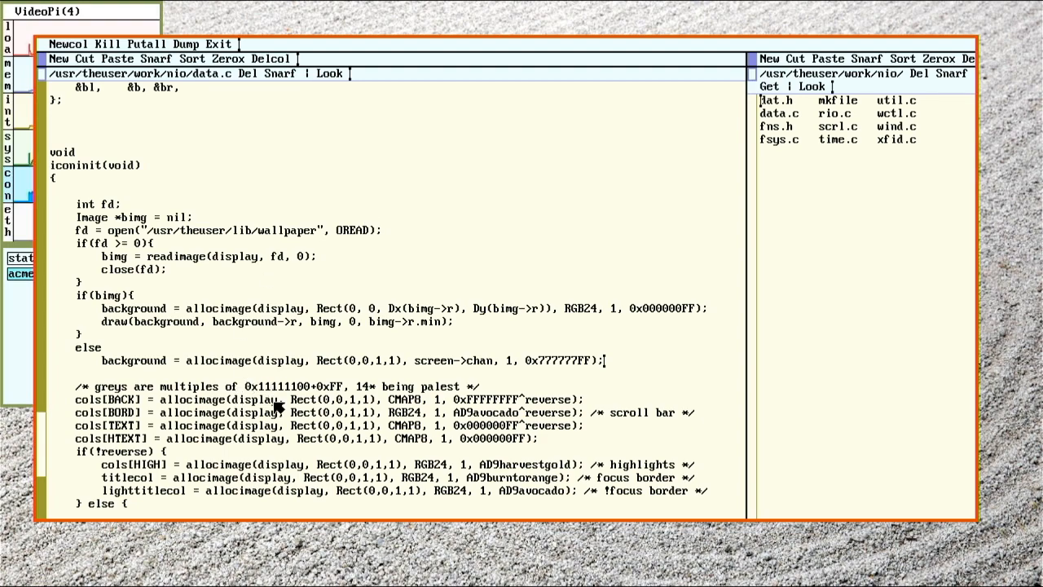
mouse_move(305, 324)
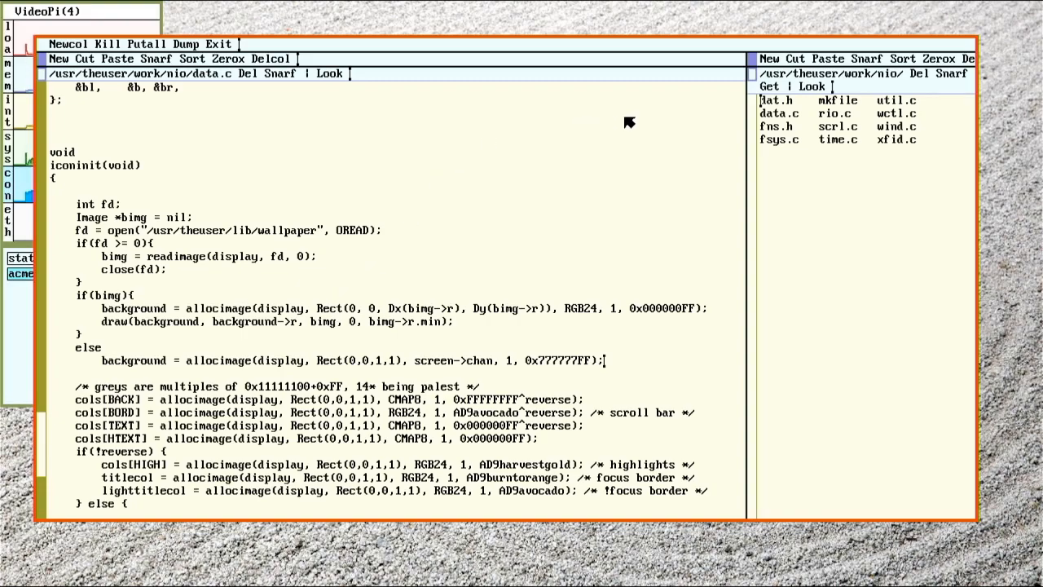
mouse_move(368, 262)
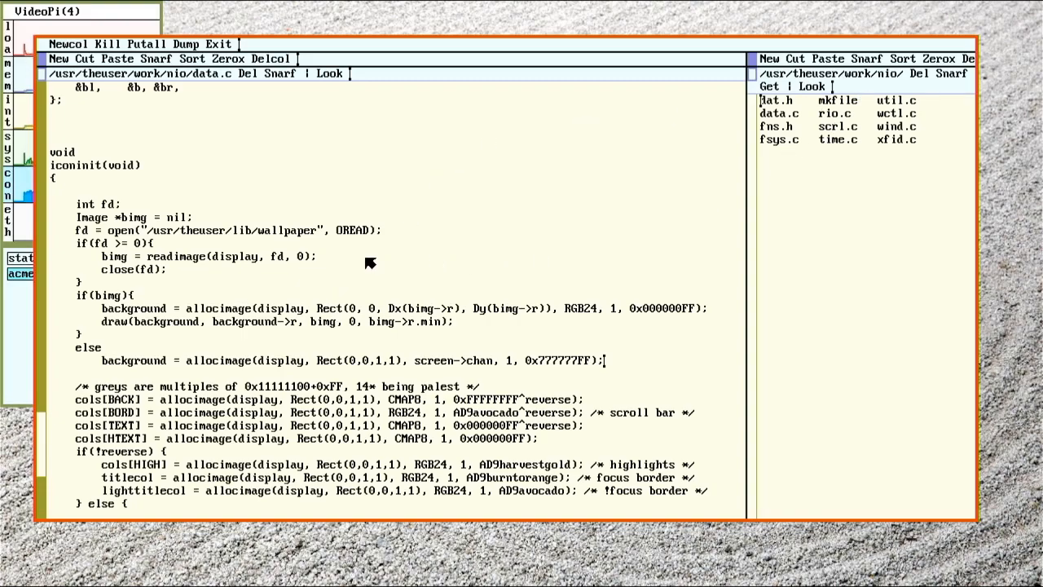
mouse_move(520, 234)
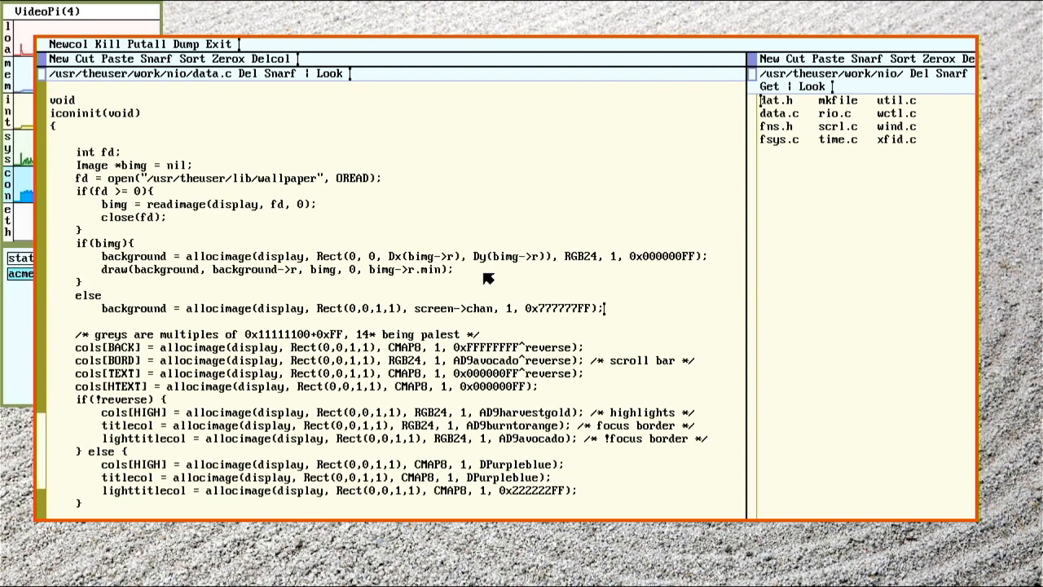
Scroll data.c down to the cols[HIGH], holdcol and sizecol assignments
scroll("down", 3)
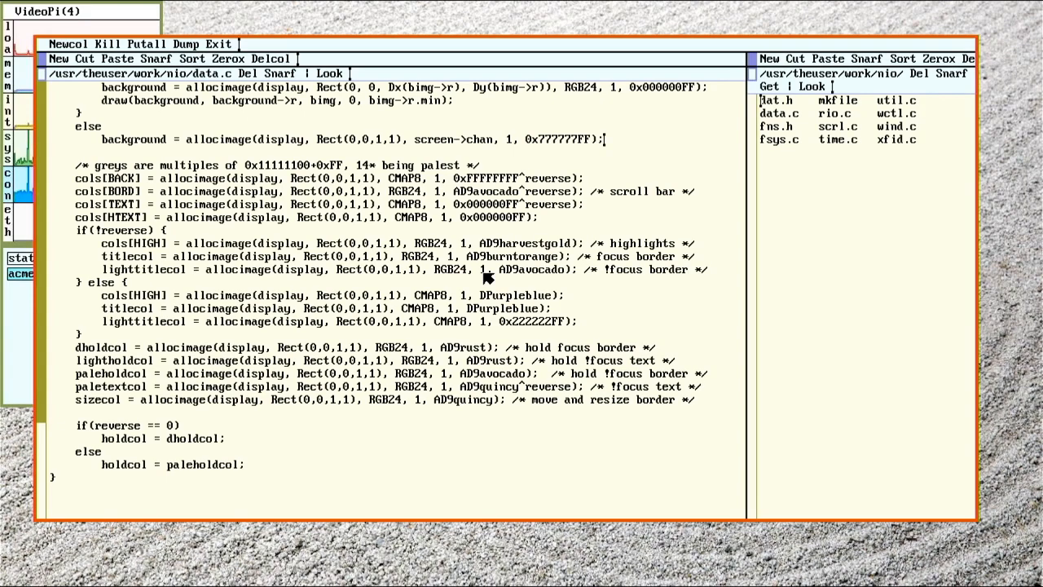
mouse_move(656, 457)
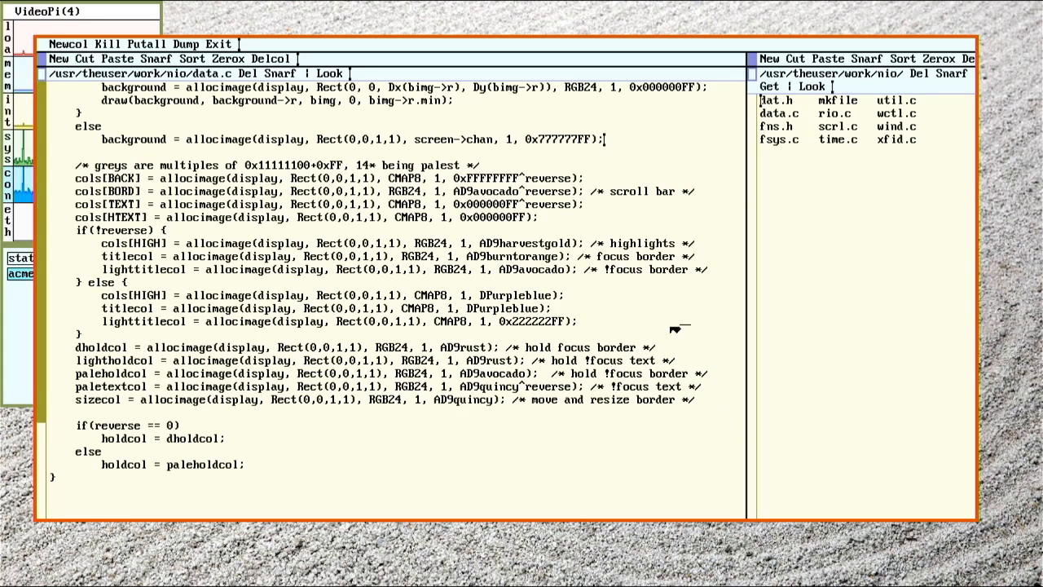
mouse_move(803, 104)
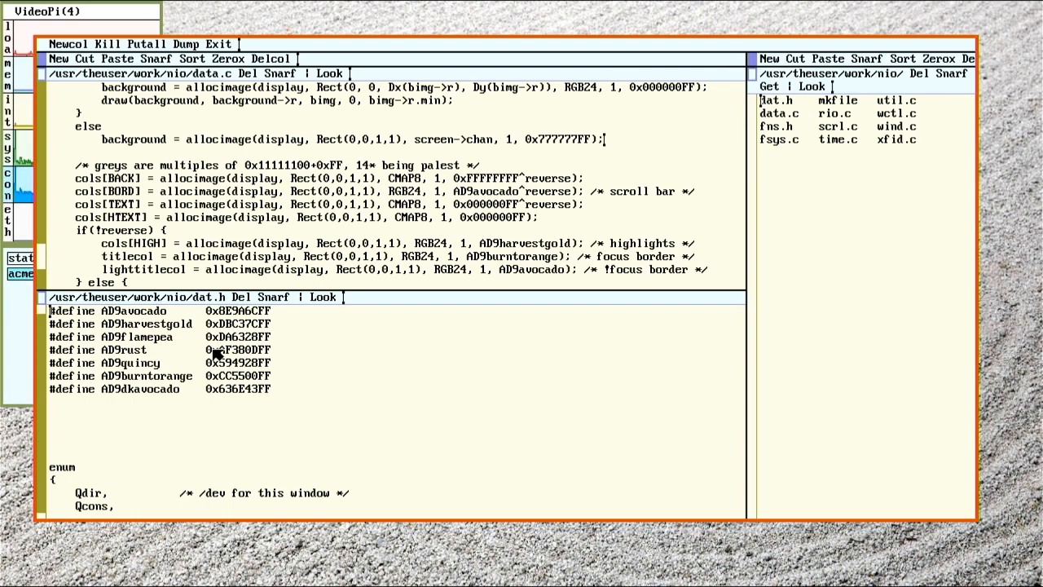
mouse_move(159, 374)
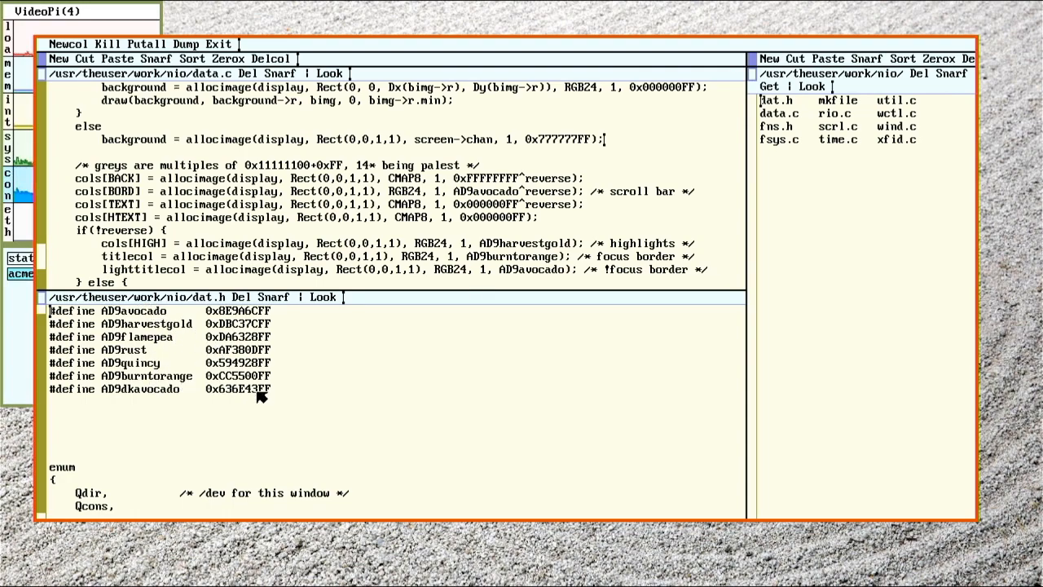
mouse_move(253, 312)
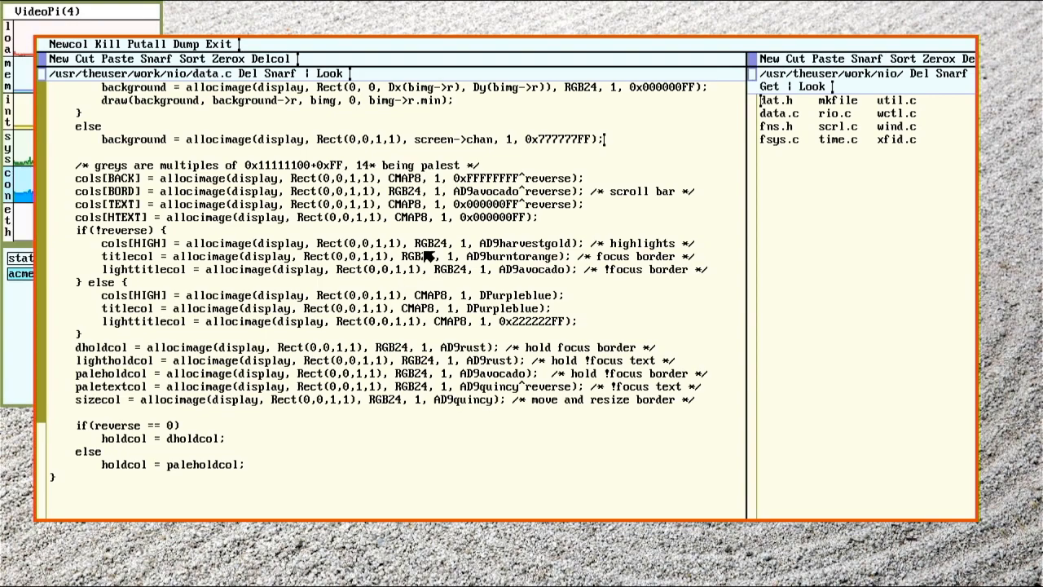
mouse_move(460, 57)
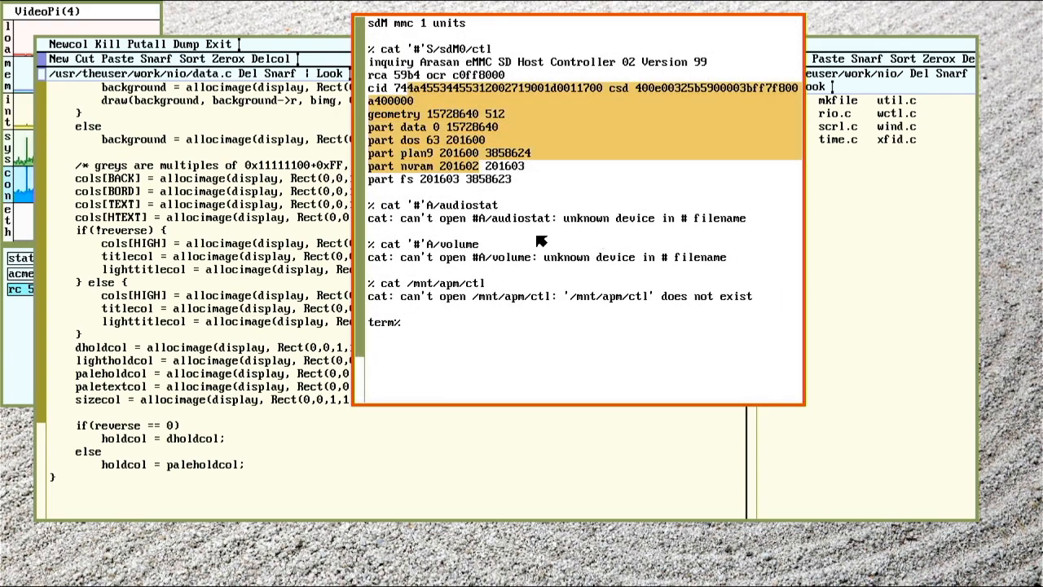
mouse_move(422, 104)
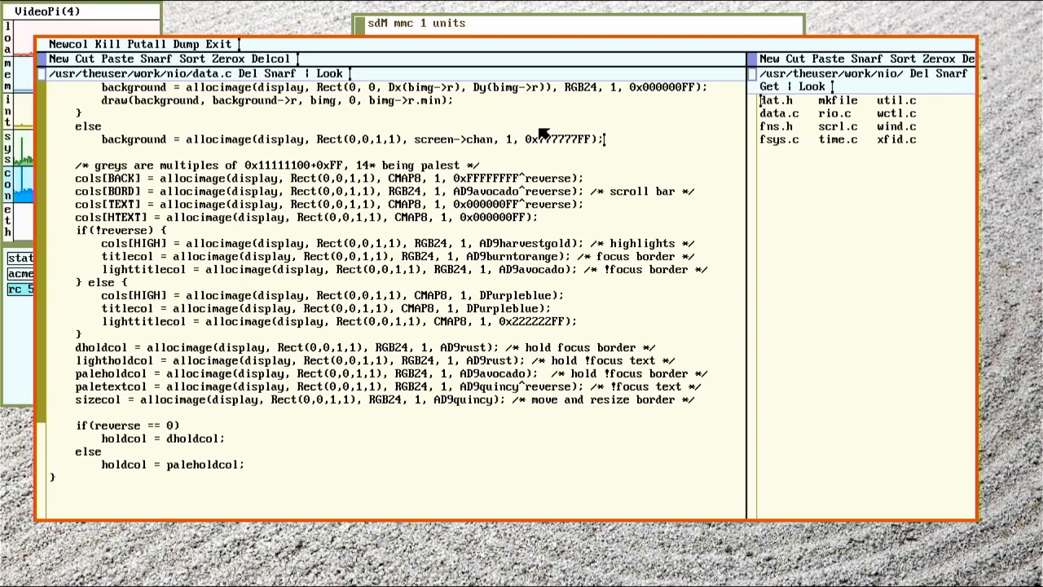
mouse_move(558, 43)
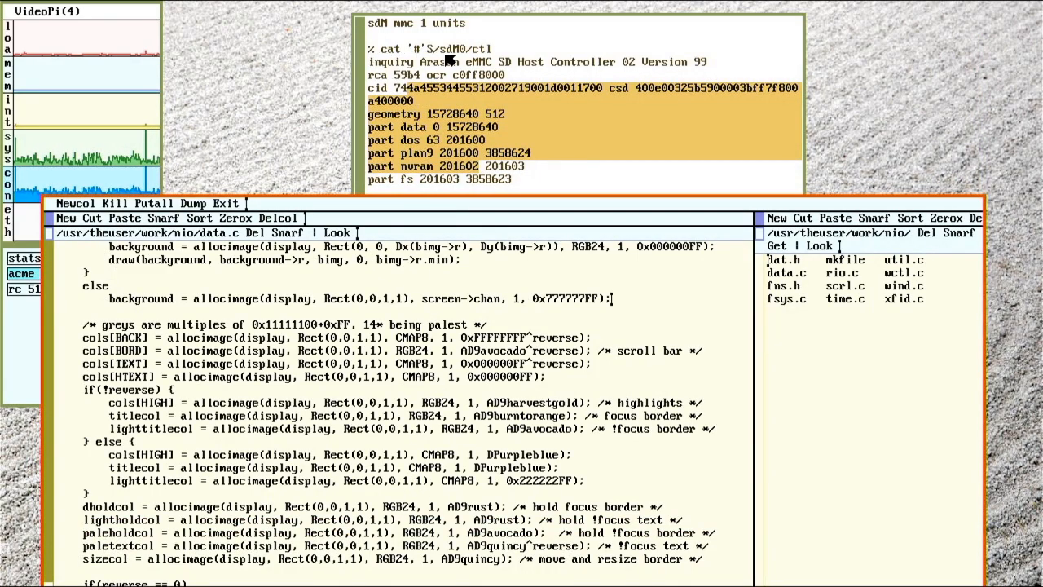
mouse_move(709, 157)
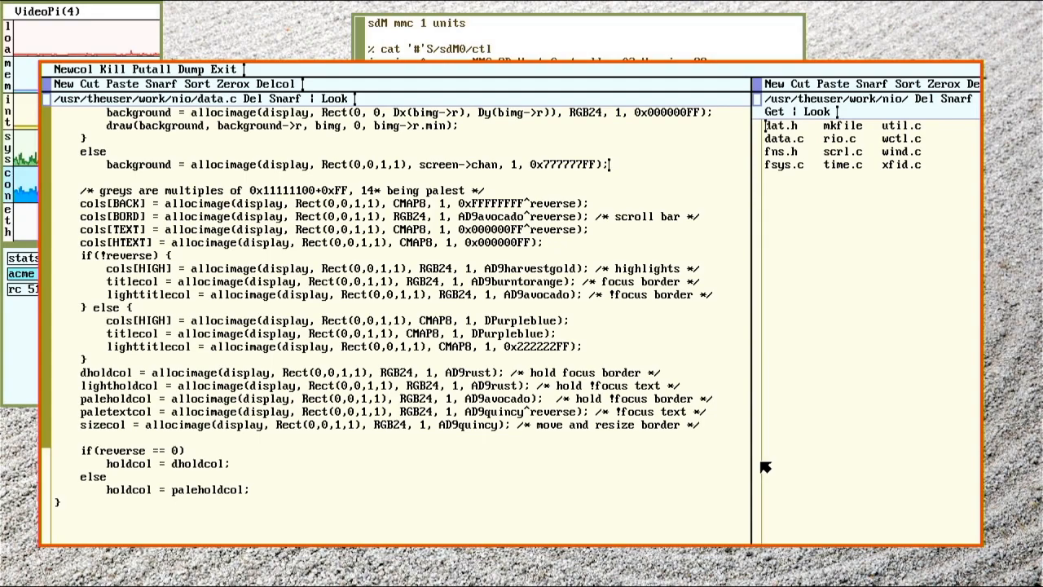
mouse_move(550, 394)
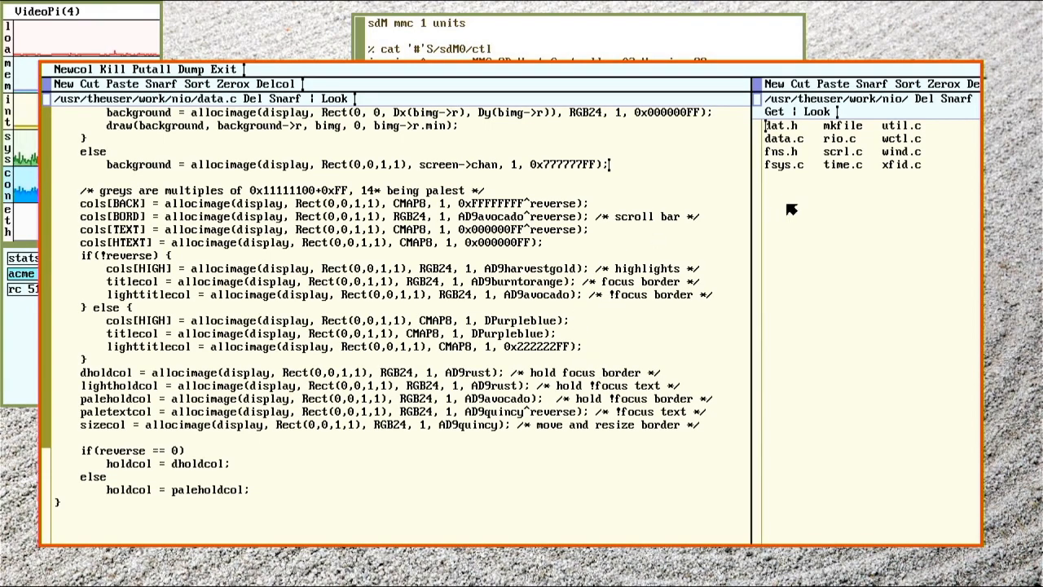
mouse_move(646, 236)
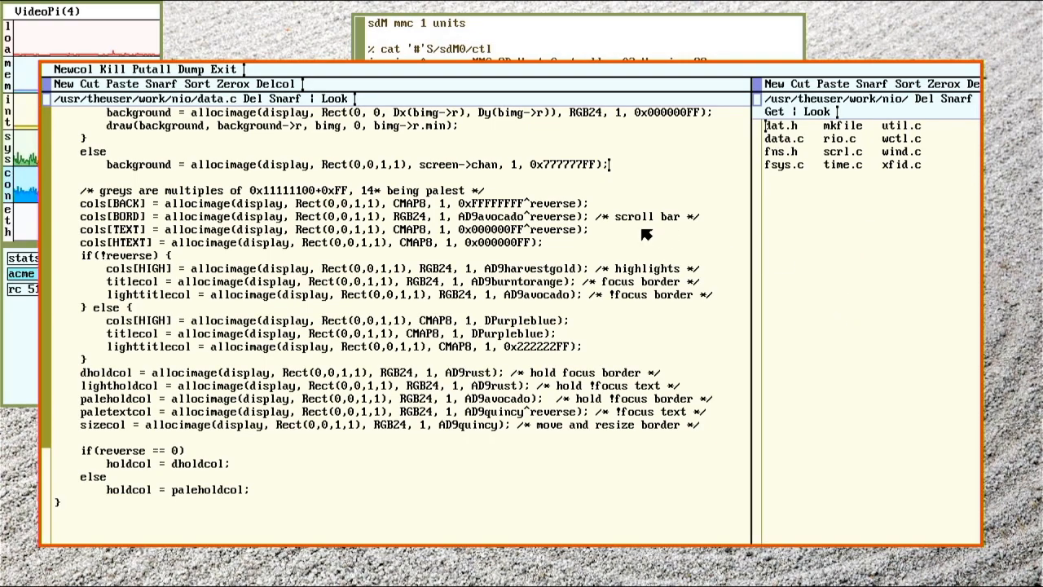
mouse_move(754, 326)
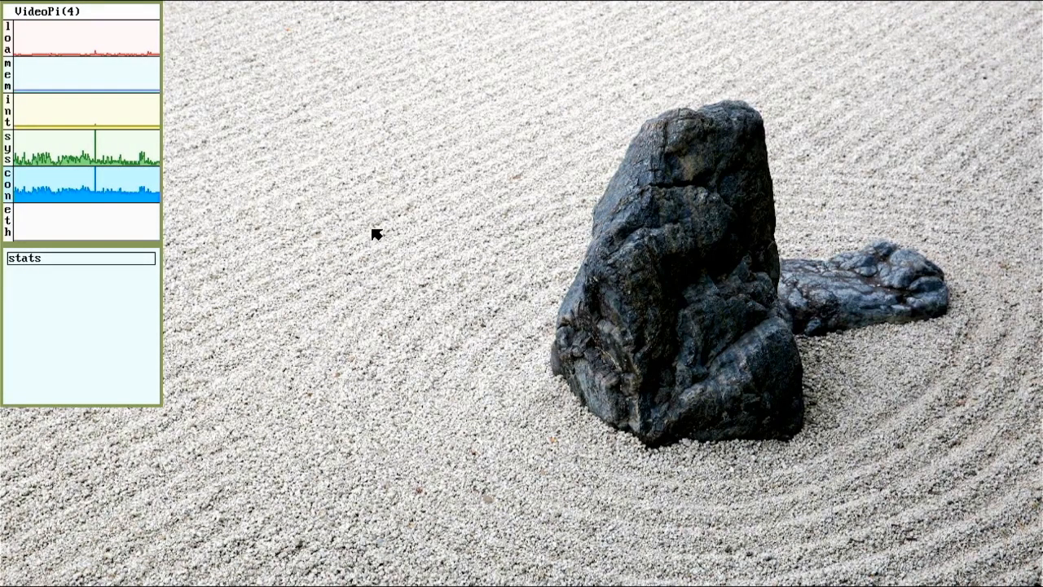
mouse_move(98, 94)
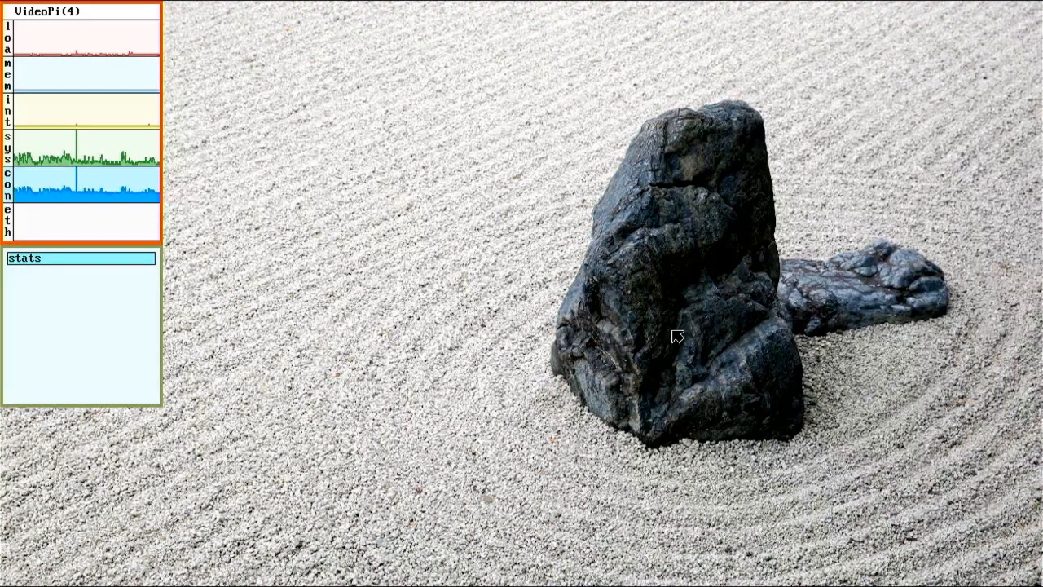
mouse_move(383, 148)
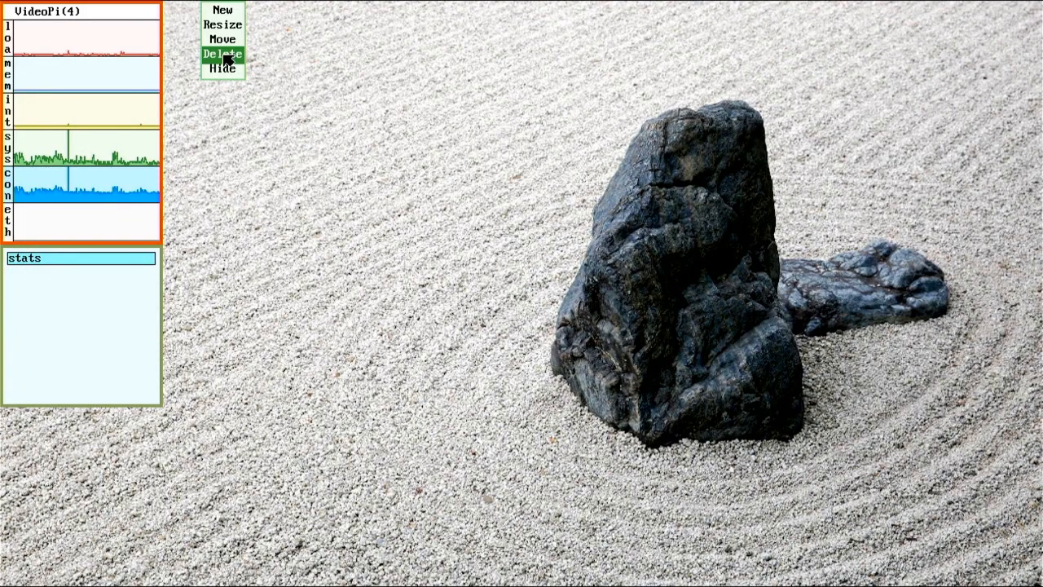
Bring up a win terminal in acme at /usr/theuser beside the home listing
left_click(222, 54)
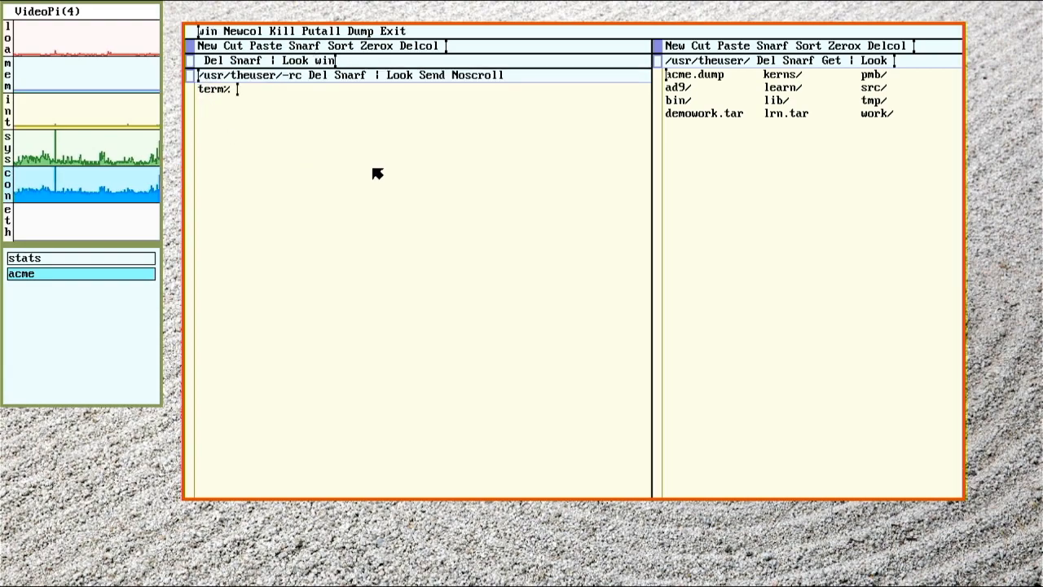
mouse_move(411, 331)
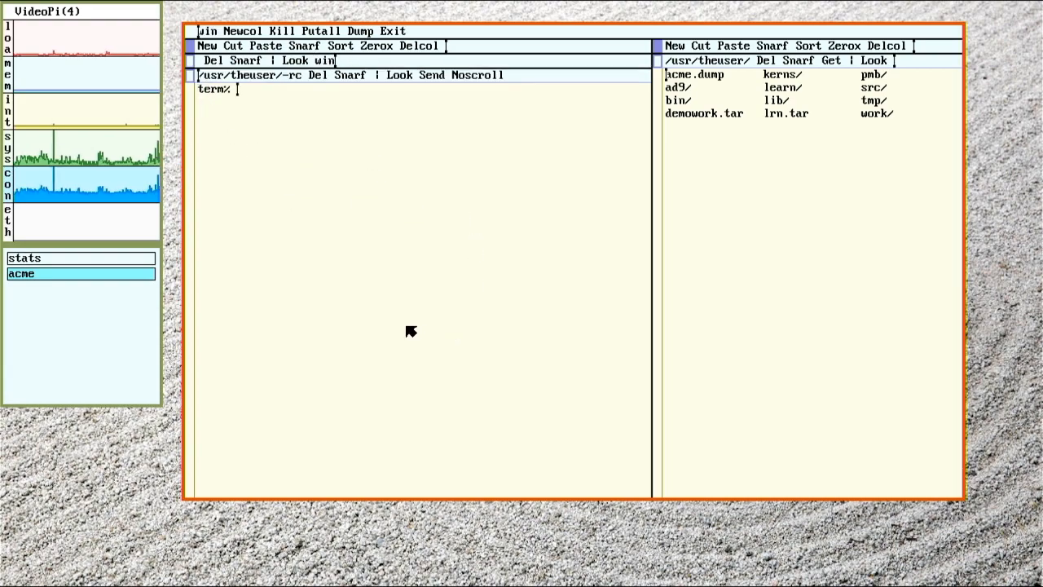
List the home directory with ls and enter games/catclock at the term% prompt
type("ls")
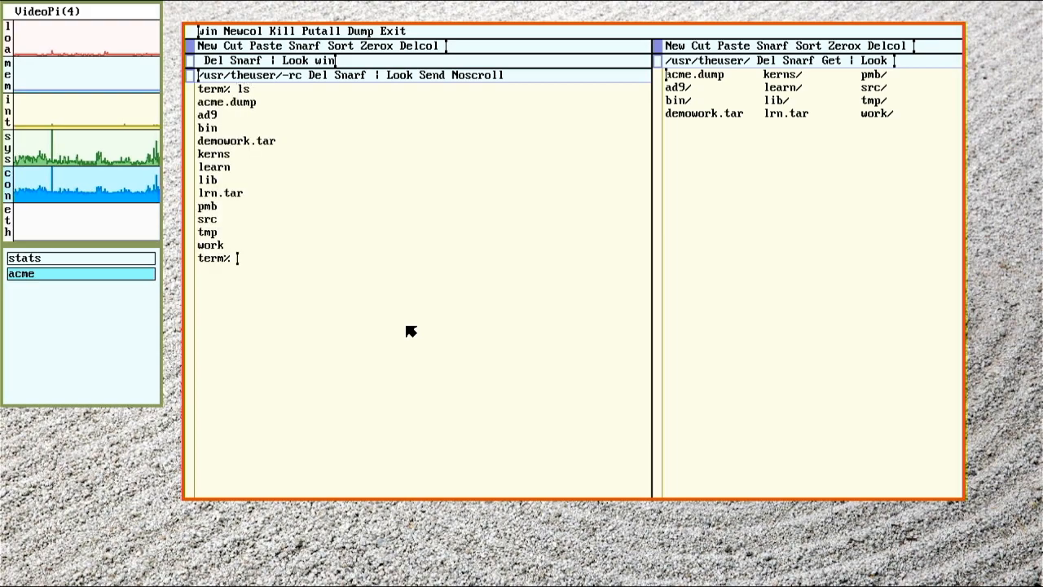
mouse_move(220, 380)
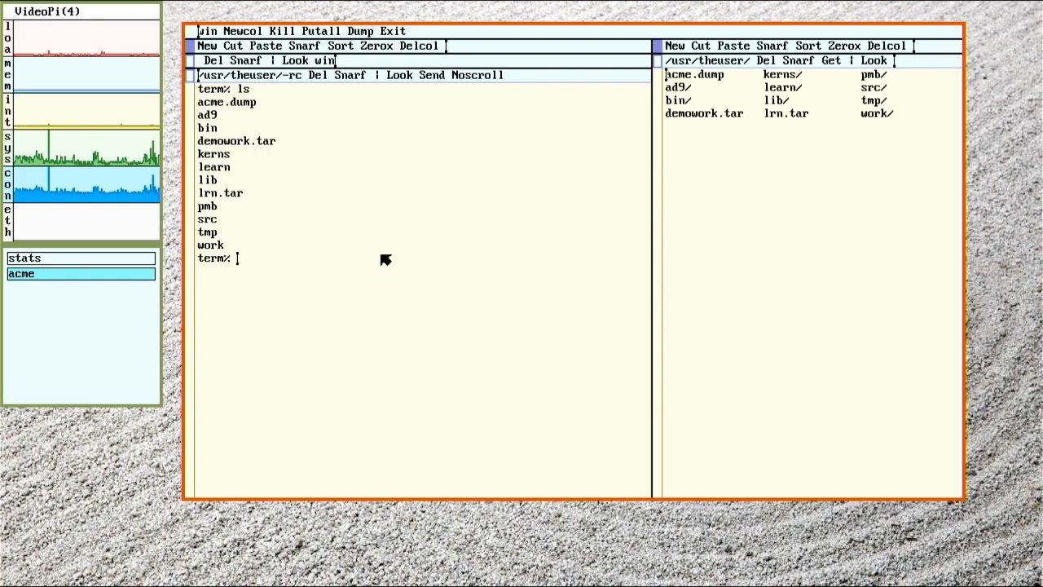
mouse_move(480, 313)
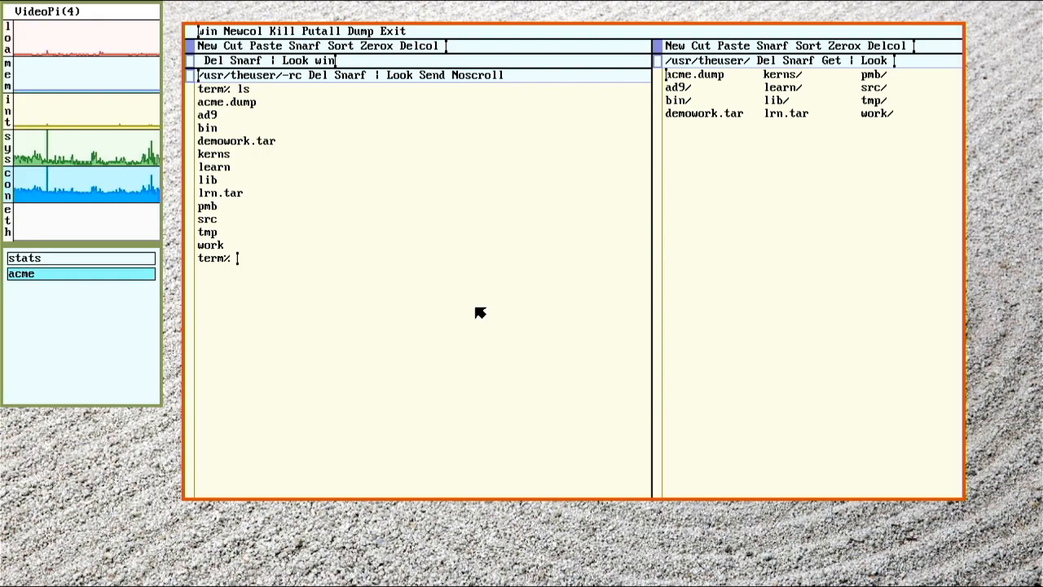
mouse_move(264, 230)
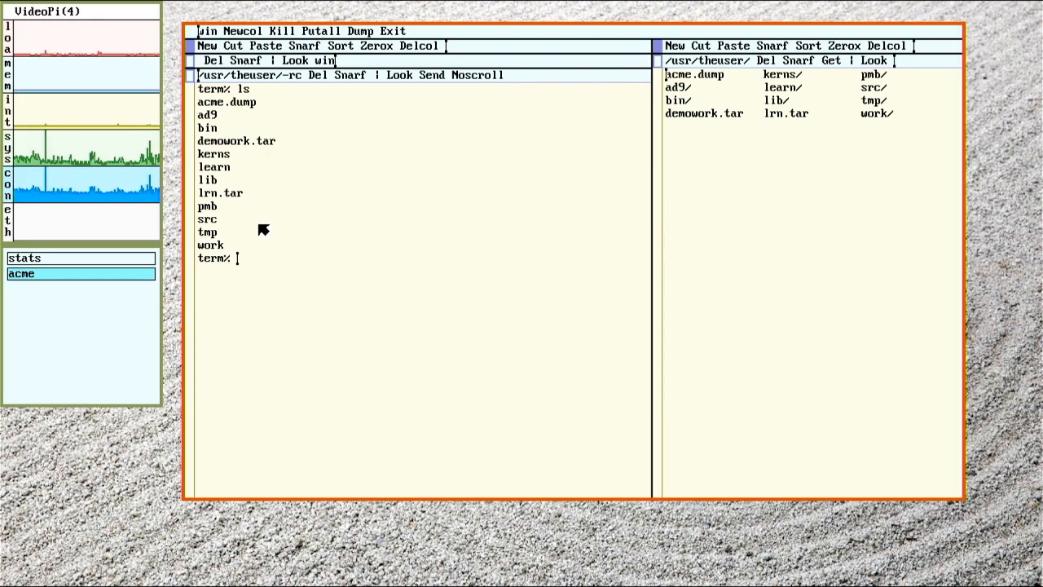
mouse_move(503, 210)
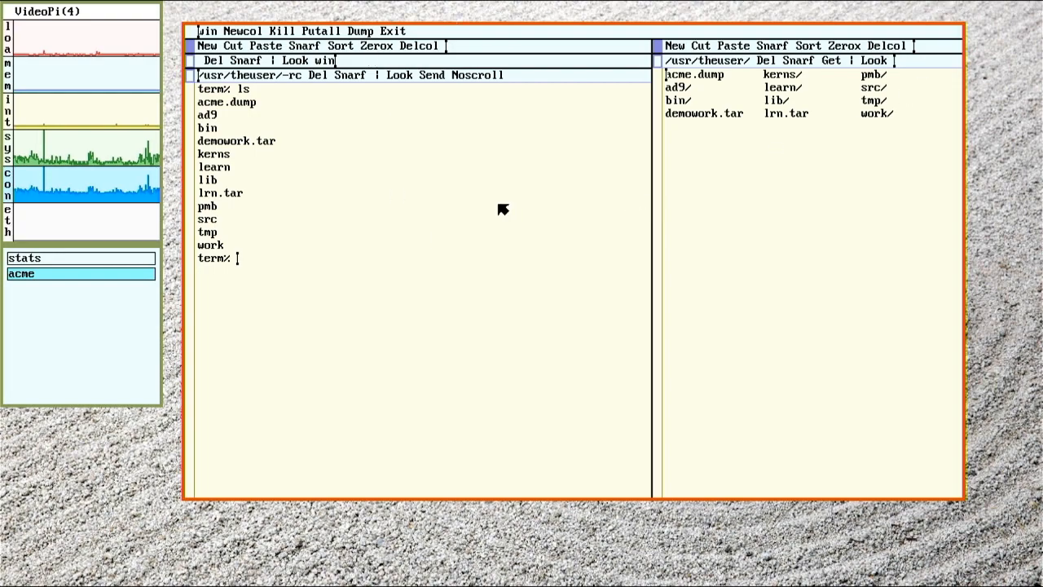
mouse_move(436, 444)
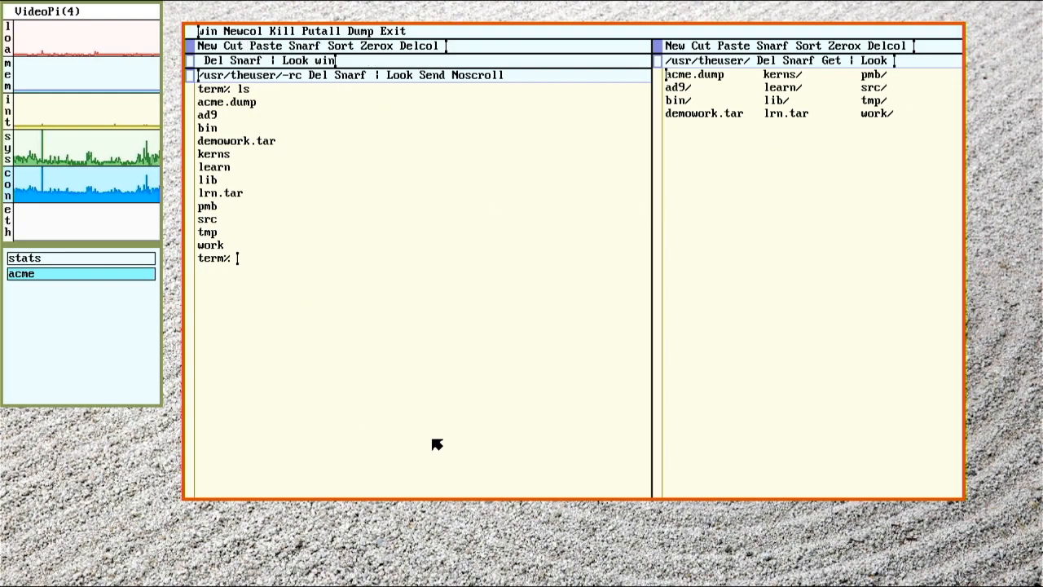
type("games/")
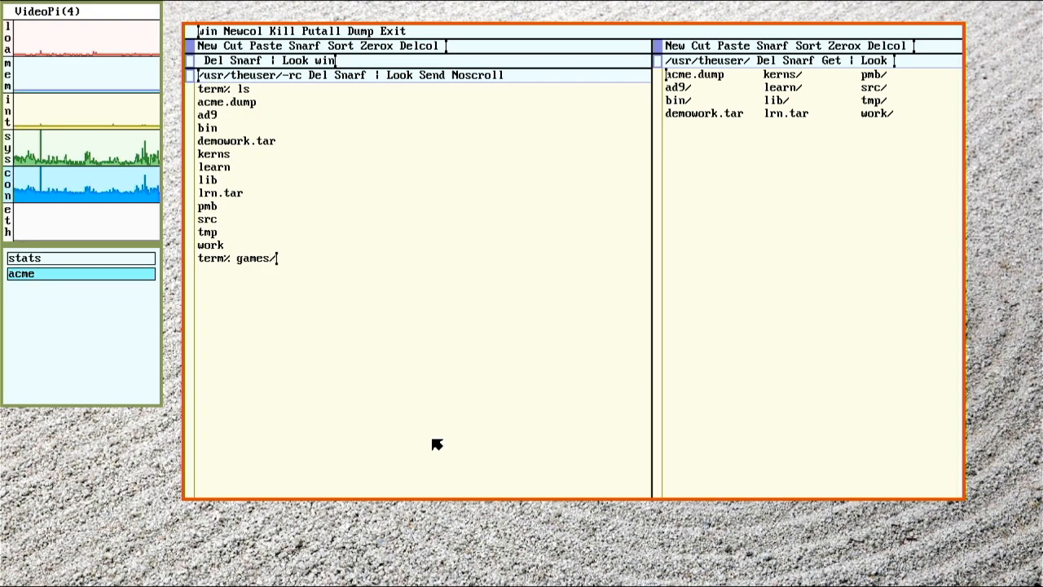
type("catclock")
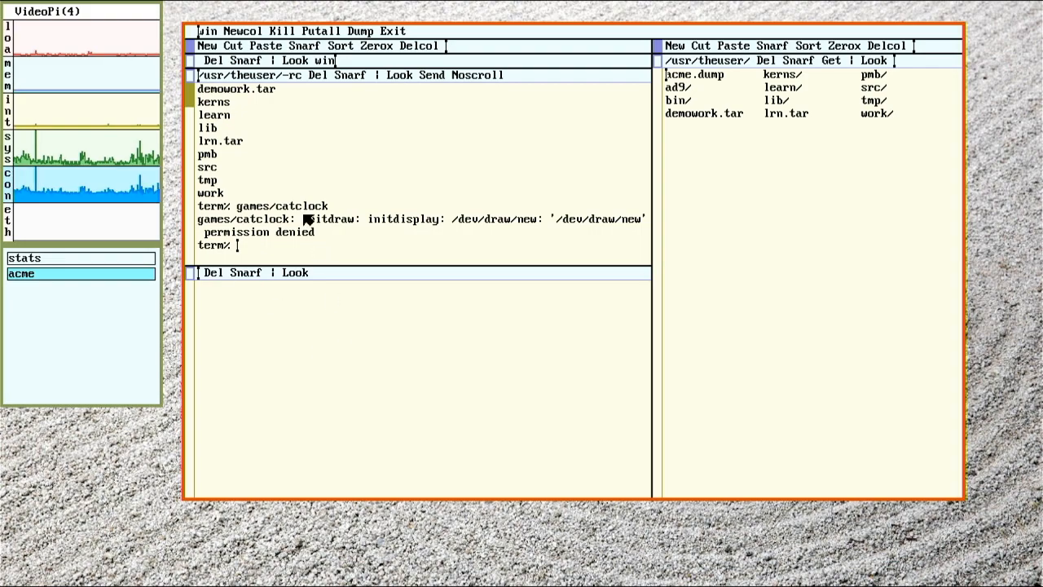
mouse_move(400, 237)
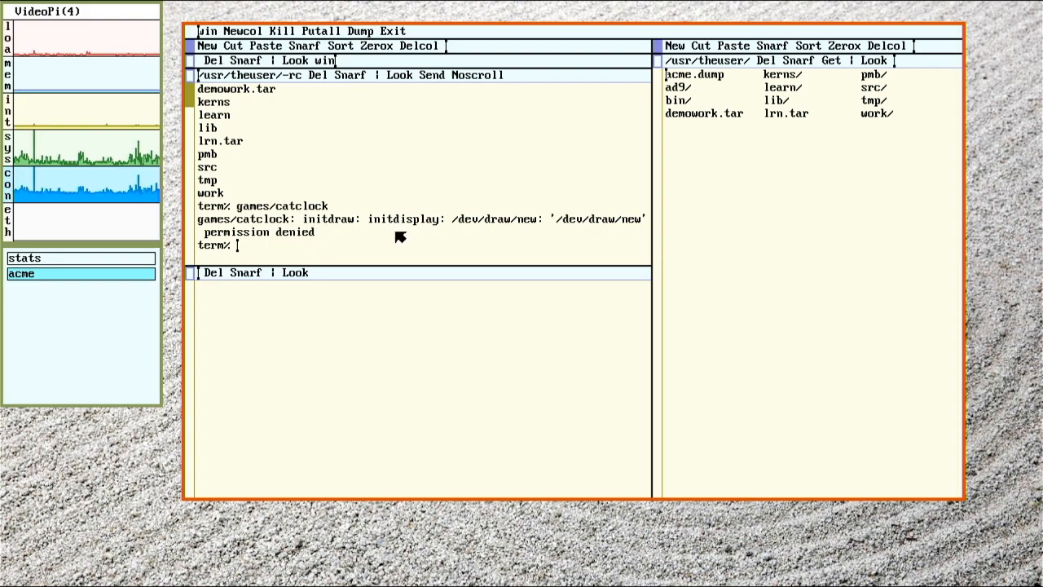
mouse_move(449, 242)
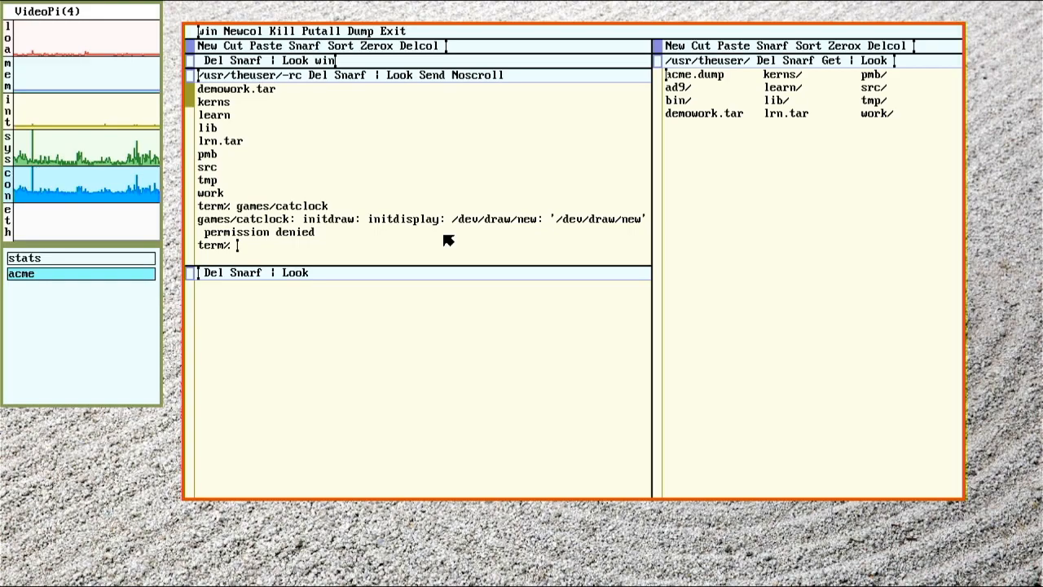
mouse_move(375, 224)
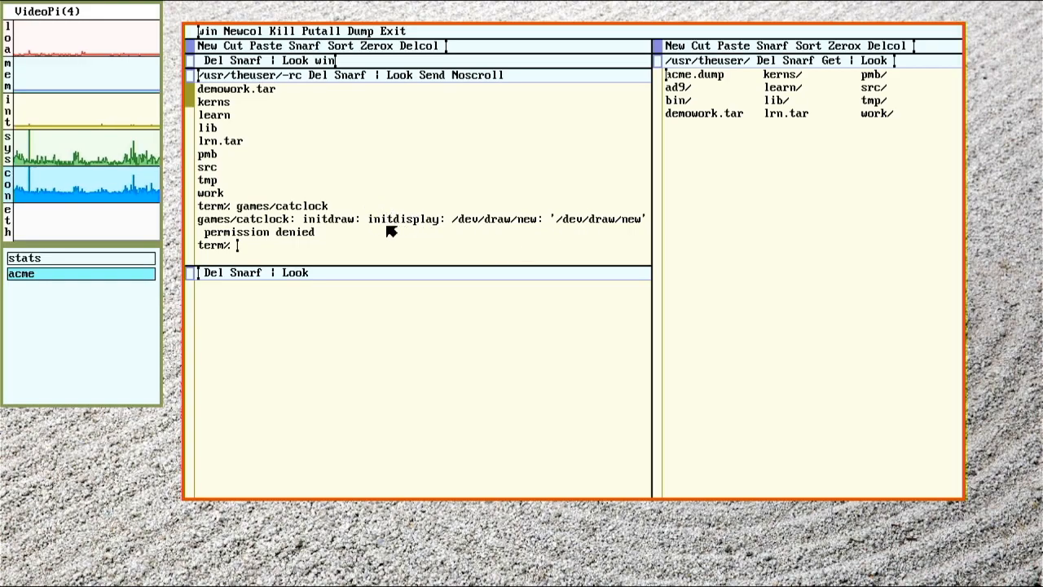
mouse_move(450, 316)
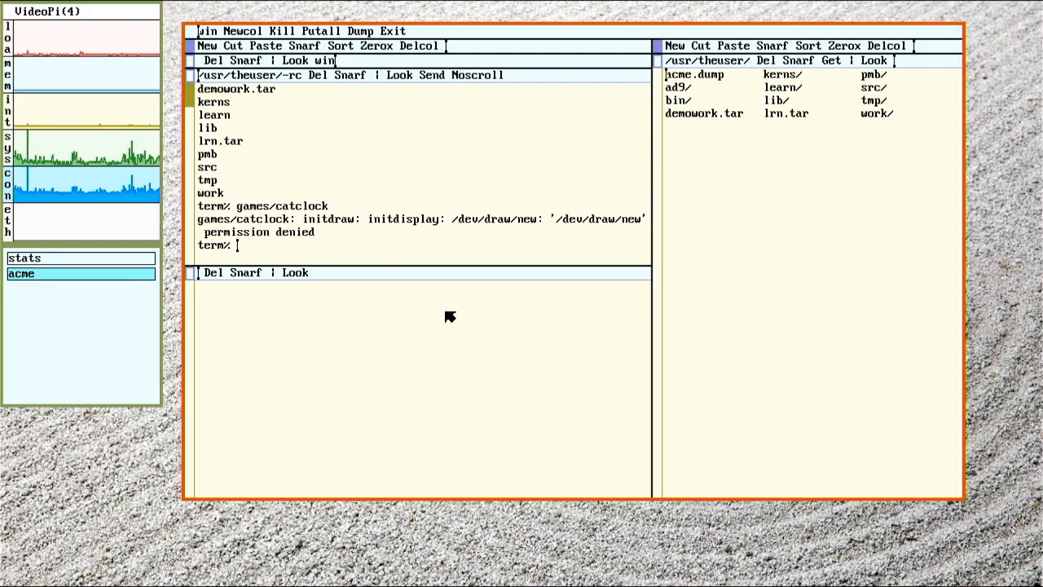
mouse_move(295, 331)
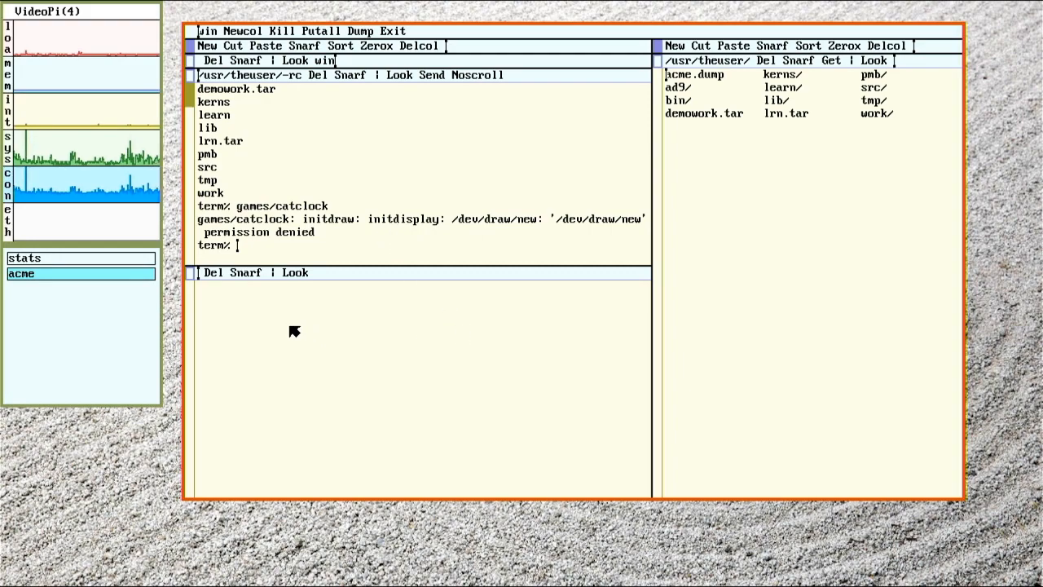
mouse_move(582, 238)
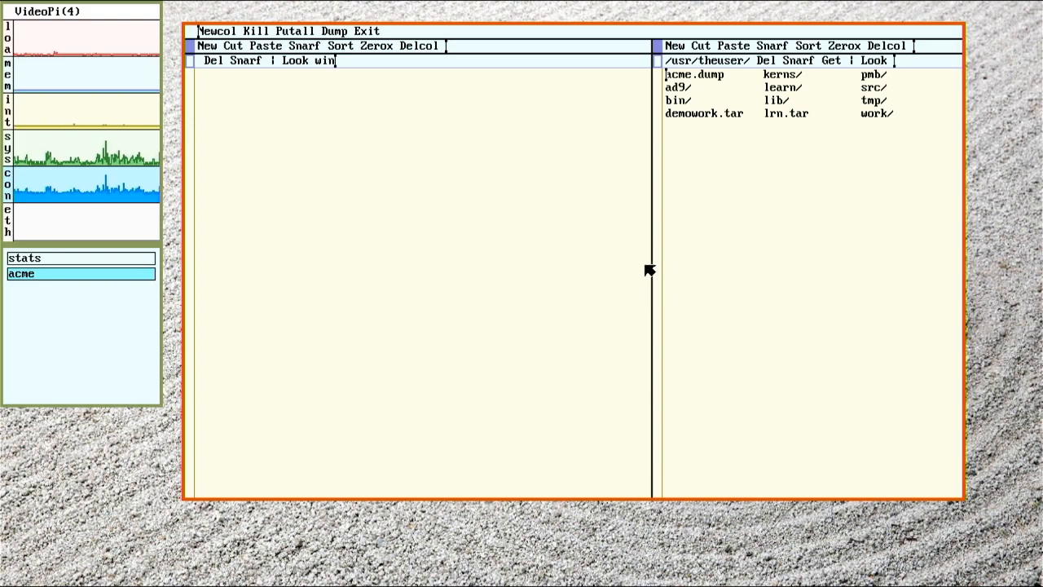
mouse_move(676, 169)
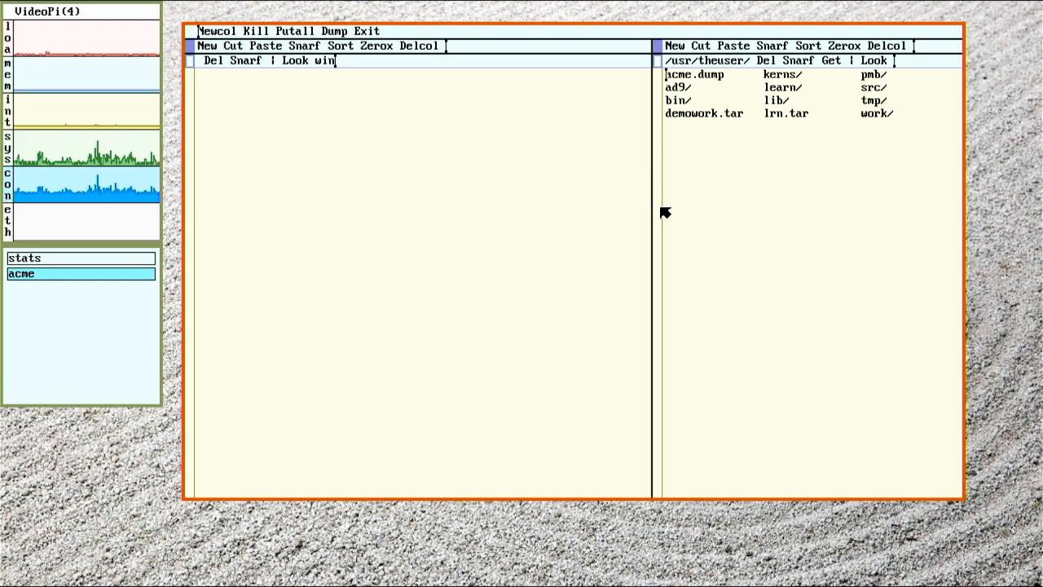
mouse_move(280, 449)
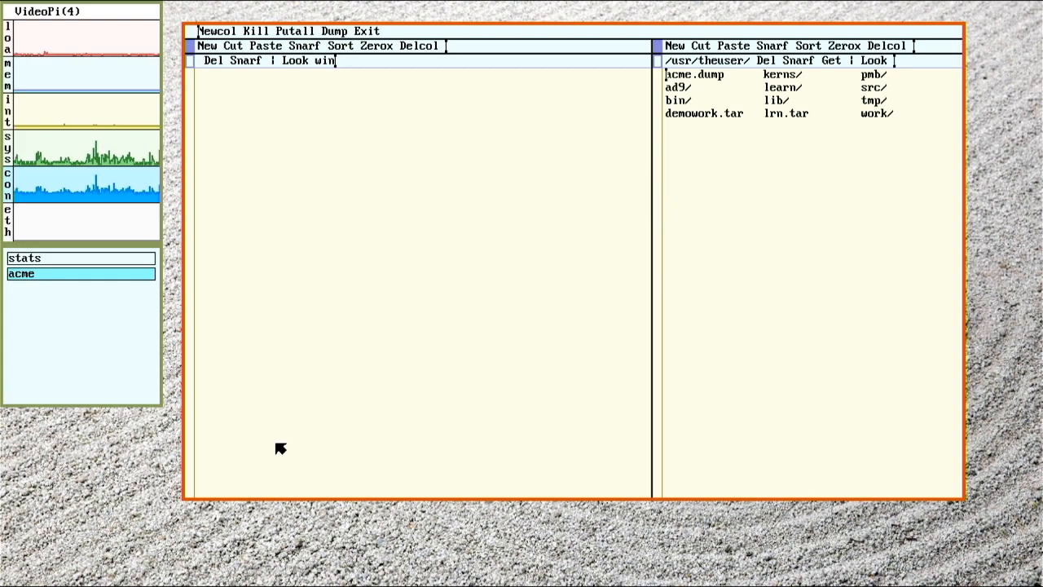
mouse_move(573, 248)
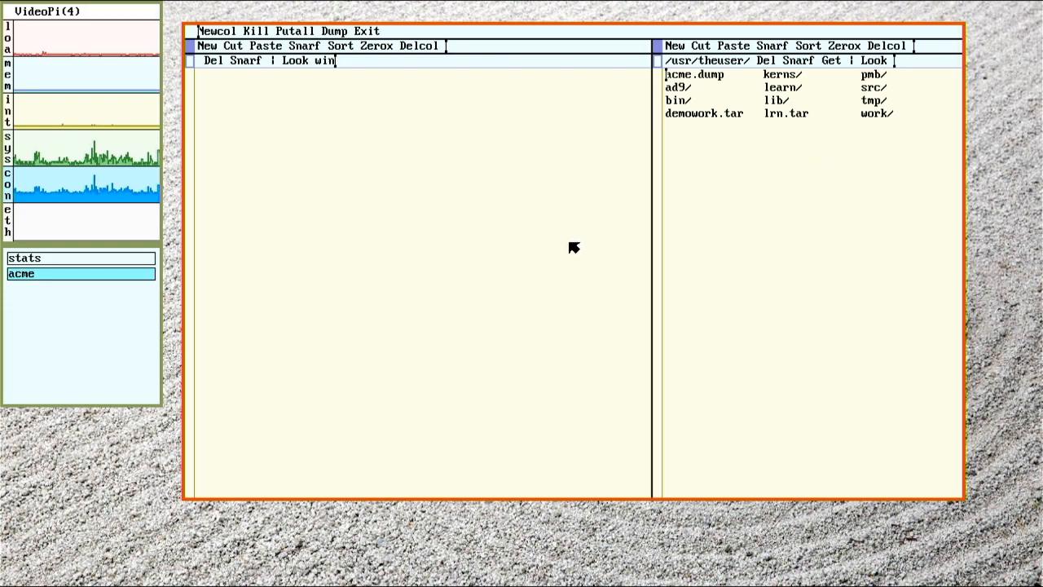
mouse_move(555, 246)
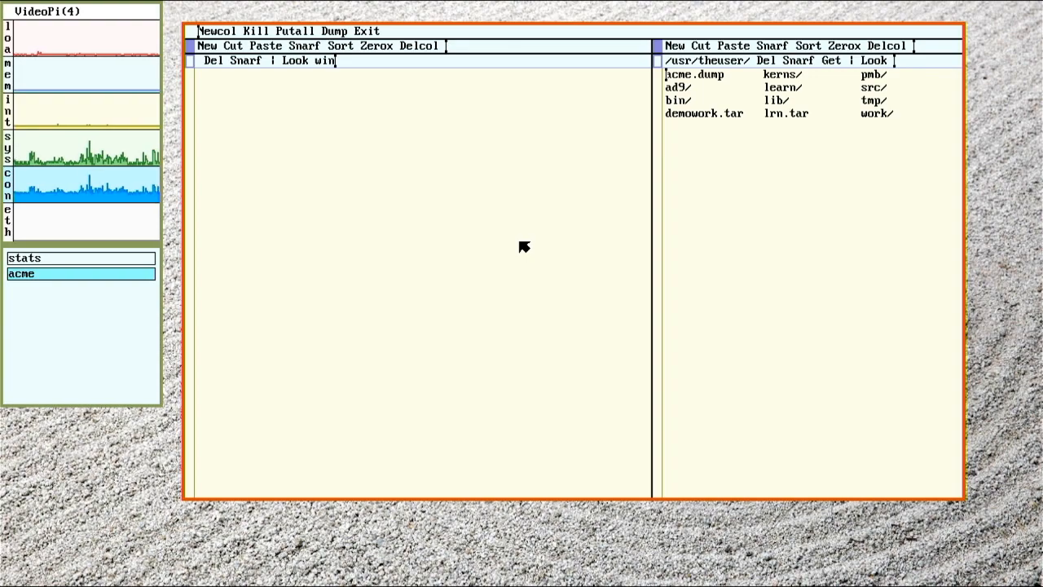
mouse_move(536, 267)
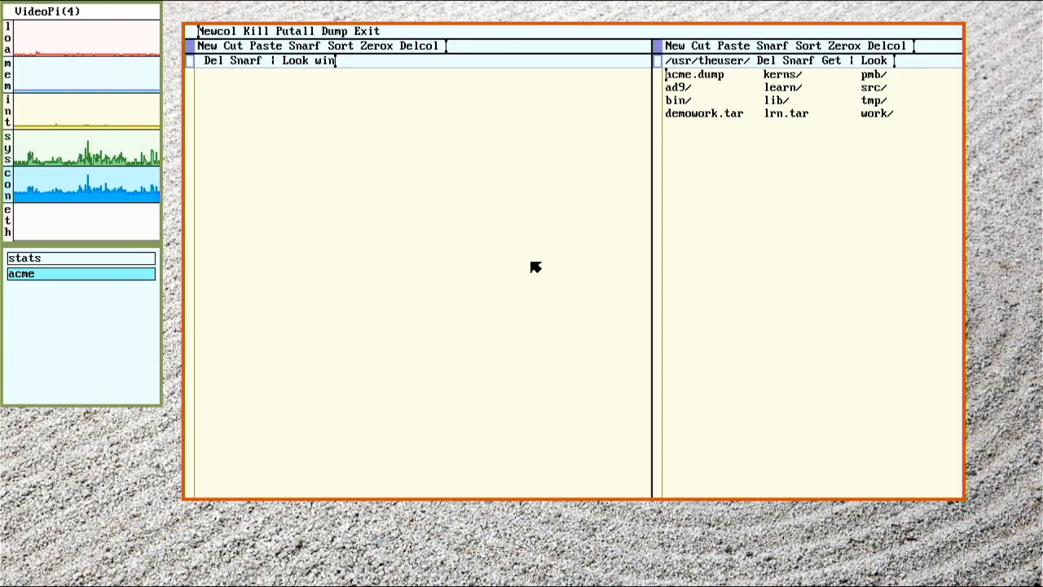
mouse_move(619, 352)
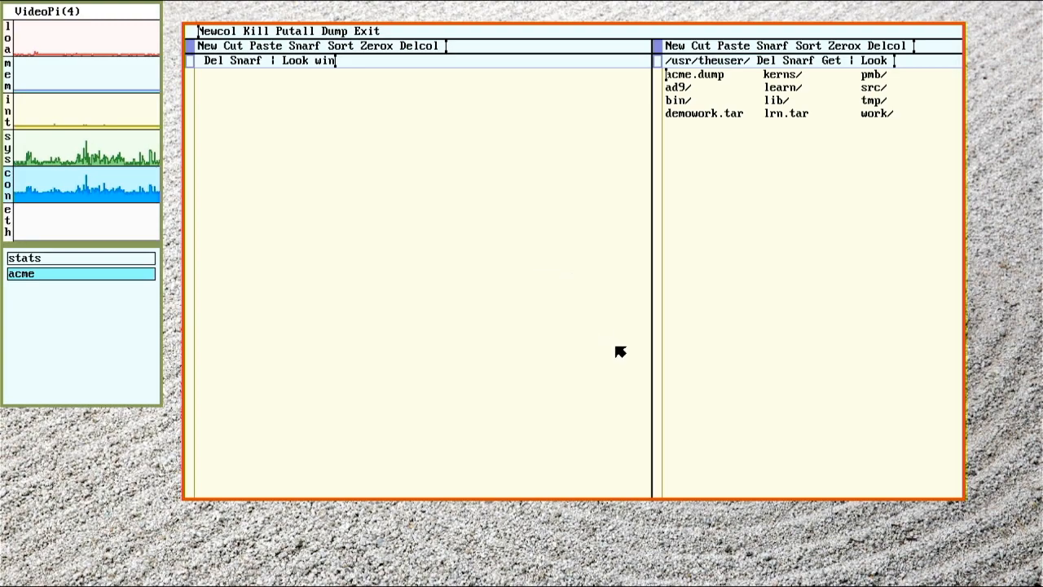
mouse_move(259, 516)
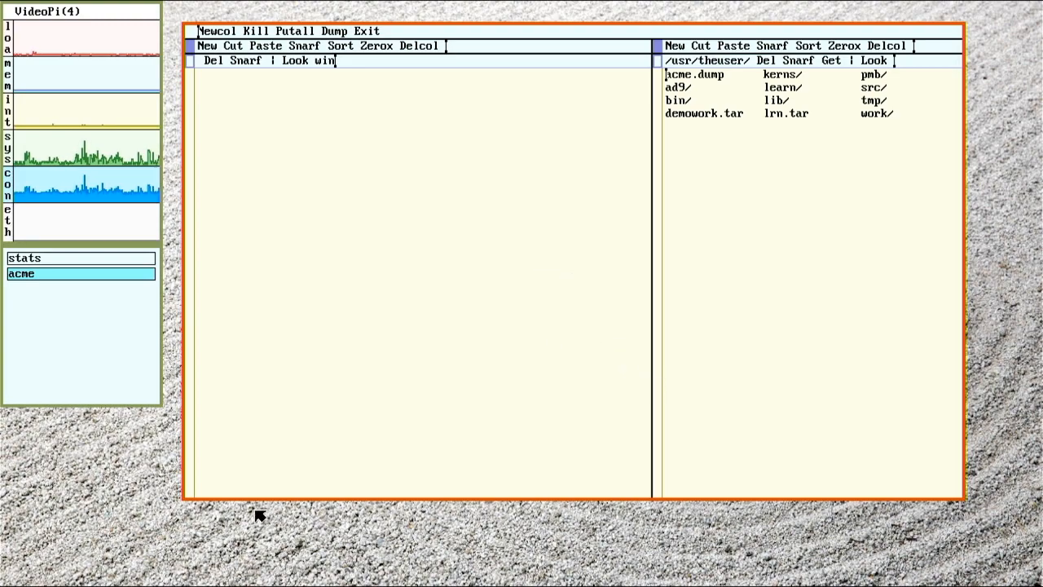
mouse_move(205, 531)
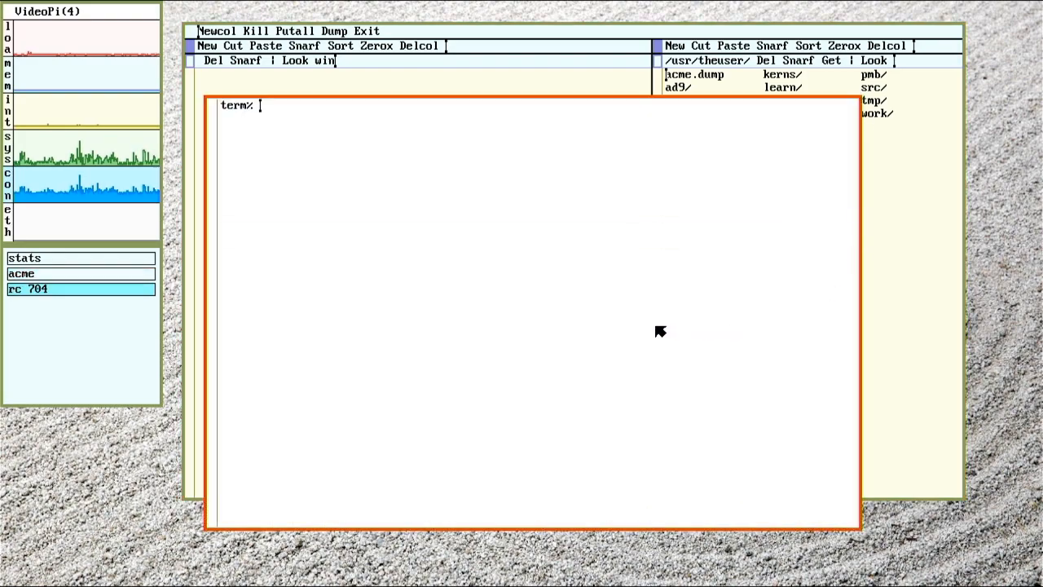
Launch a nested rio session from the new shell window
type("rio -si r")
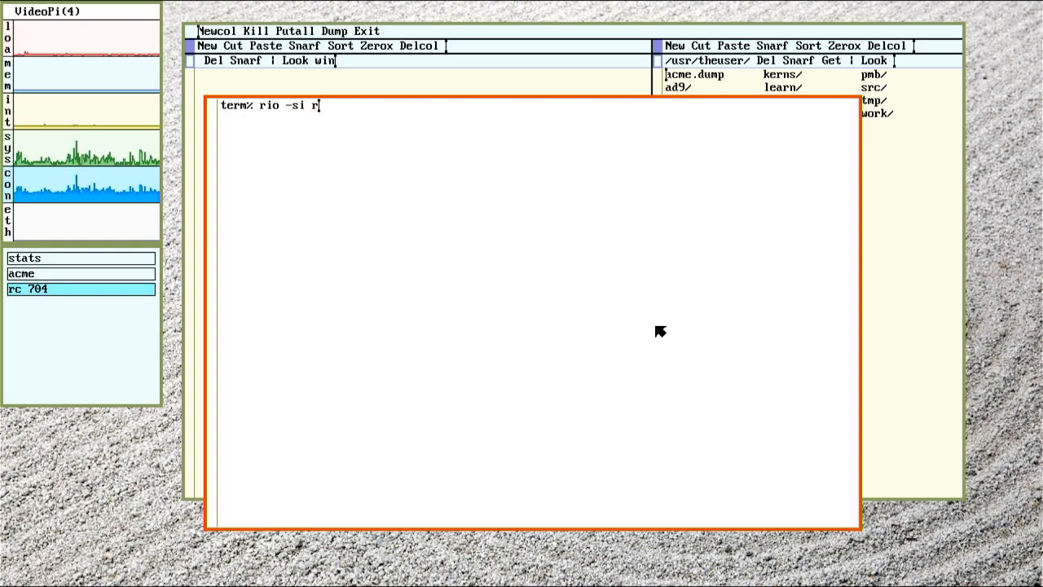
key("Return")
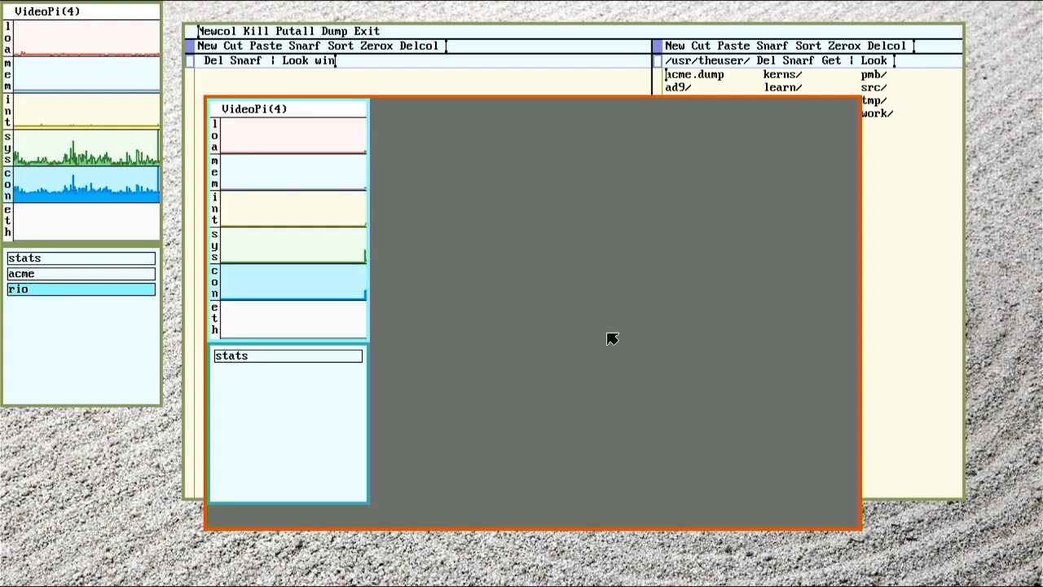
mouse_move(636, 359)
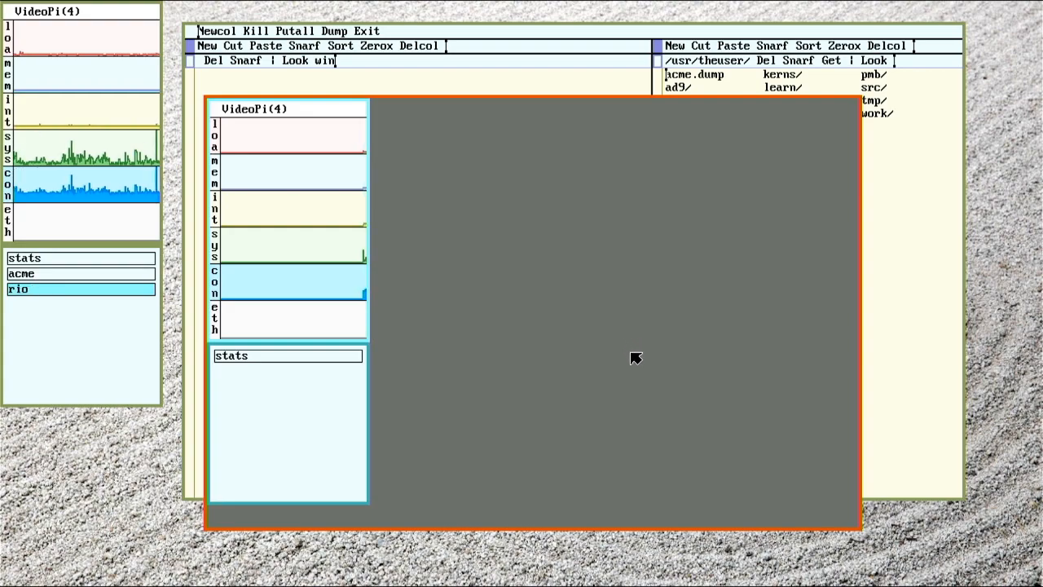
mouse_move(778, 454)
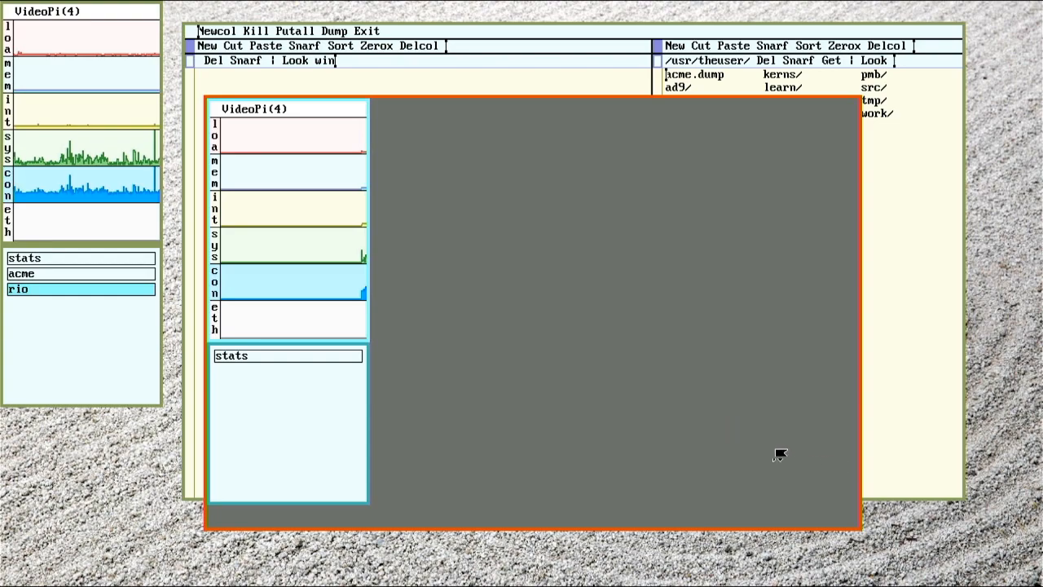
mouse_move(544, 231)
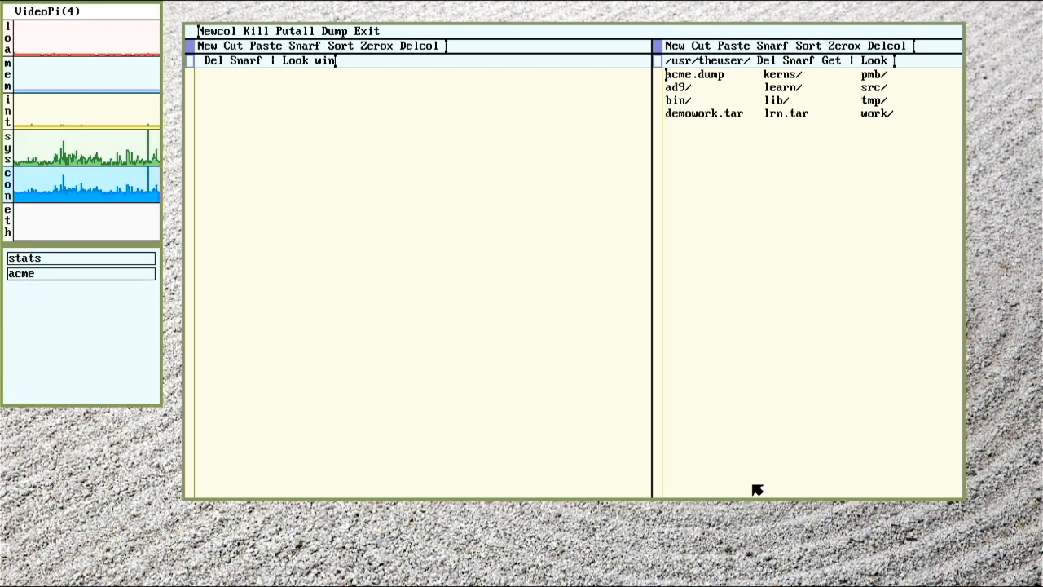
mouse_move(774, 542)
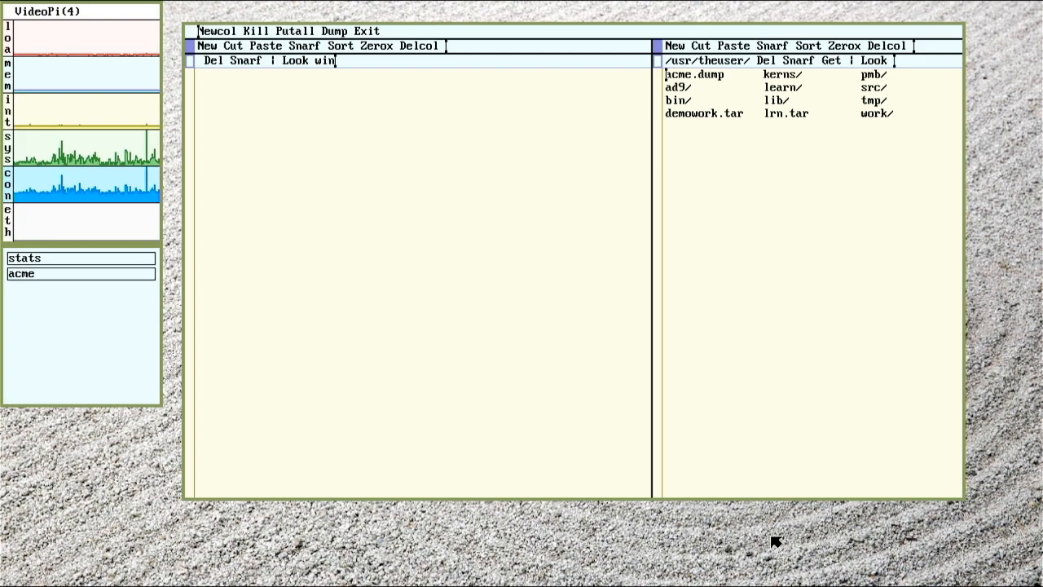
mouse_move(1031, 495)
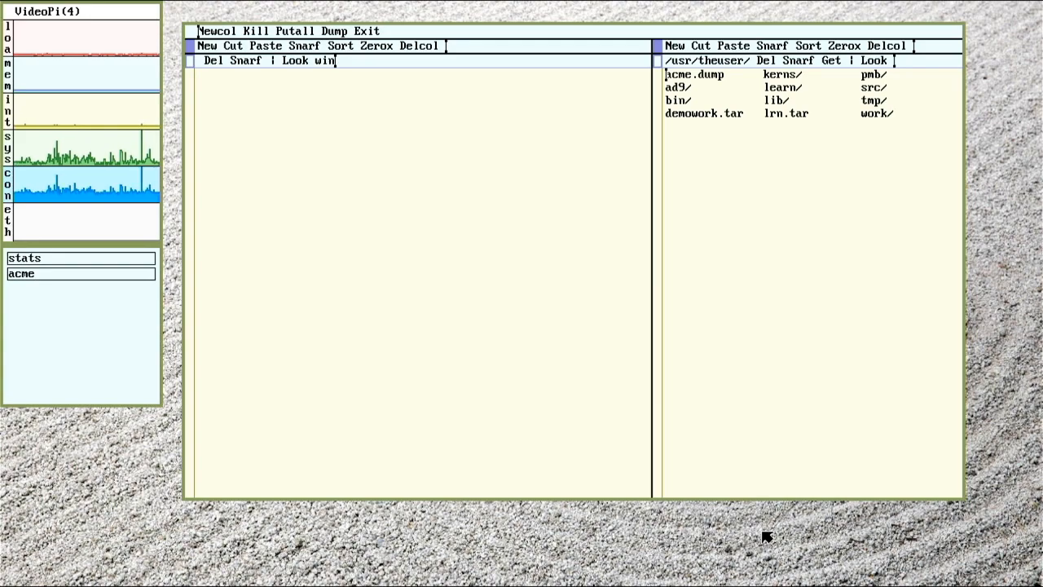
mouse_move(765, 514)
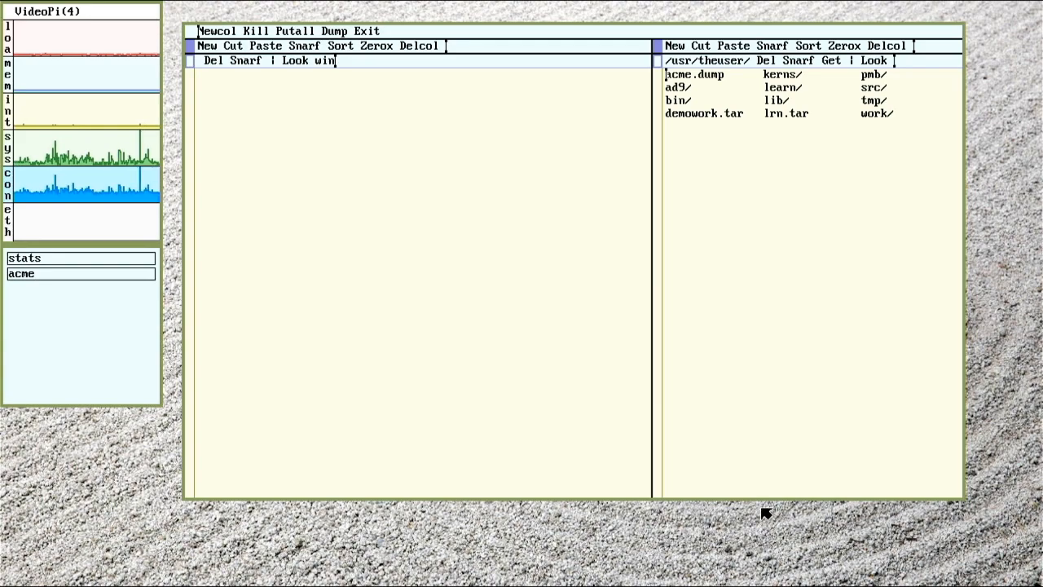